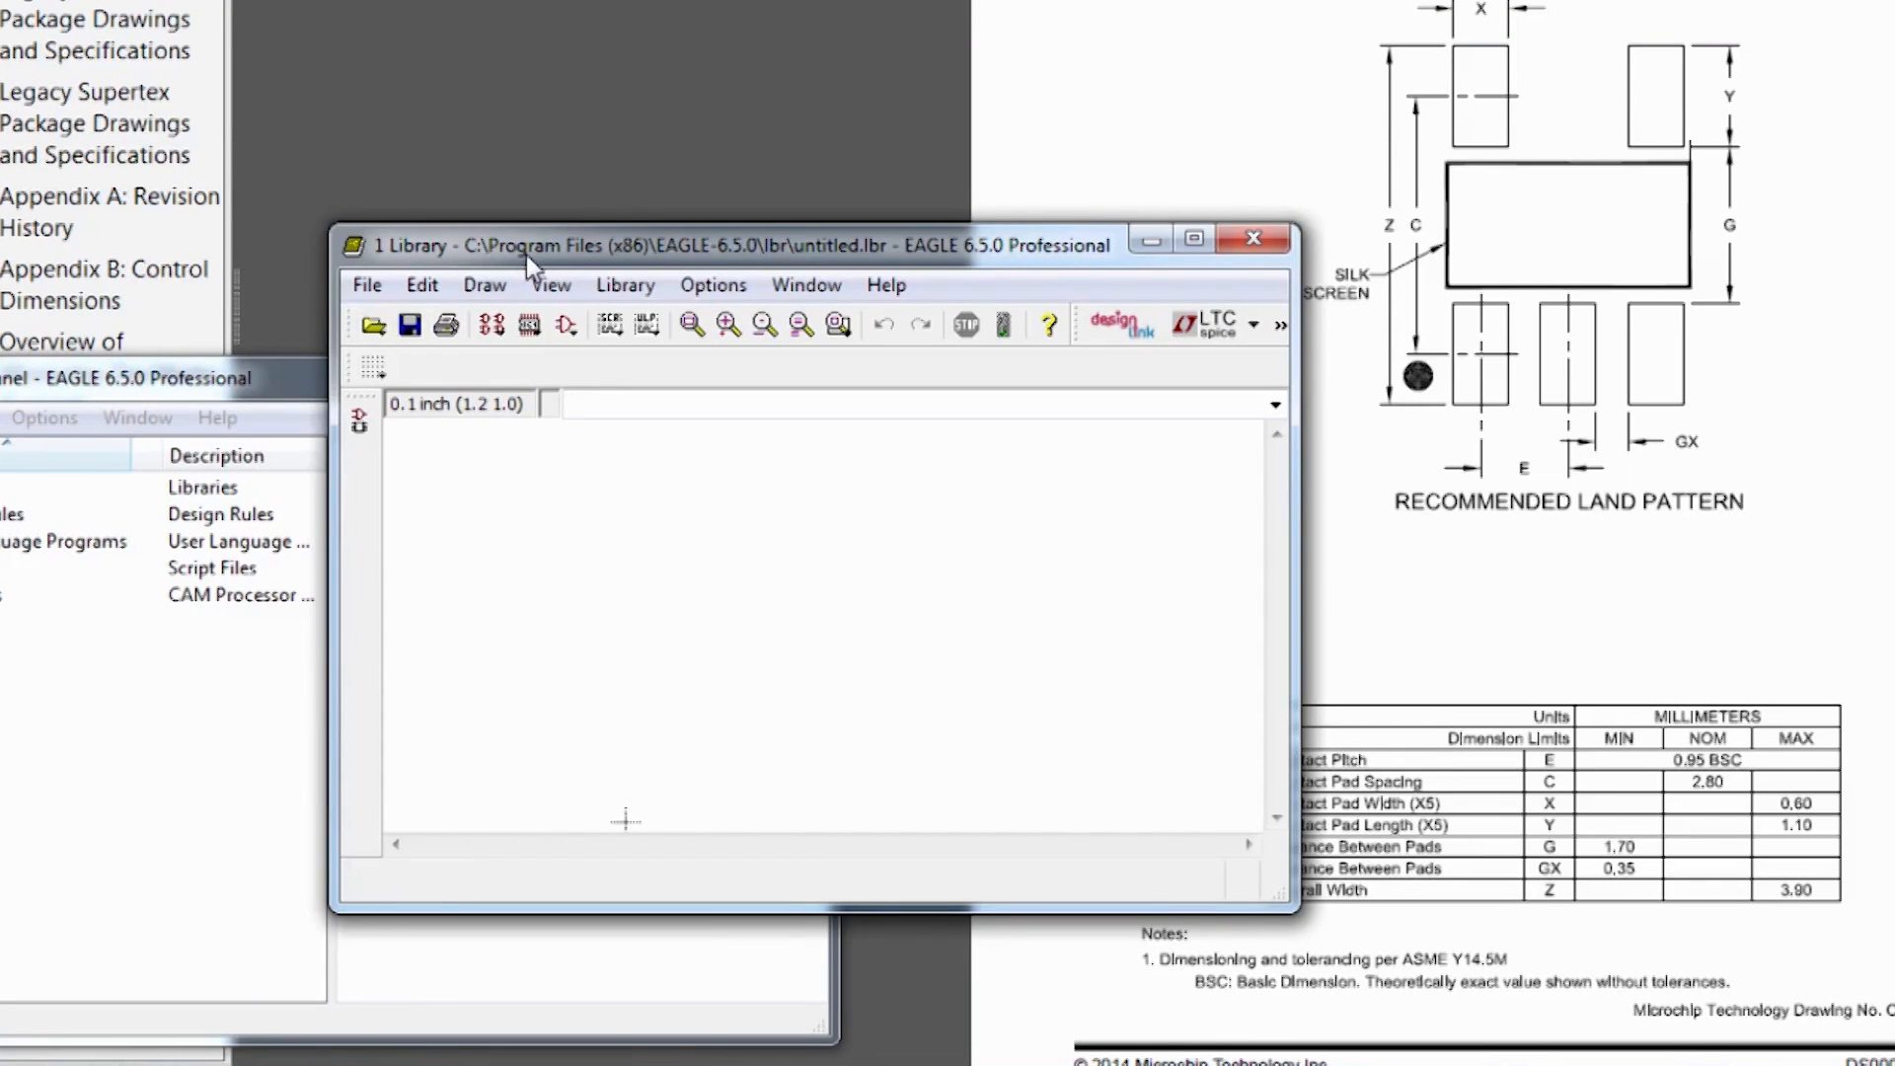
mouse_move(528, 327)
text(SOT-23-5)
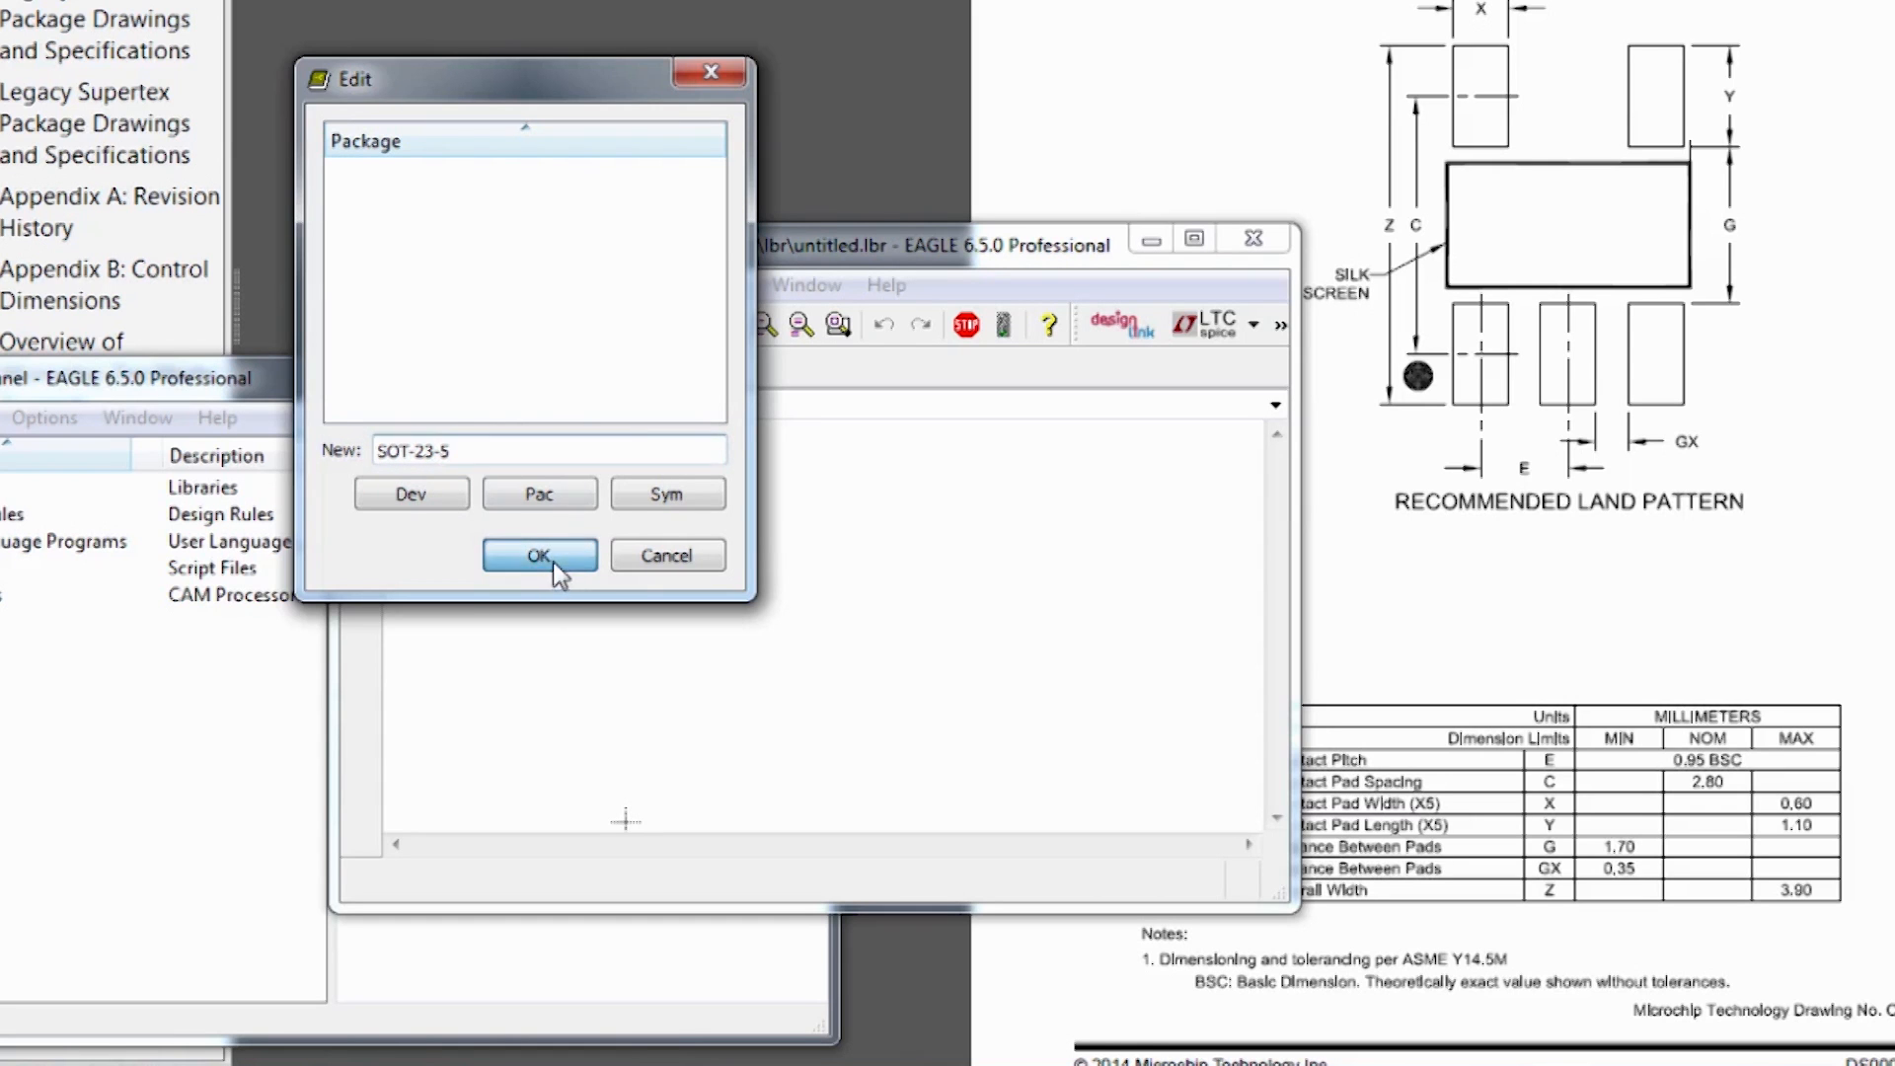
Confirm the new library package named SOT-23-5.
click(539, 555)
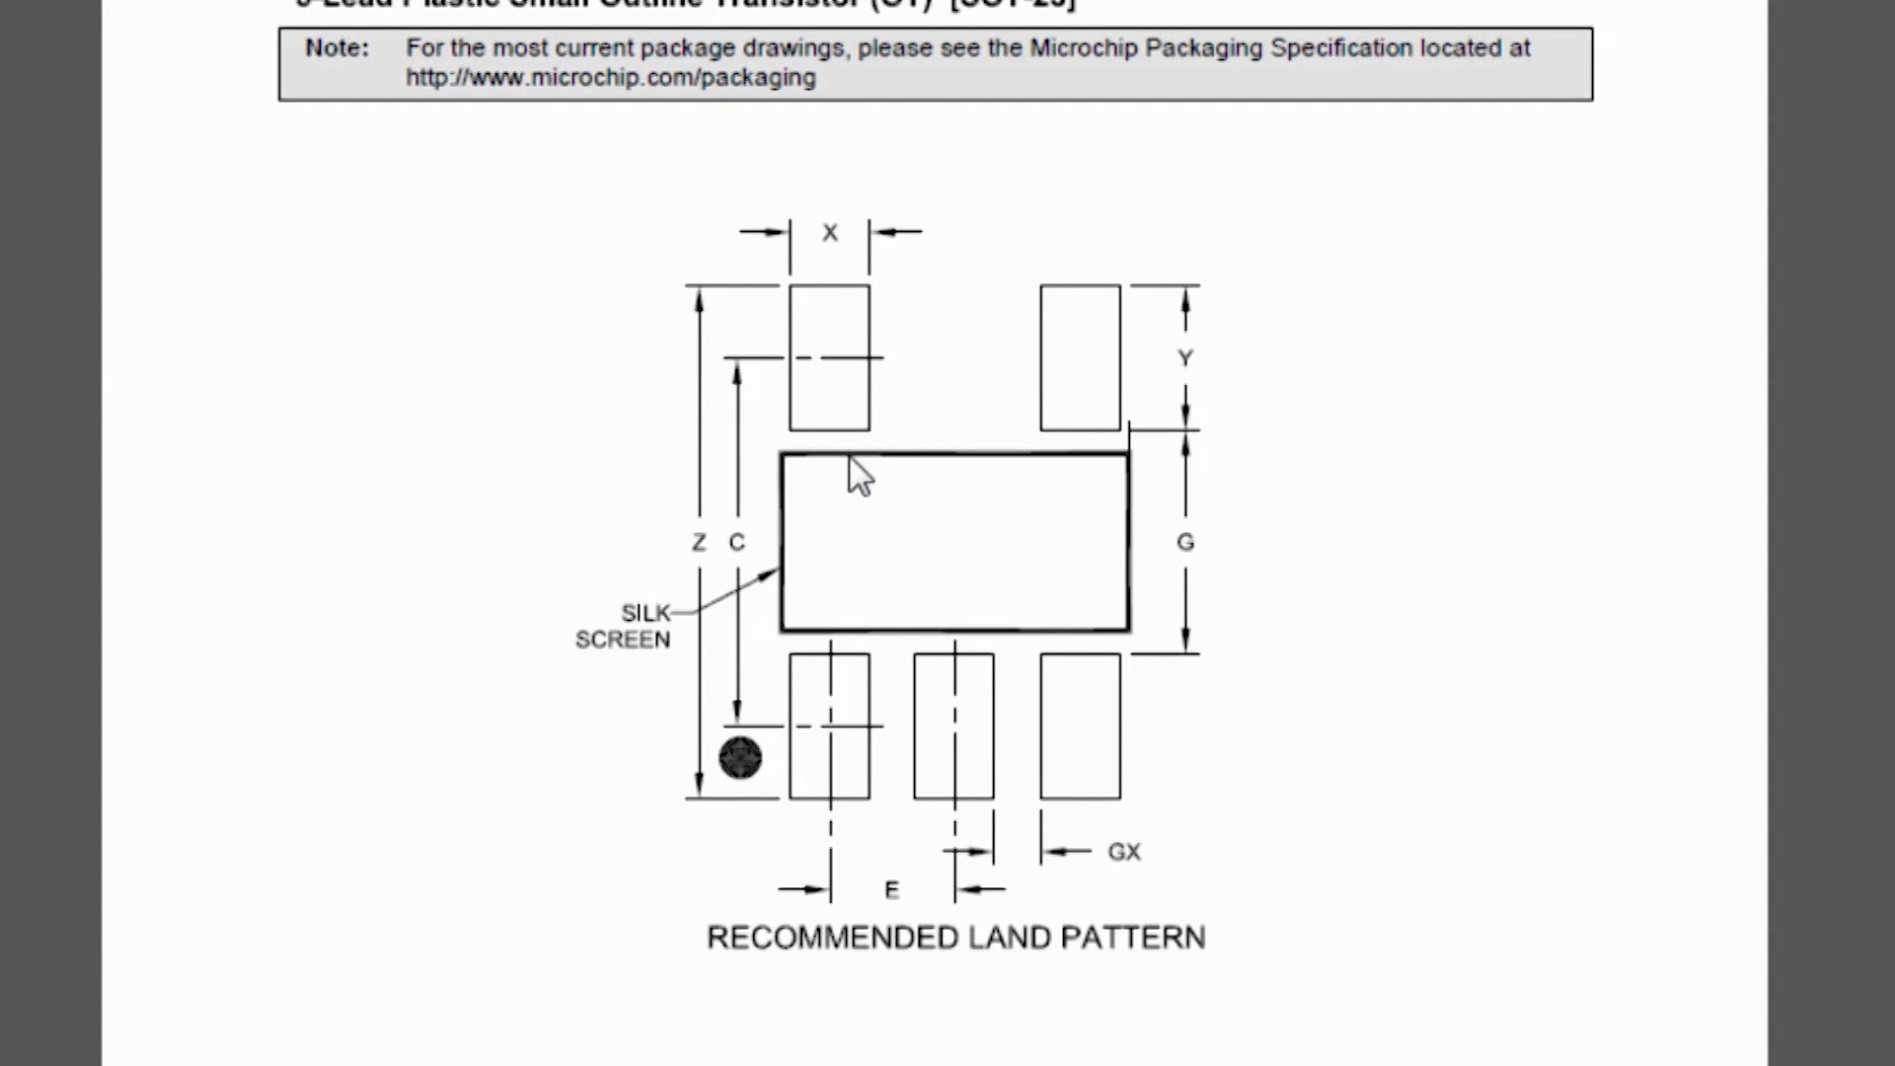
mouse_move(786, 538)
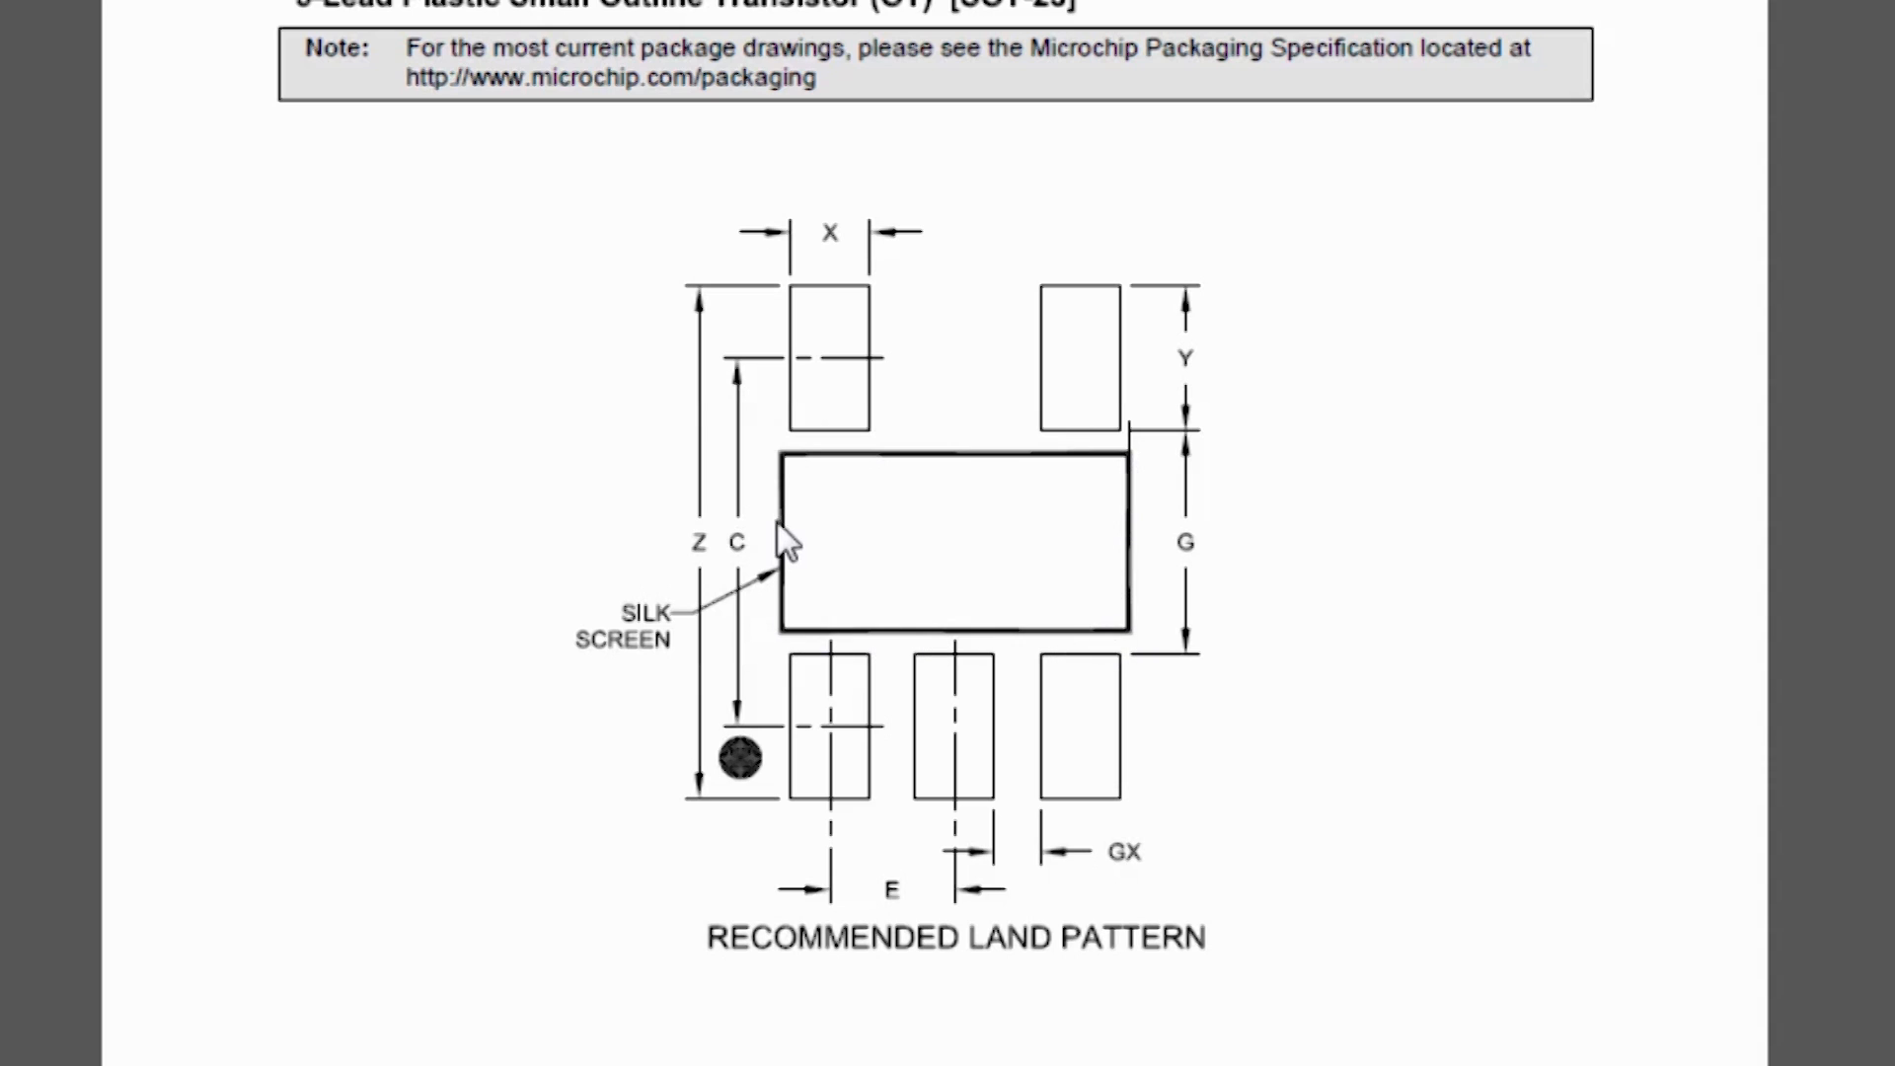
mouse_move(1090, 759)
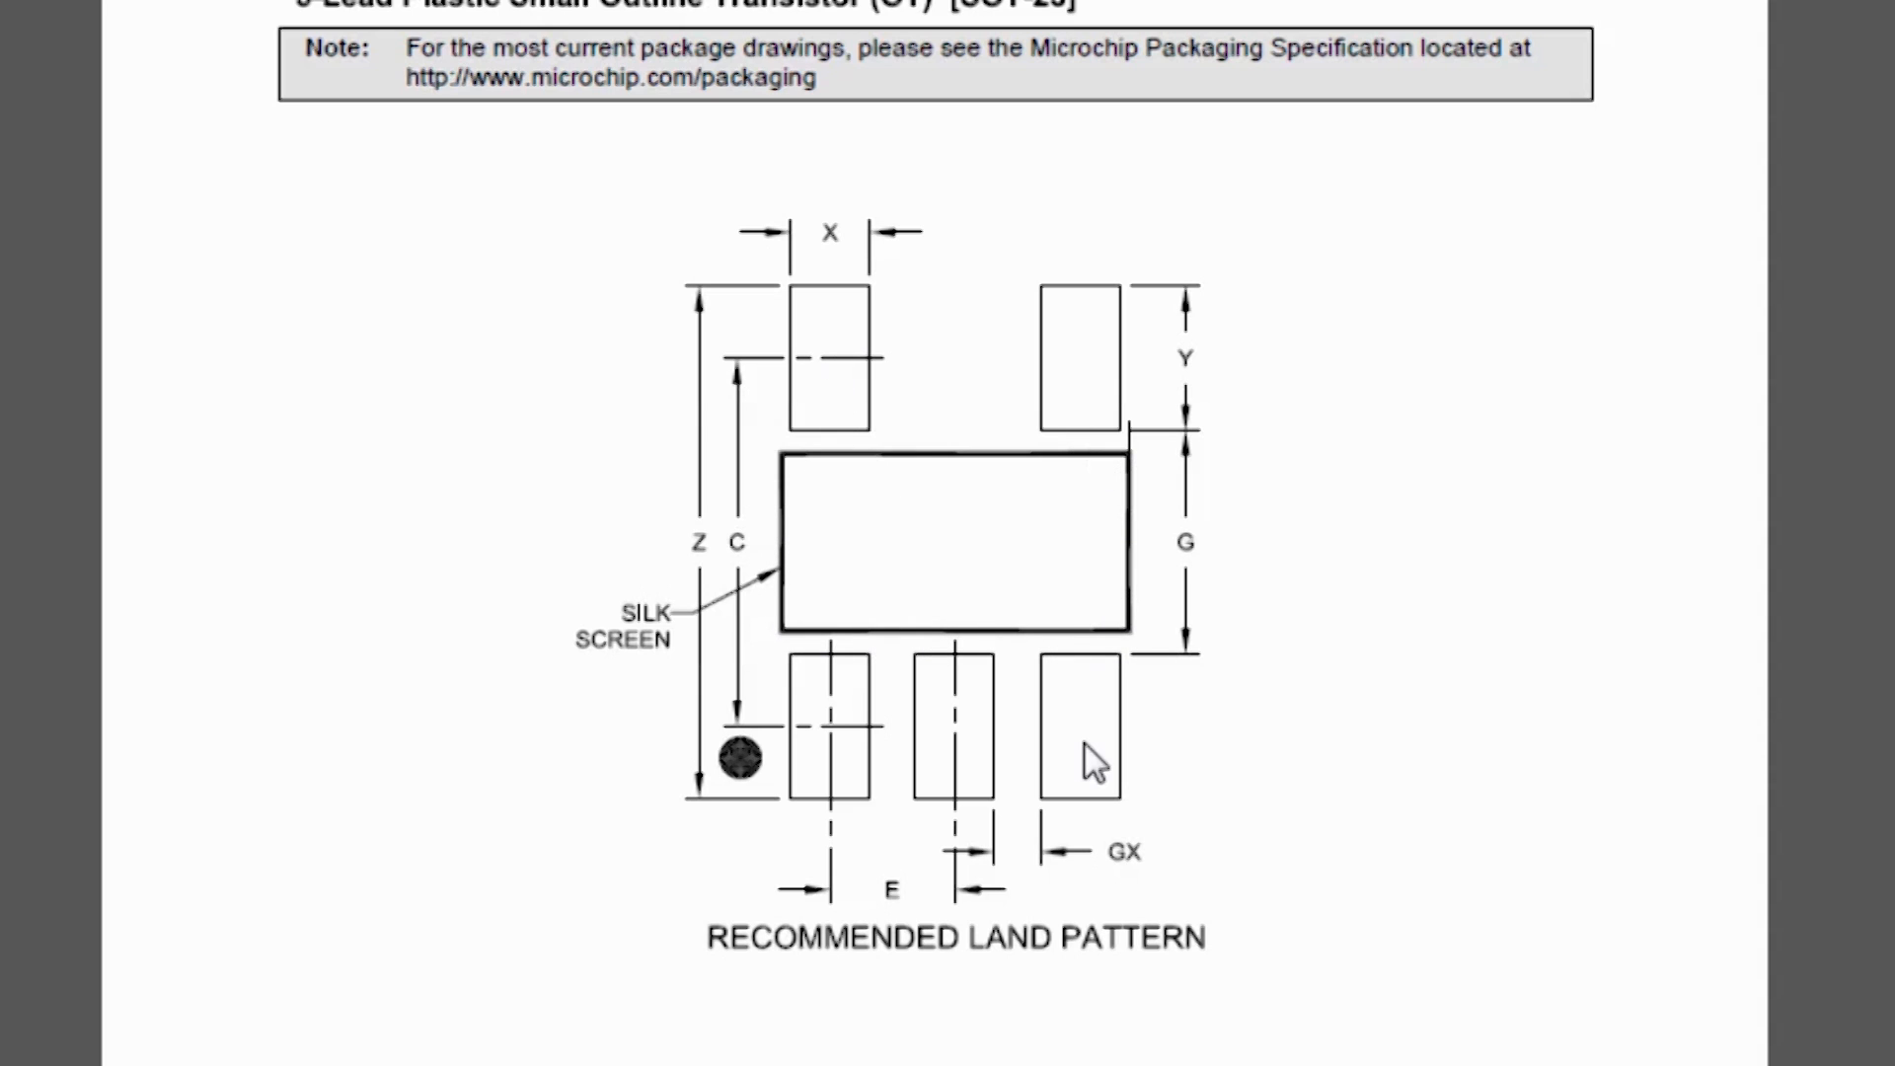
mouse_move(1124, 755)
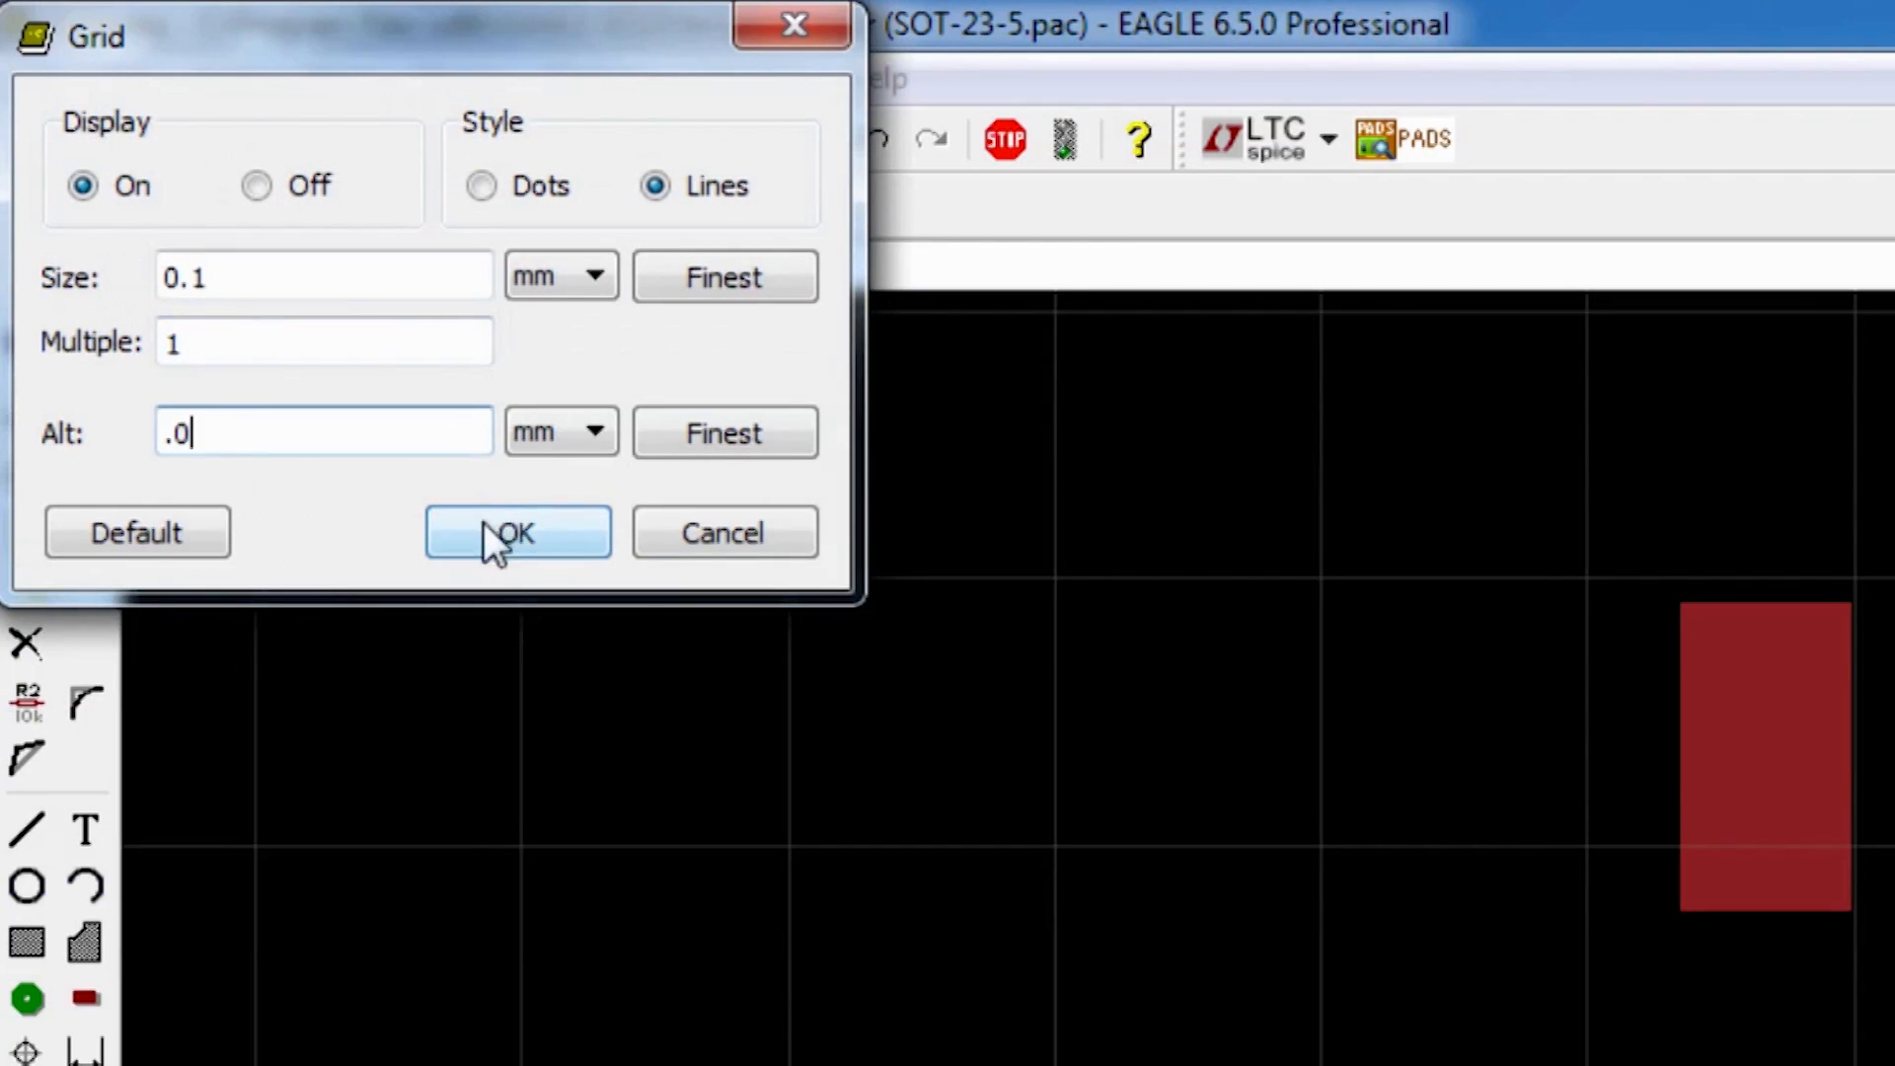
Apply a 0.1 mm grid and set the pad X positions to ±0.95 mm.
click(517, 532)
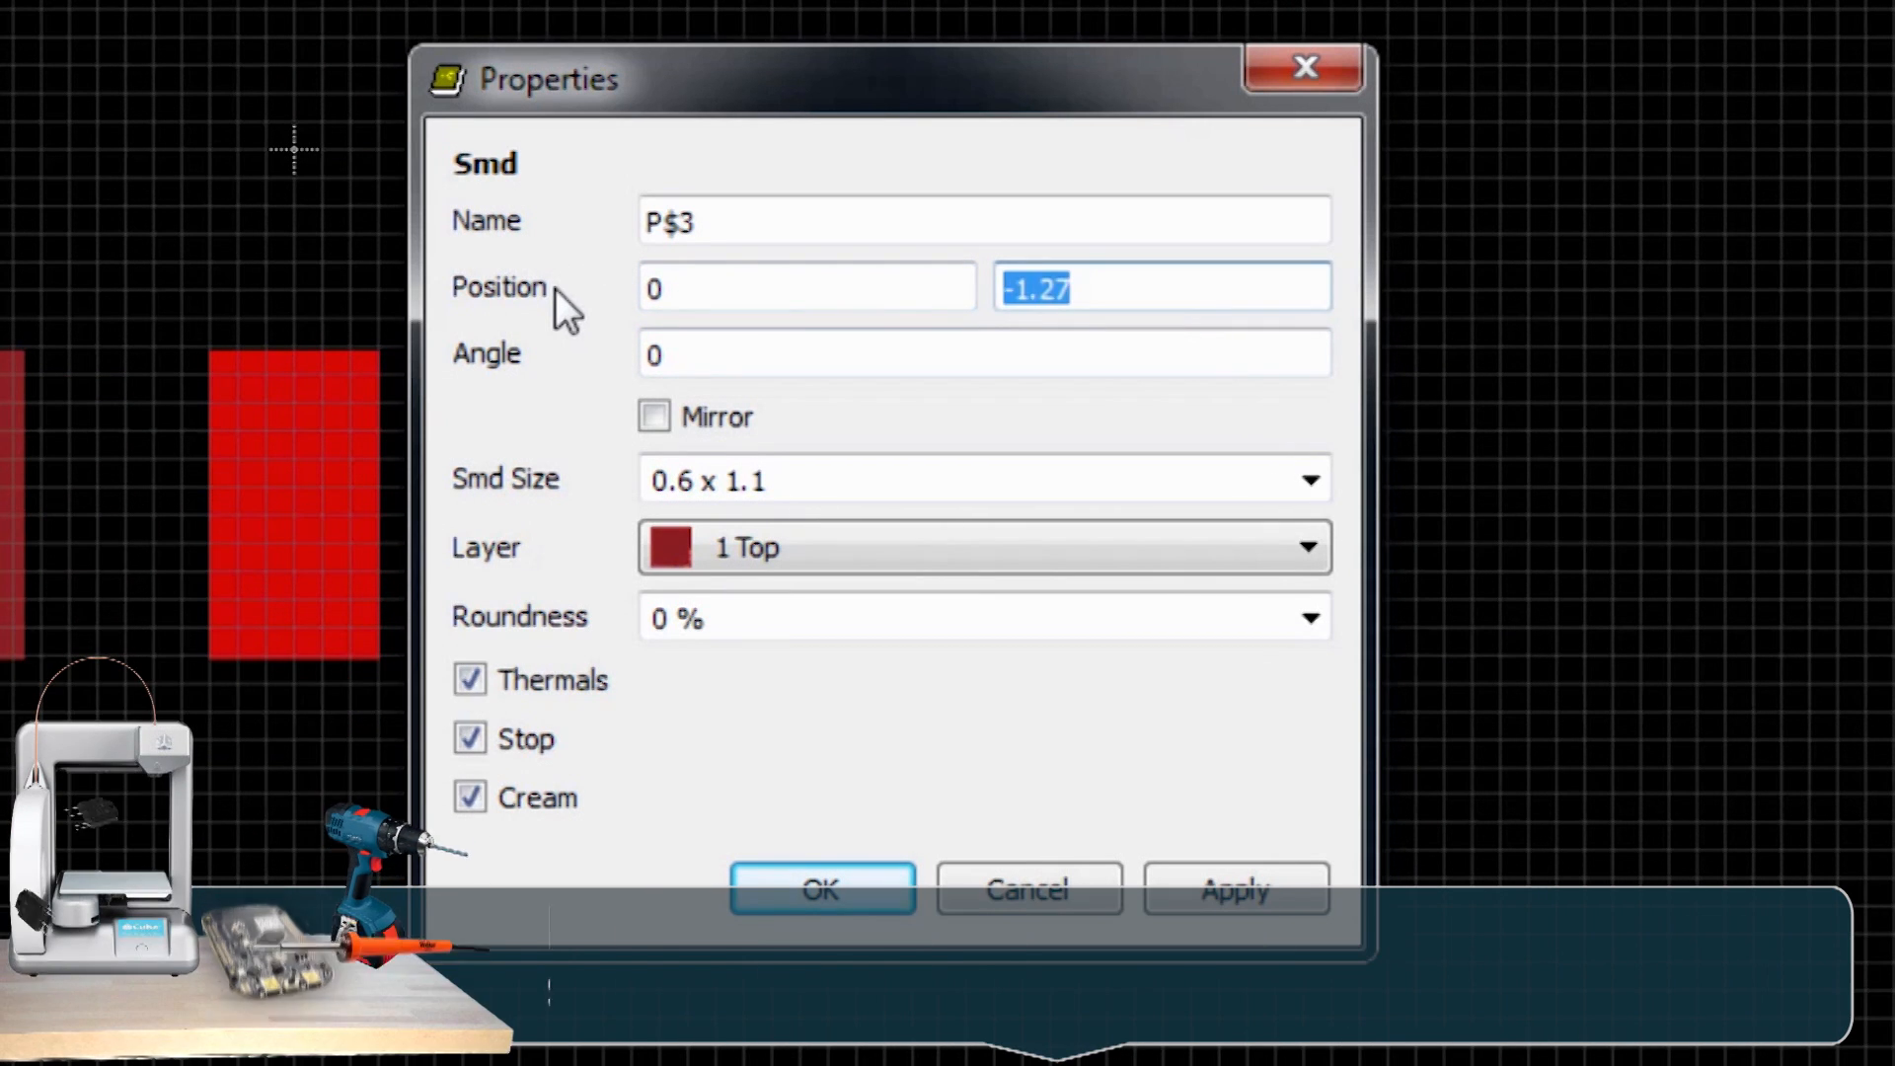
click(820, 889)
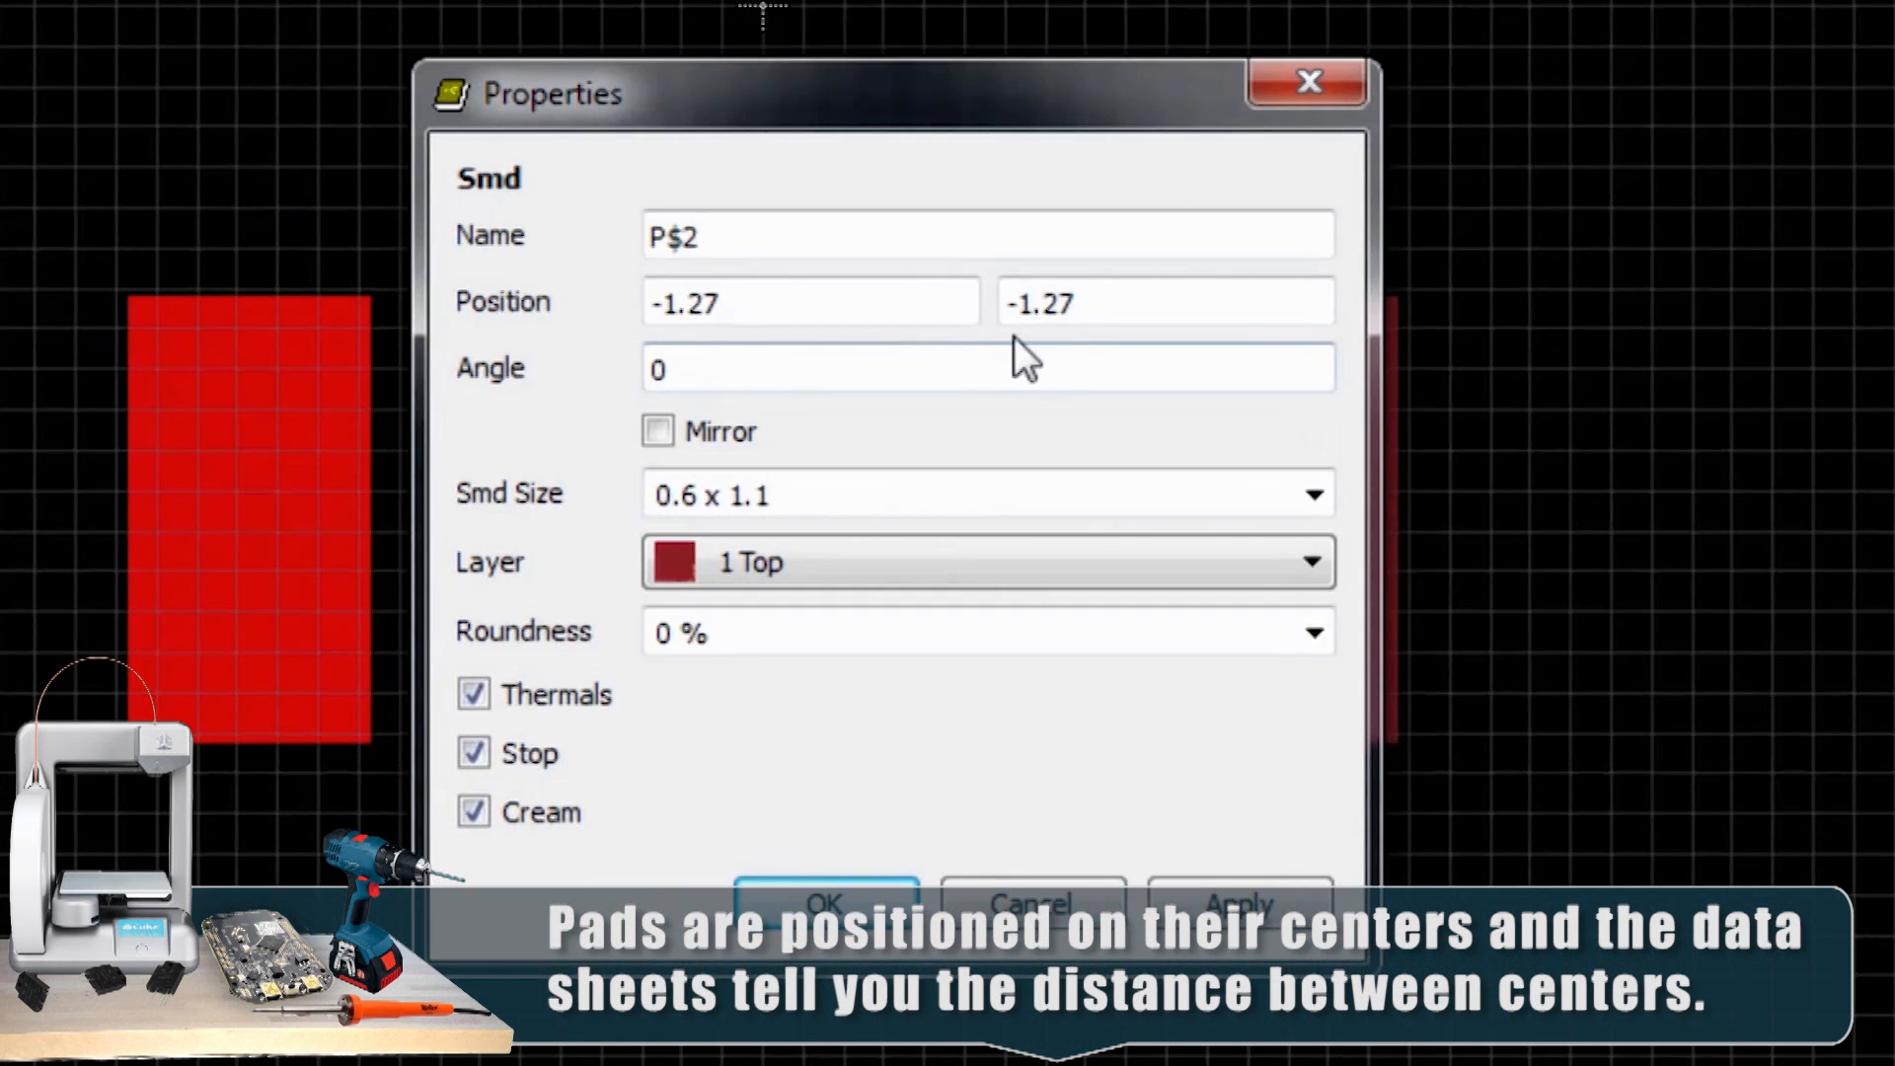
text(-.9)
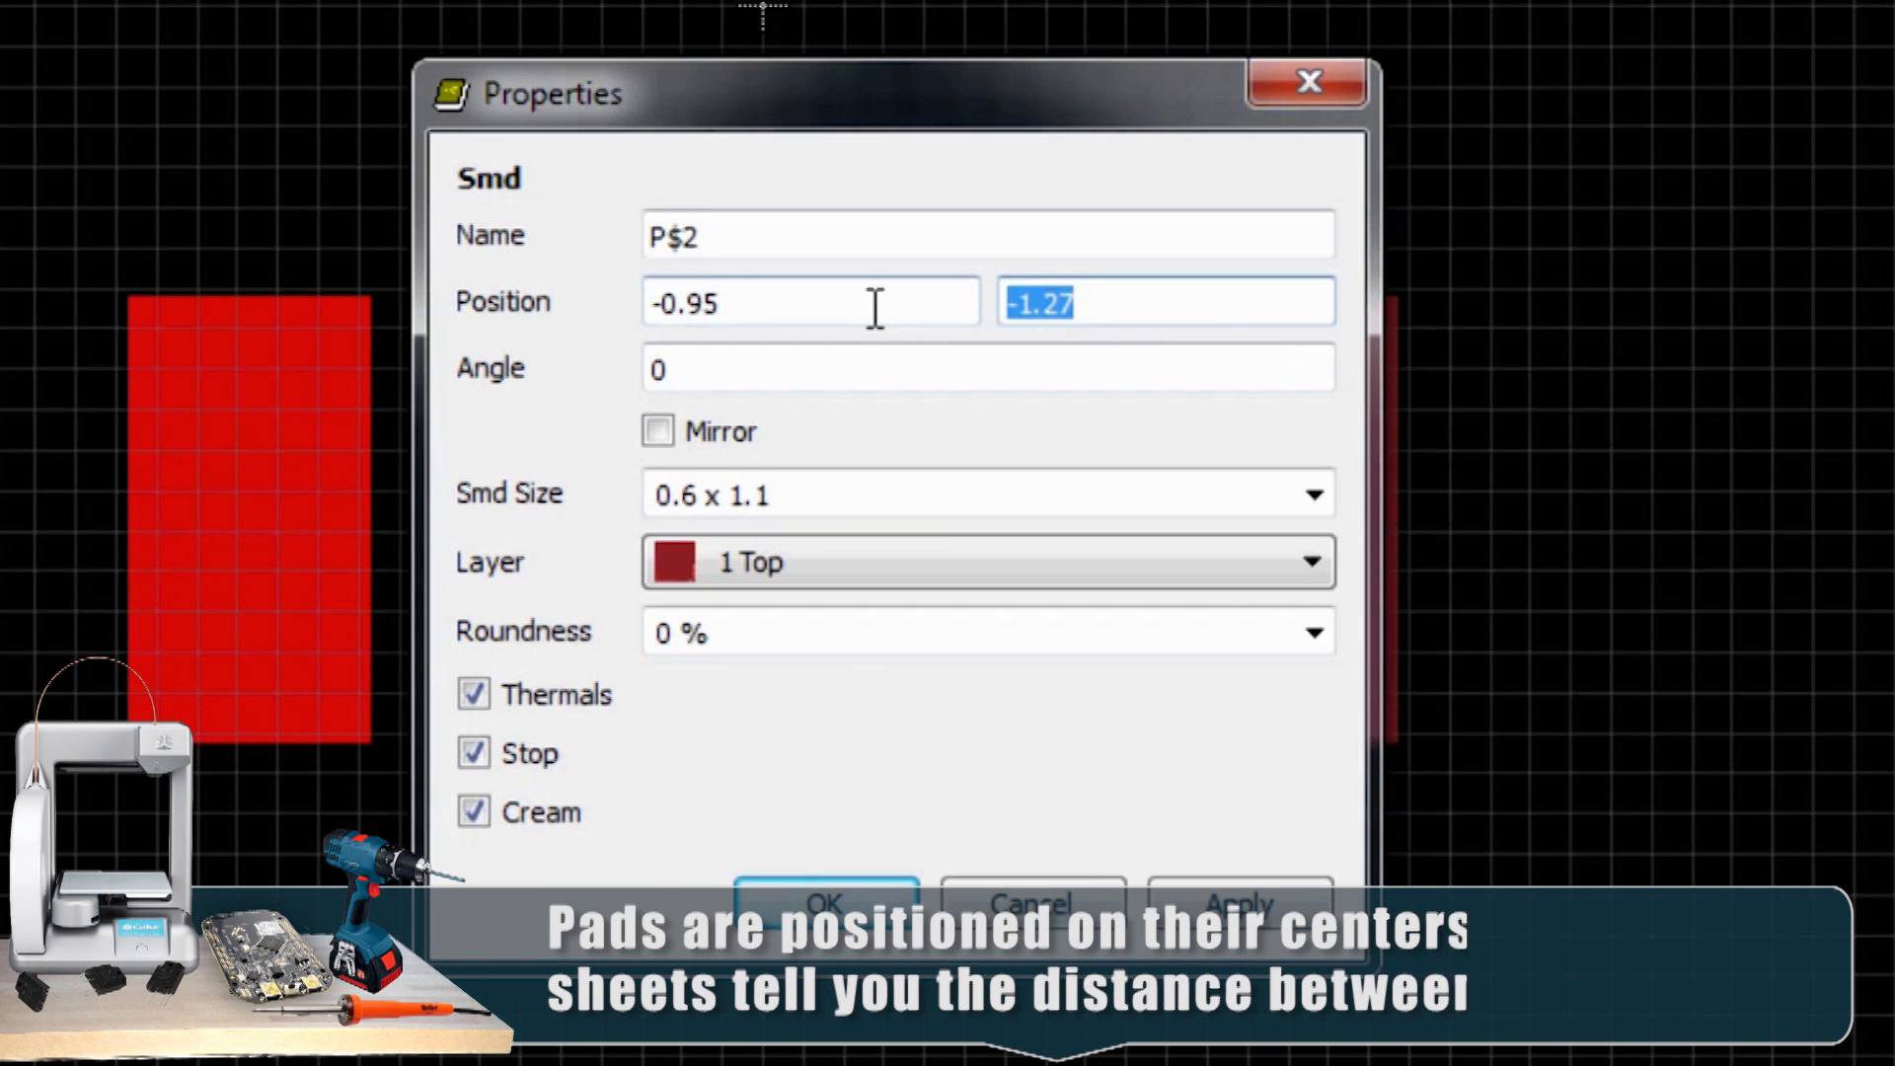
text(-1.)
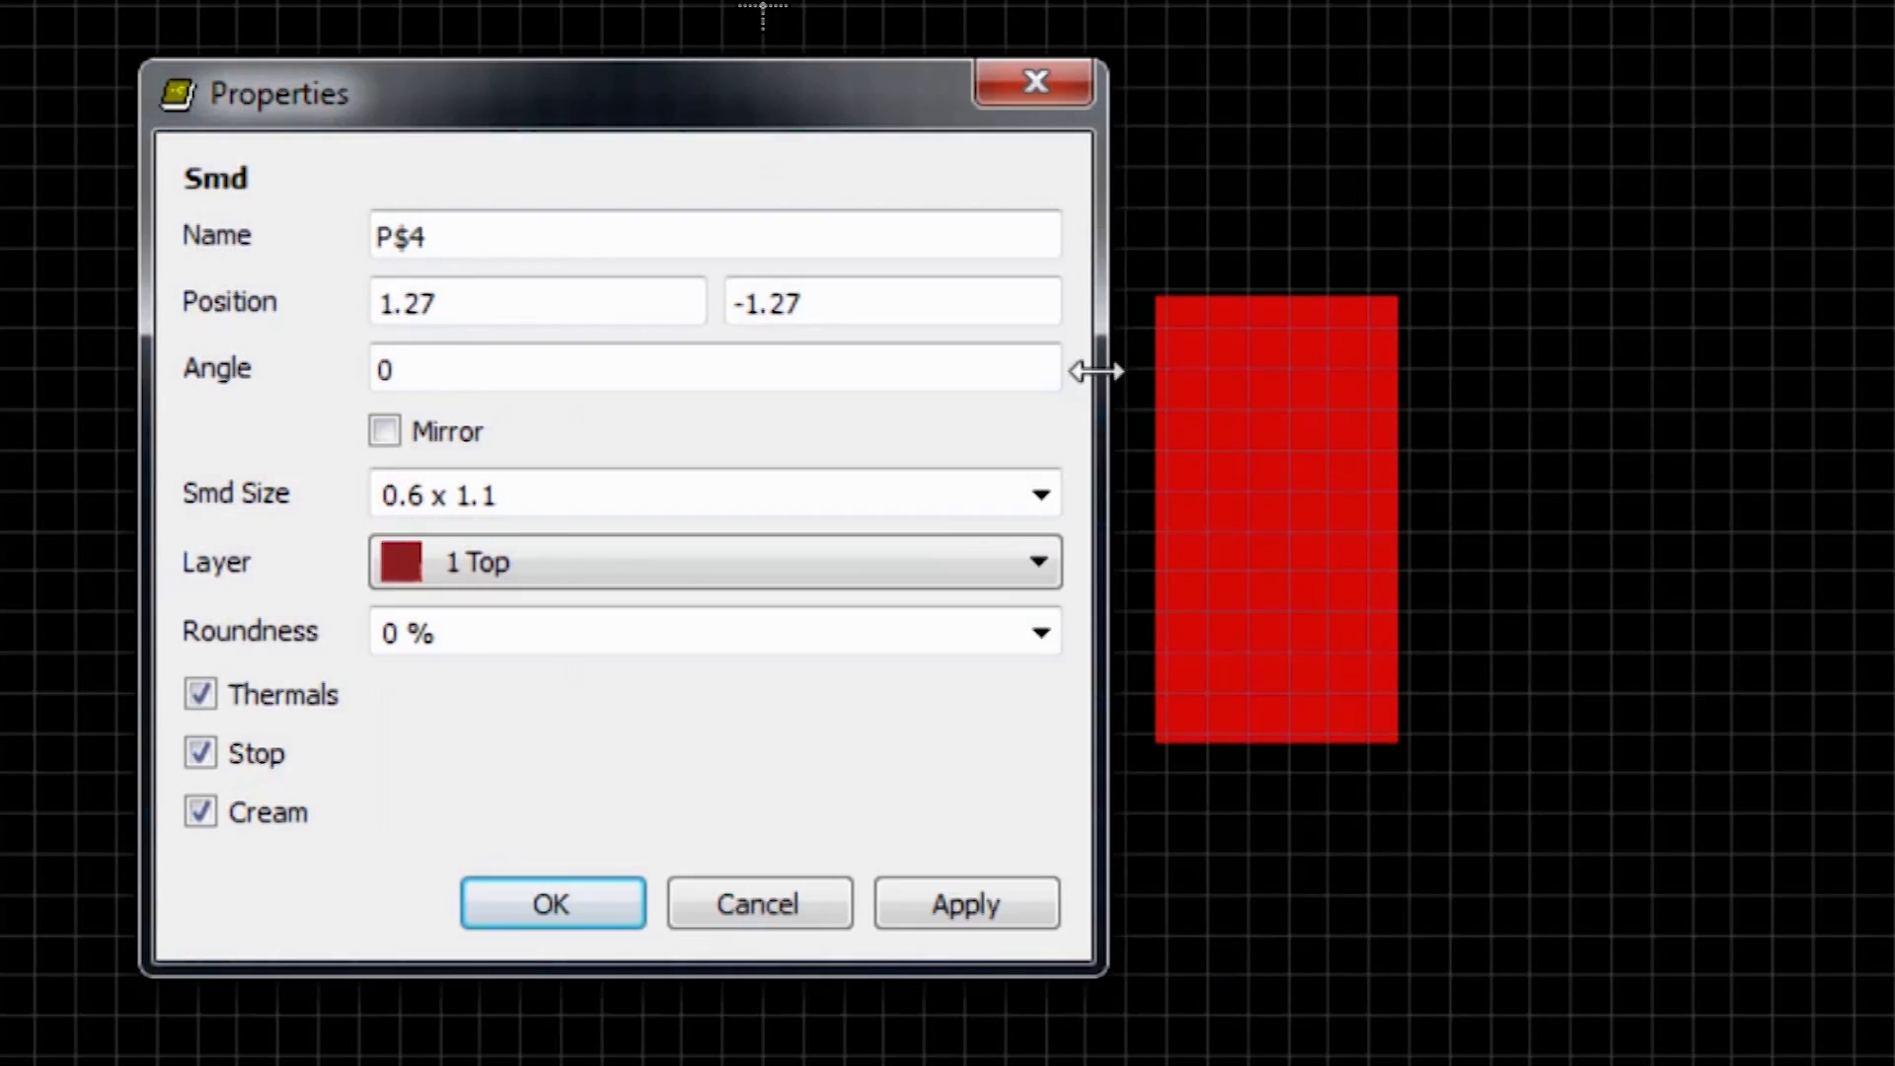
text(.95)
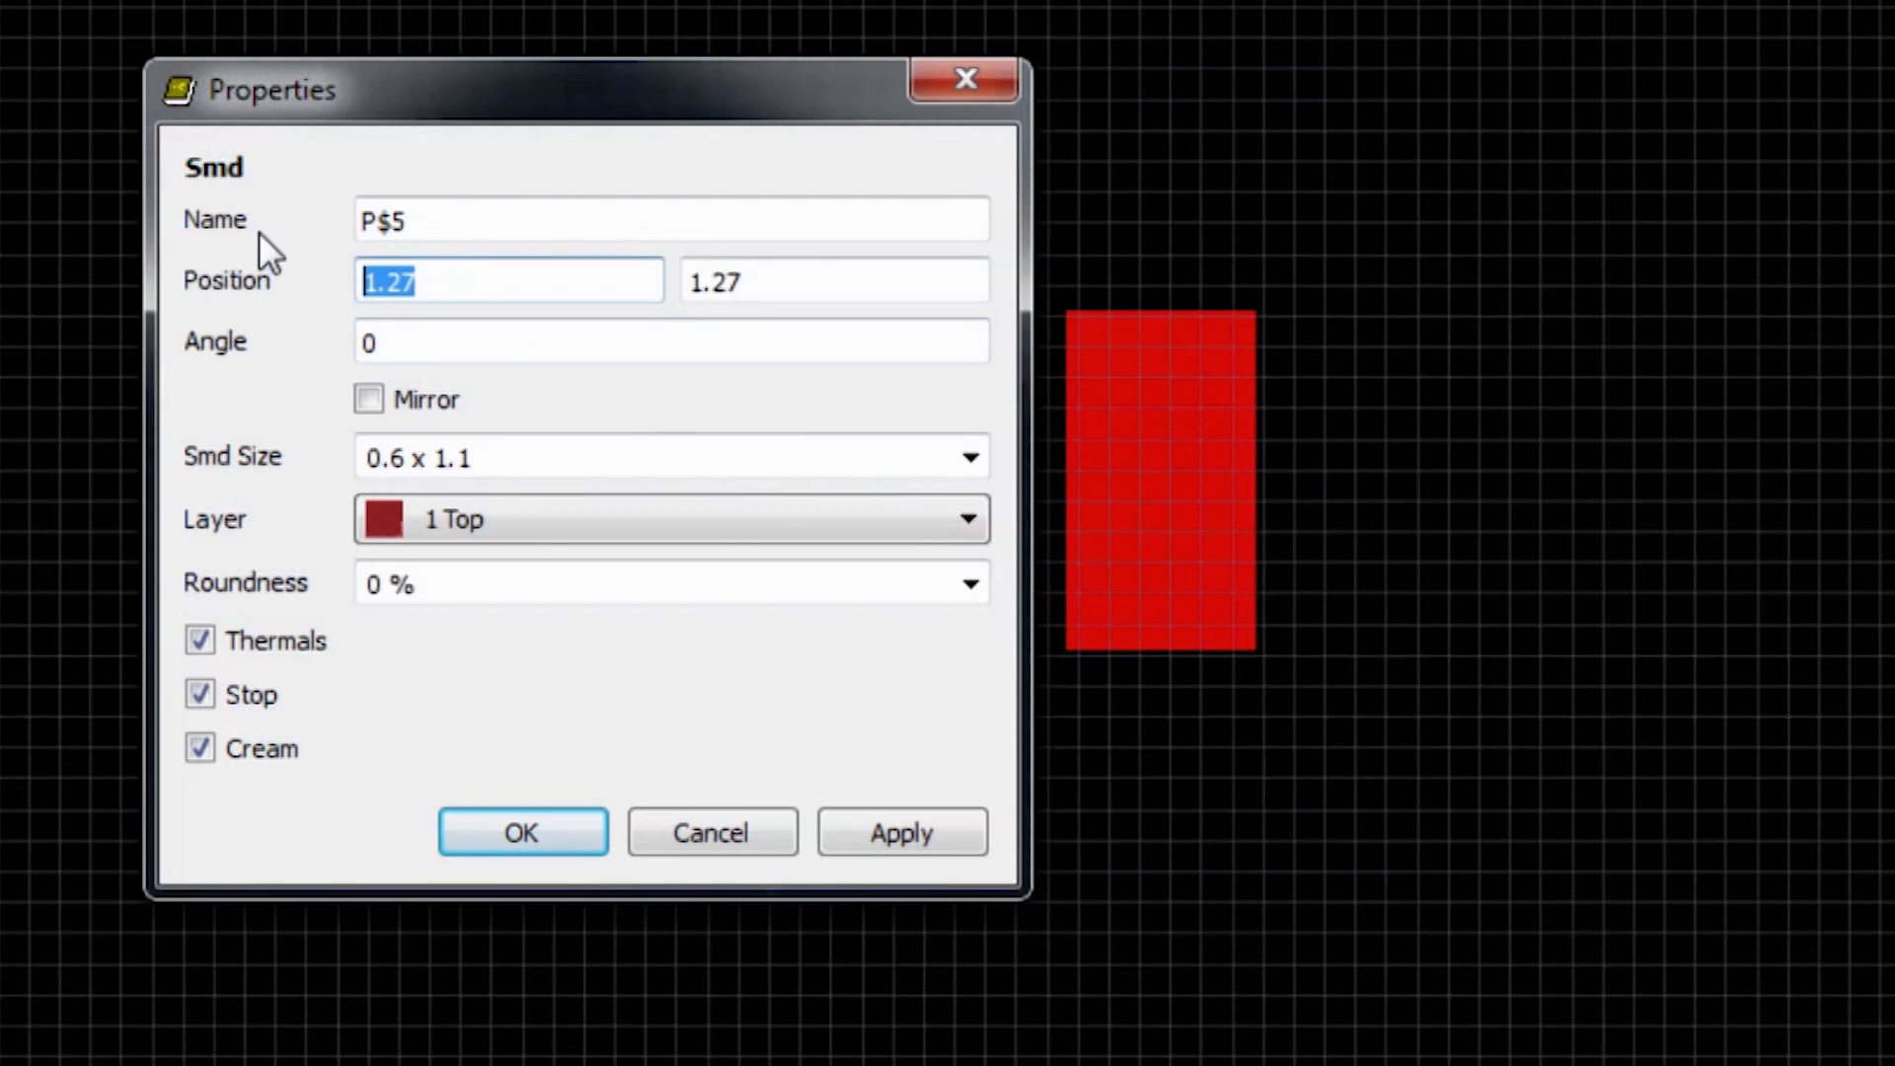
text(0.95)
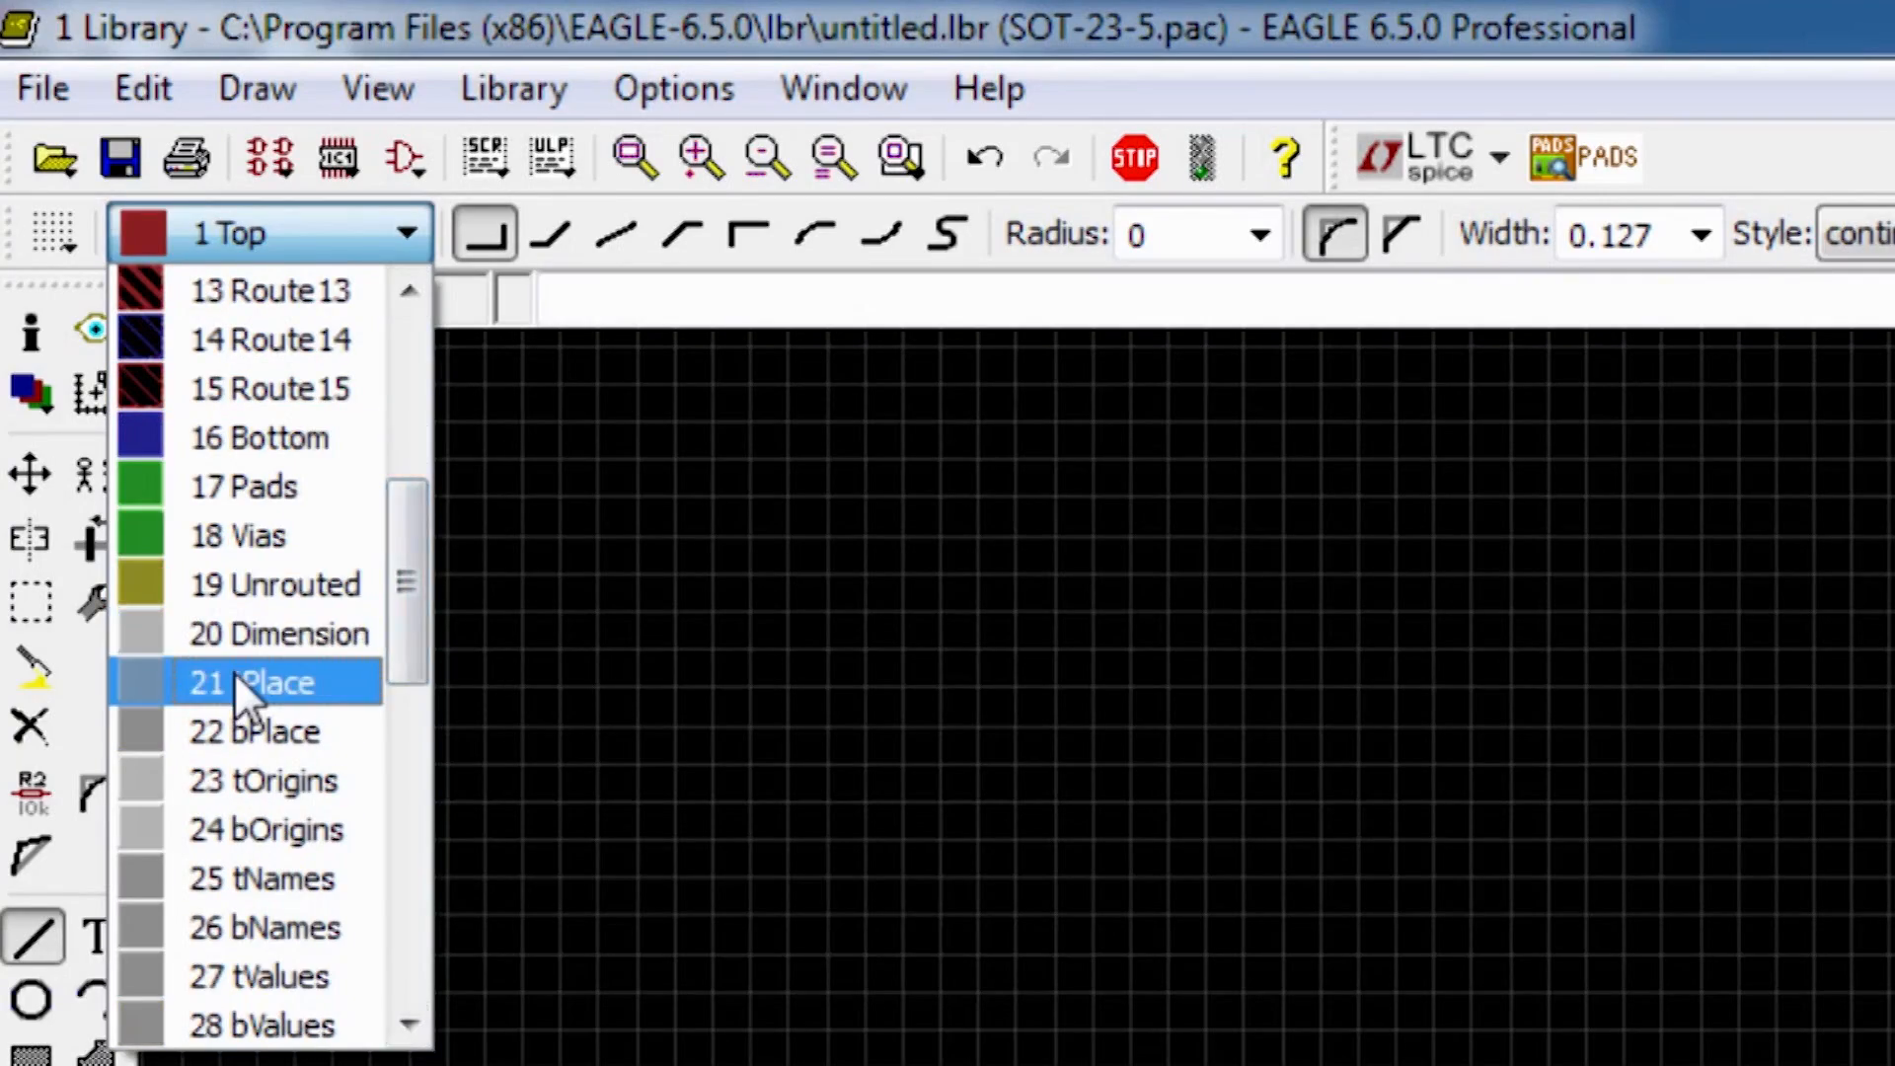
Draw the rectangular body outline on layer 21 tPlace between the pad rows.
click(278, 684)
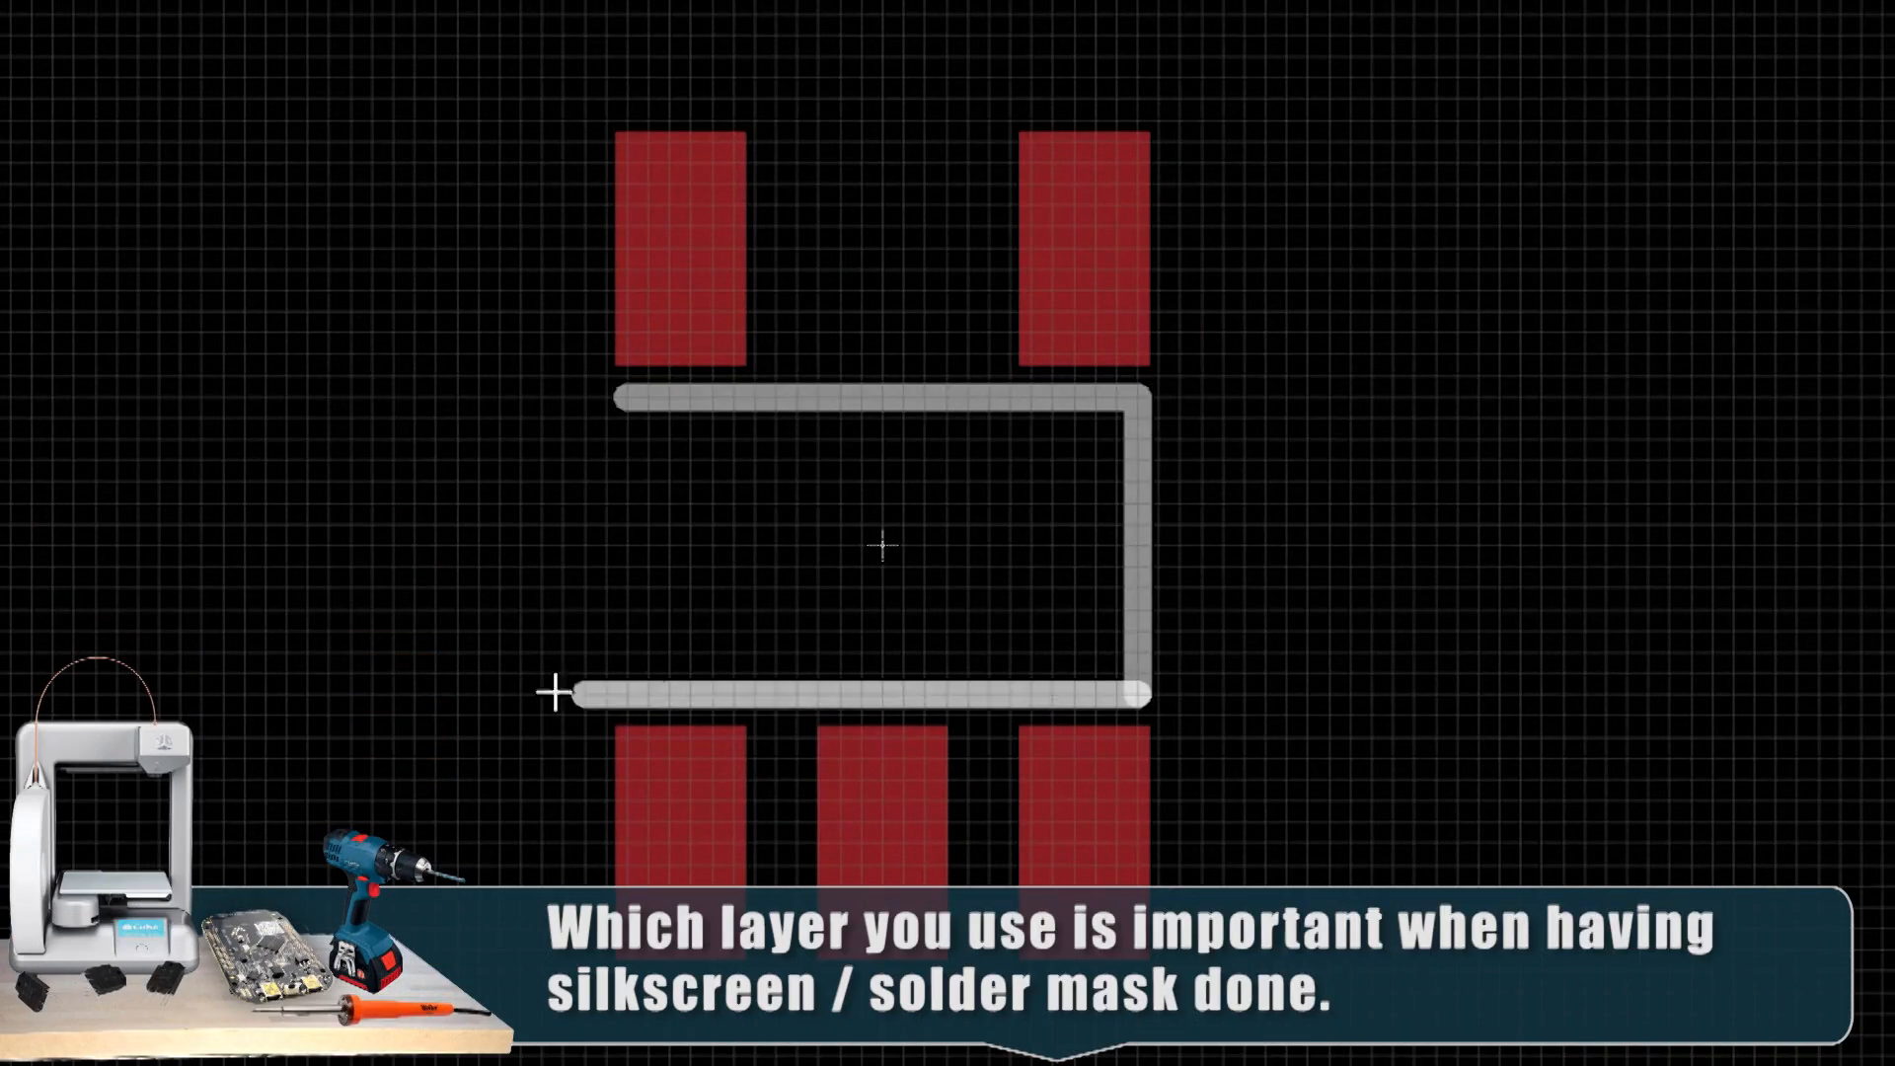
drag(556, 691, 623, 393)
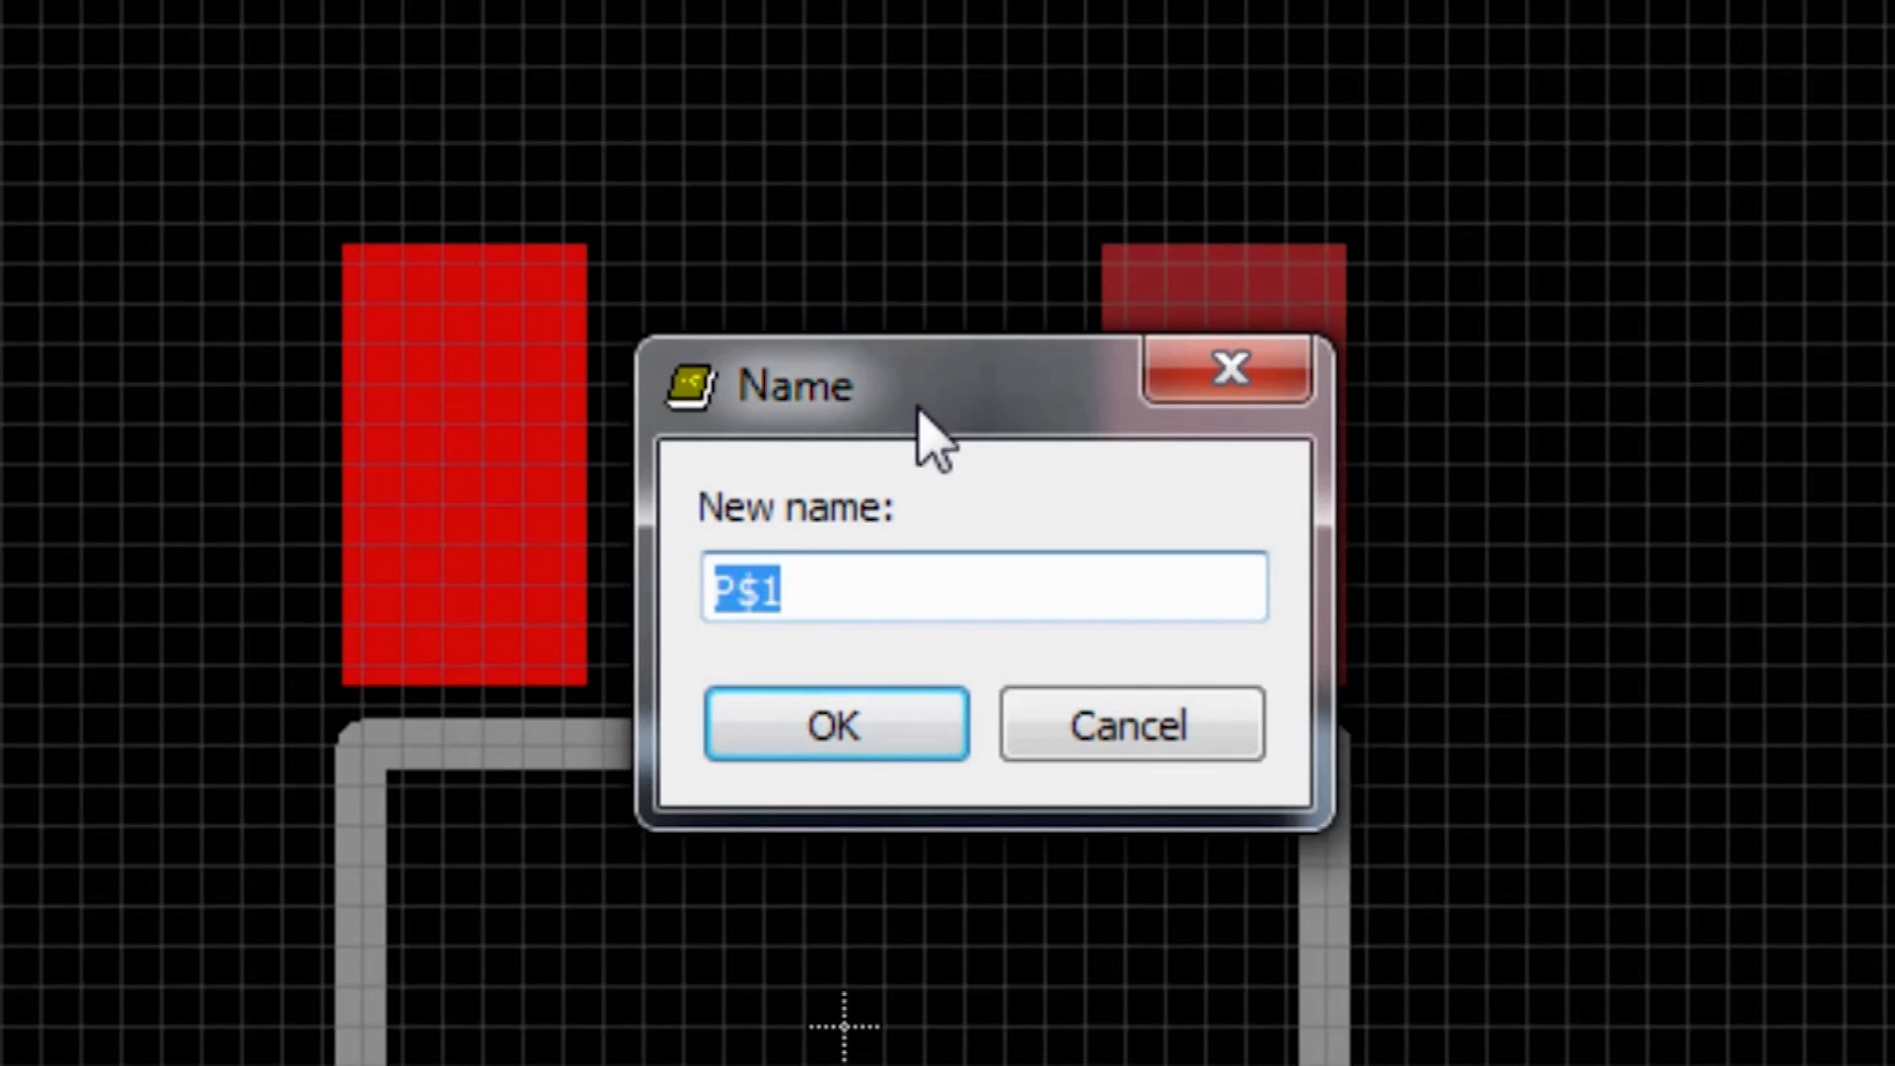
Rename pad P$1 to PROG and pad P$5 to VD, then confirm pad P$3's rename.
text(PROG)
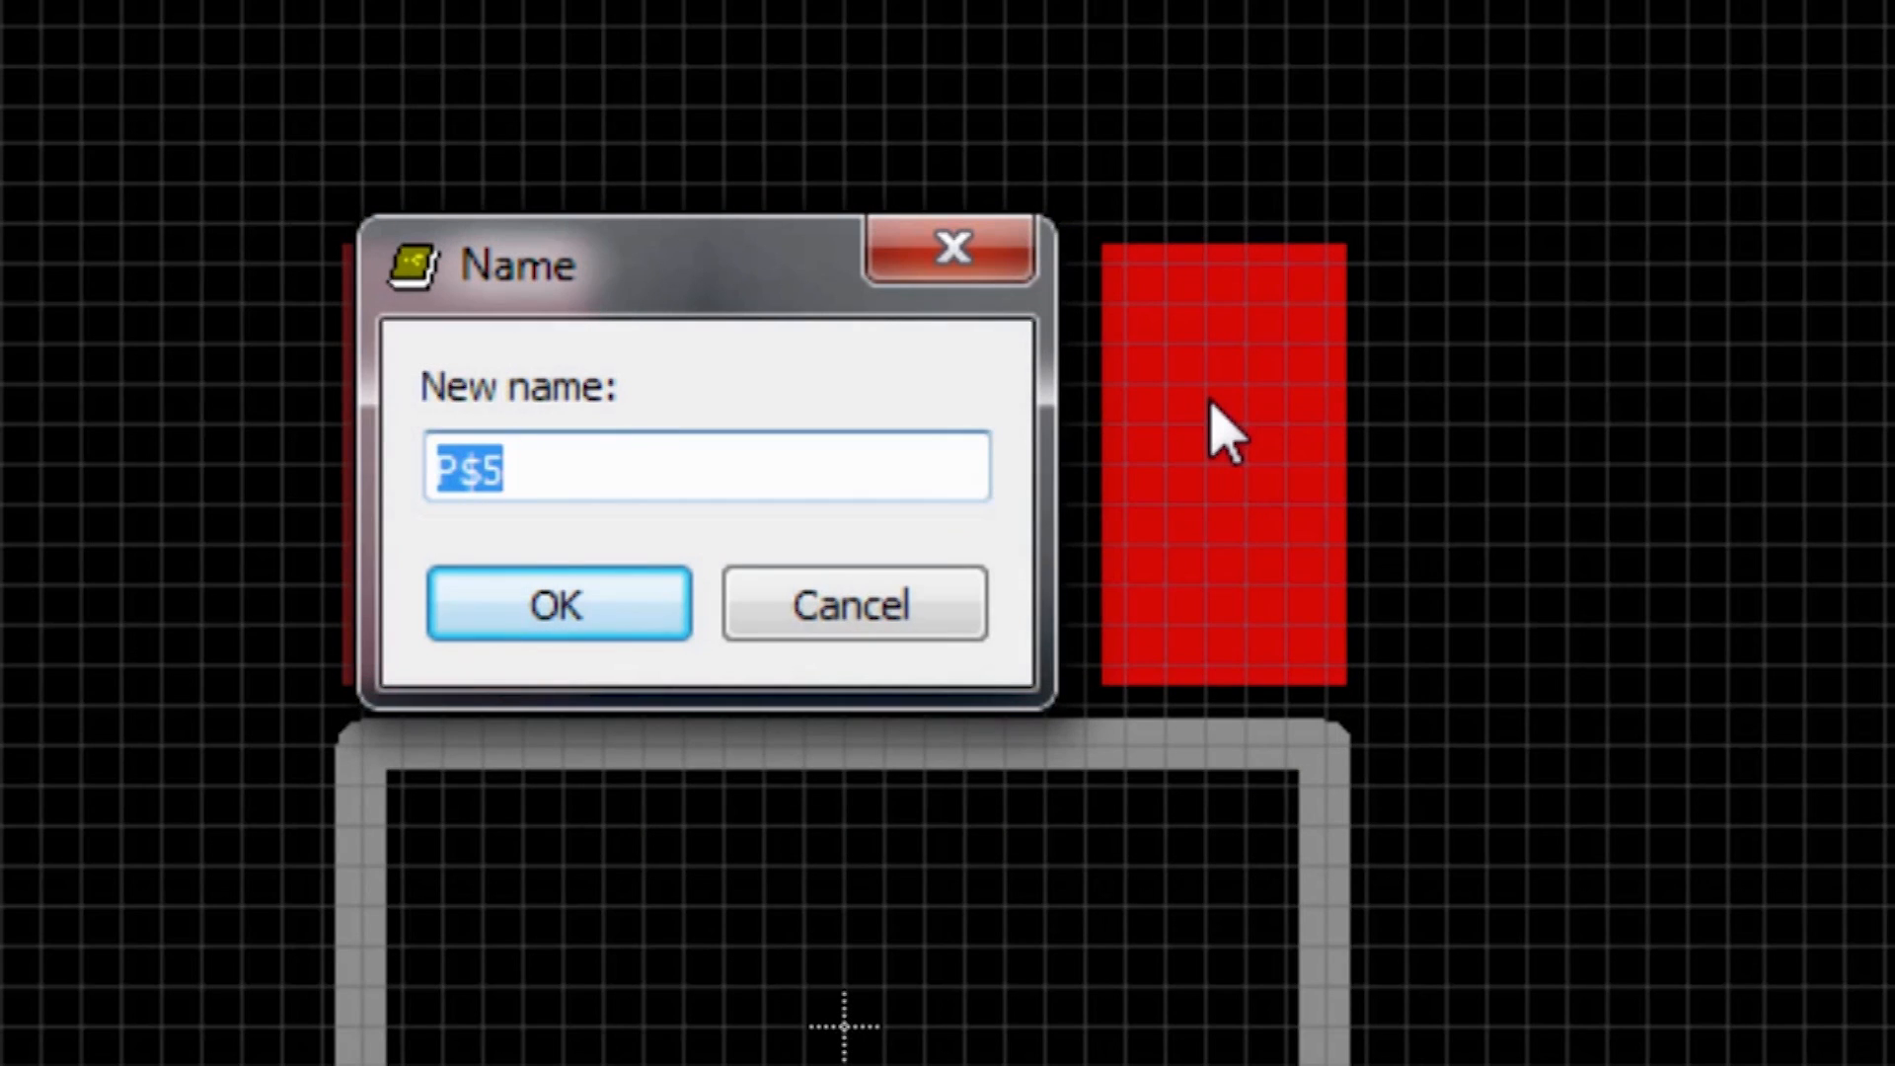
text(VD)
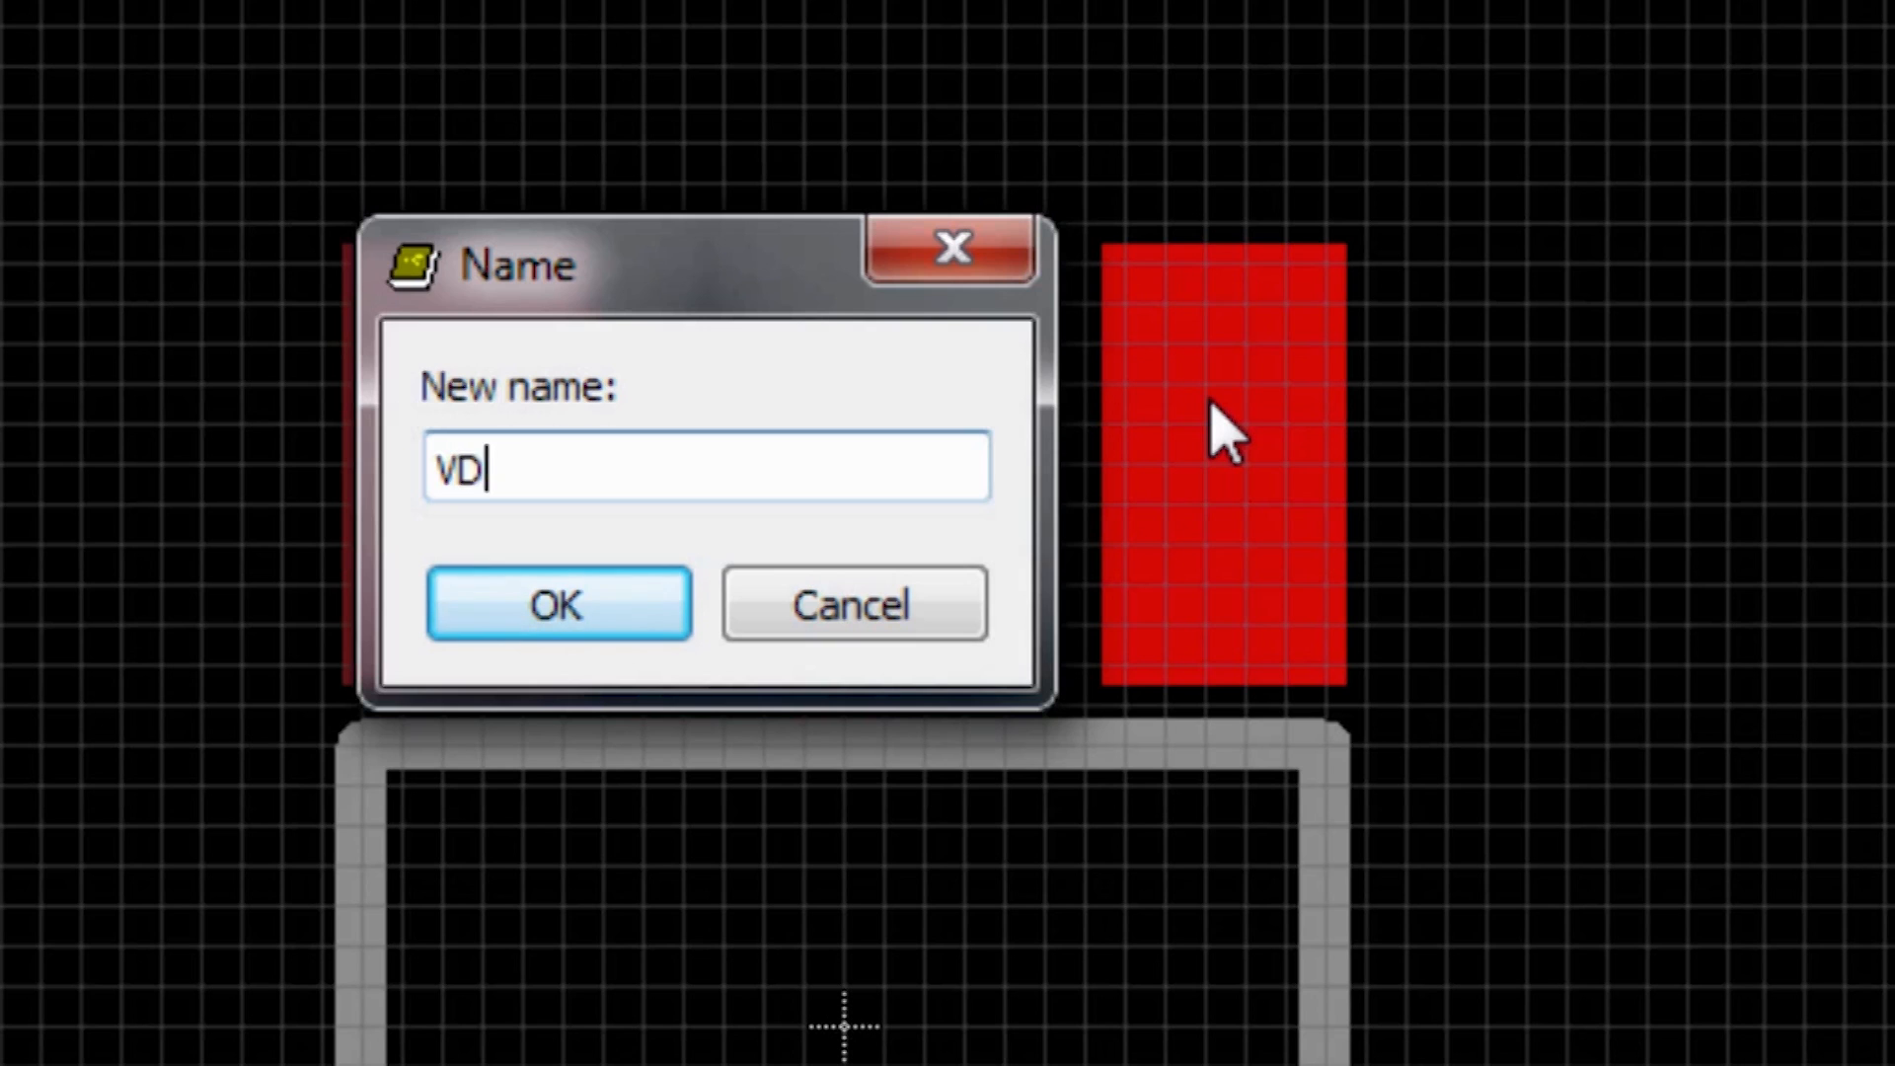
click(557, 604)
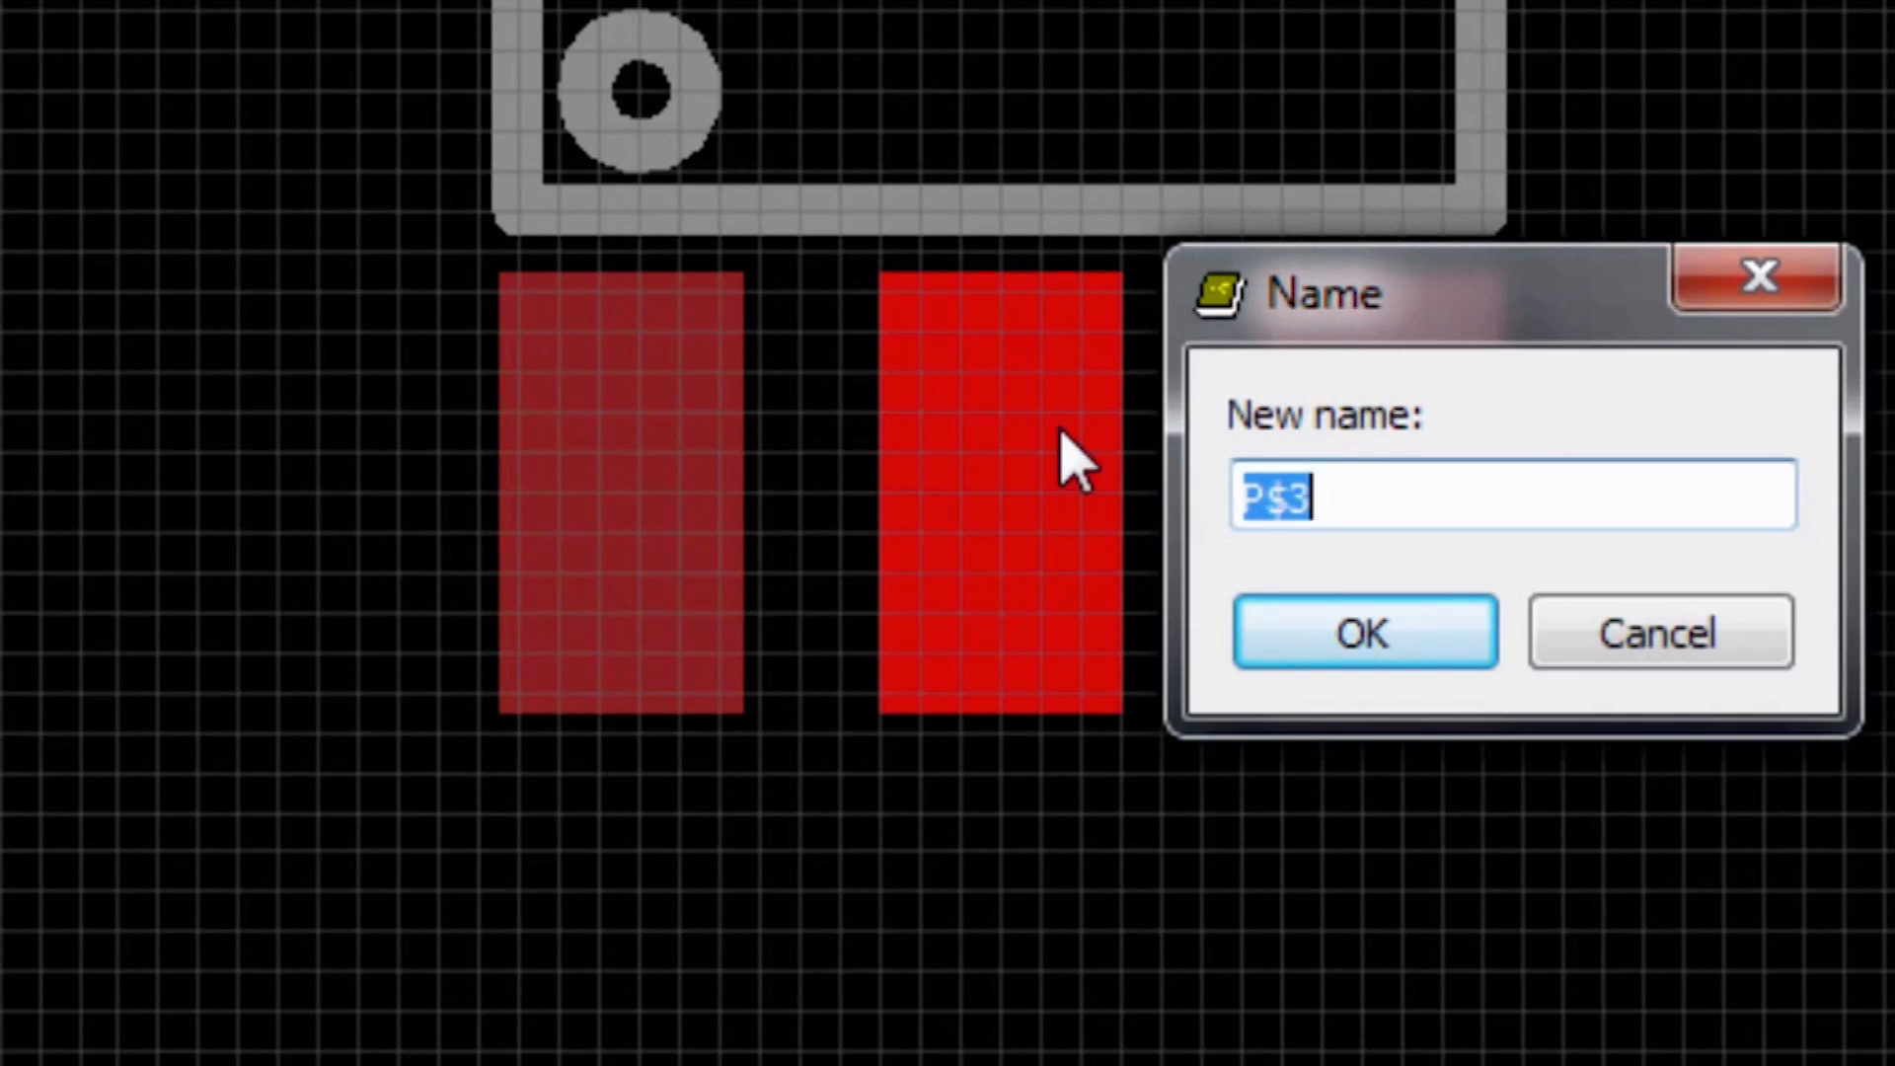
click(1363, 631)
text(S)
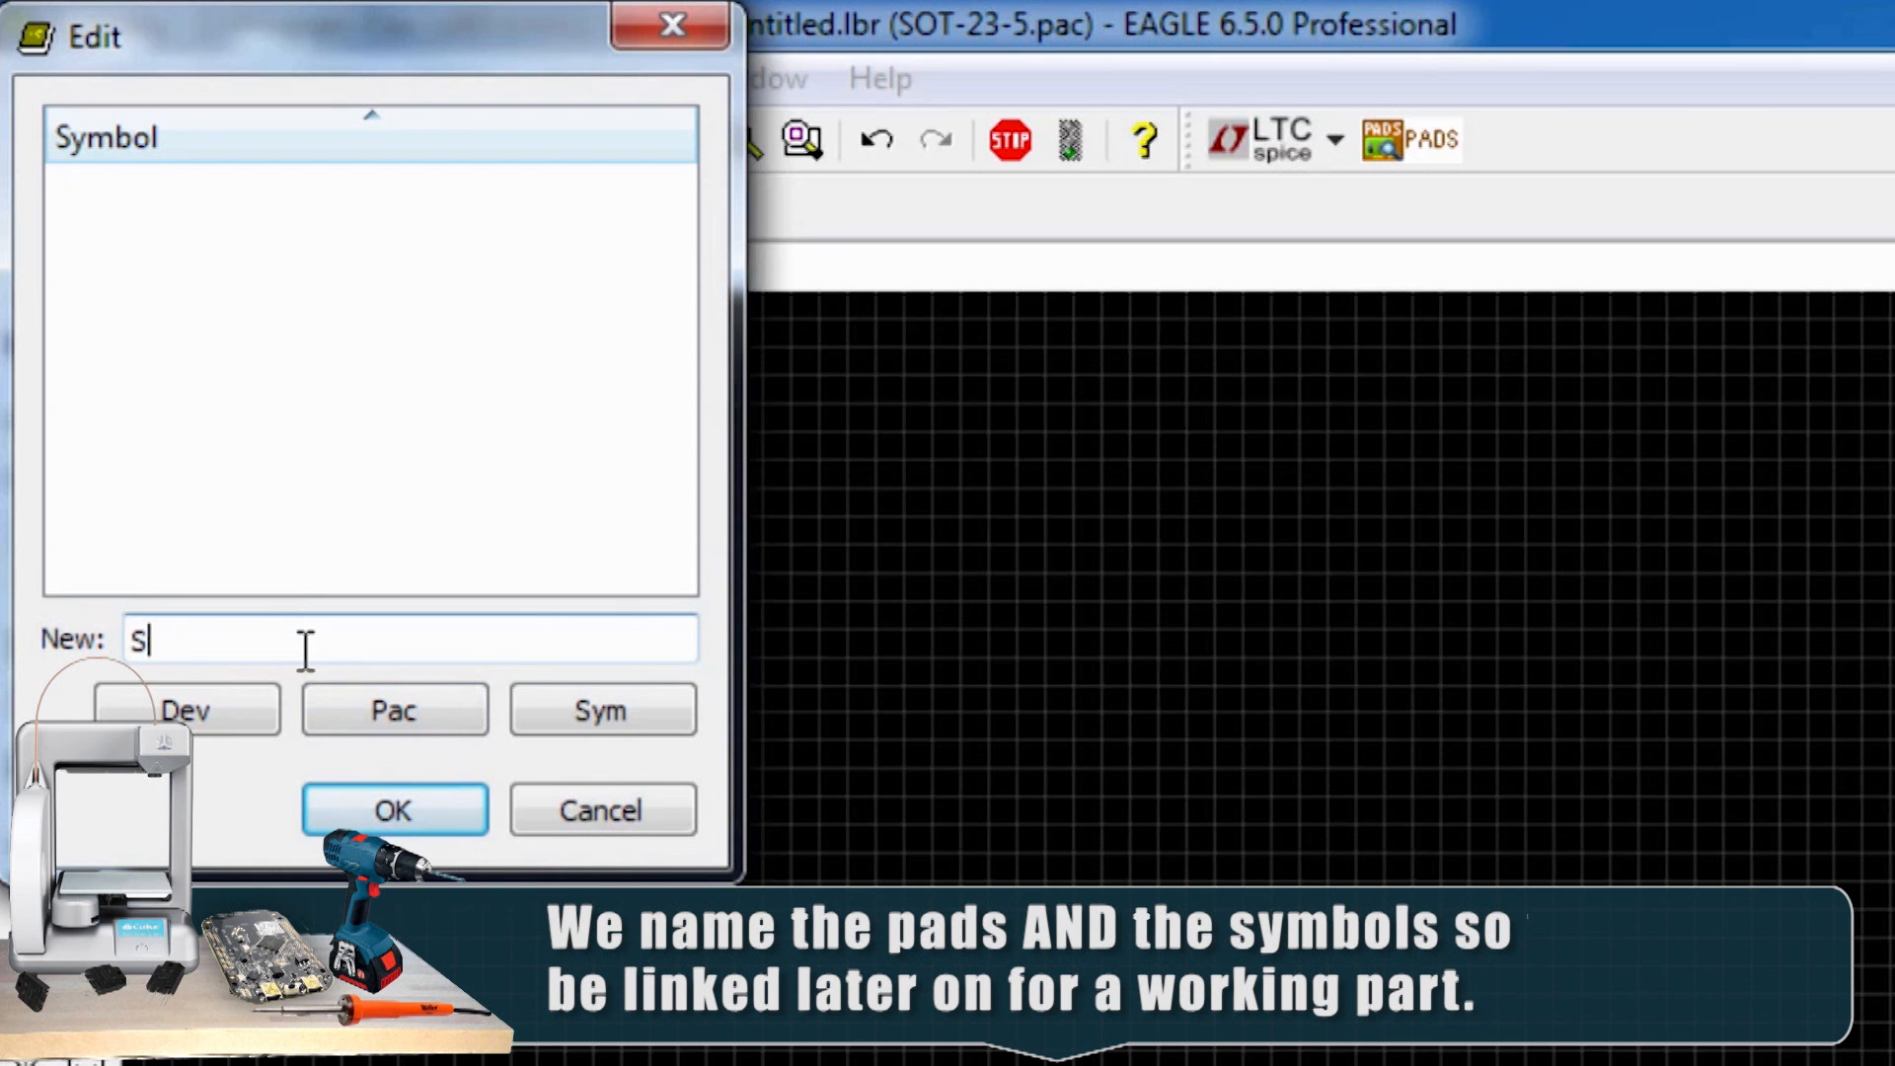
Confirm the new SOT-23-5 symbol and drag out its rectangular body outline.
click(393, 809)
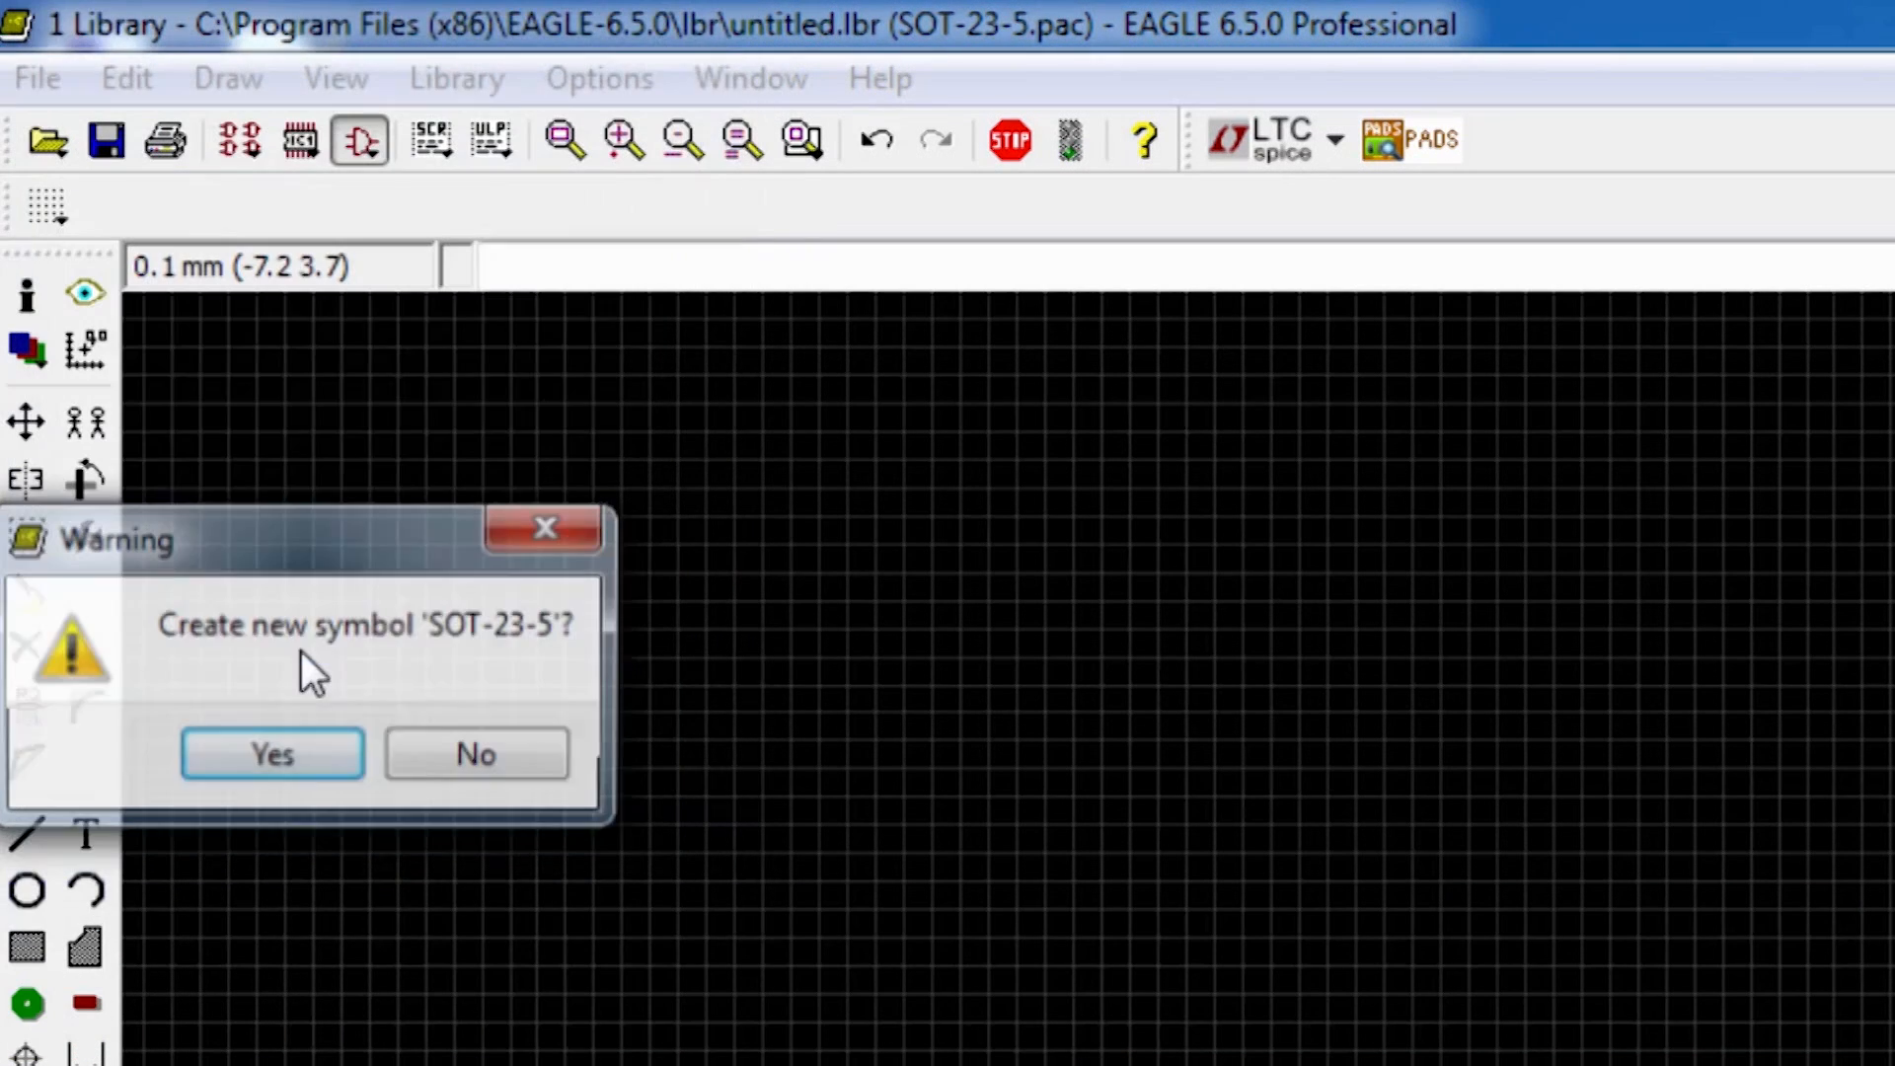
click(270, 753)
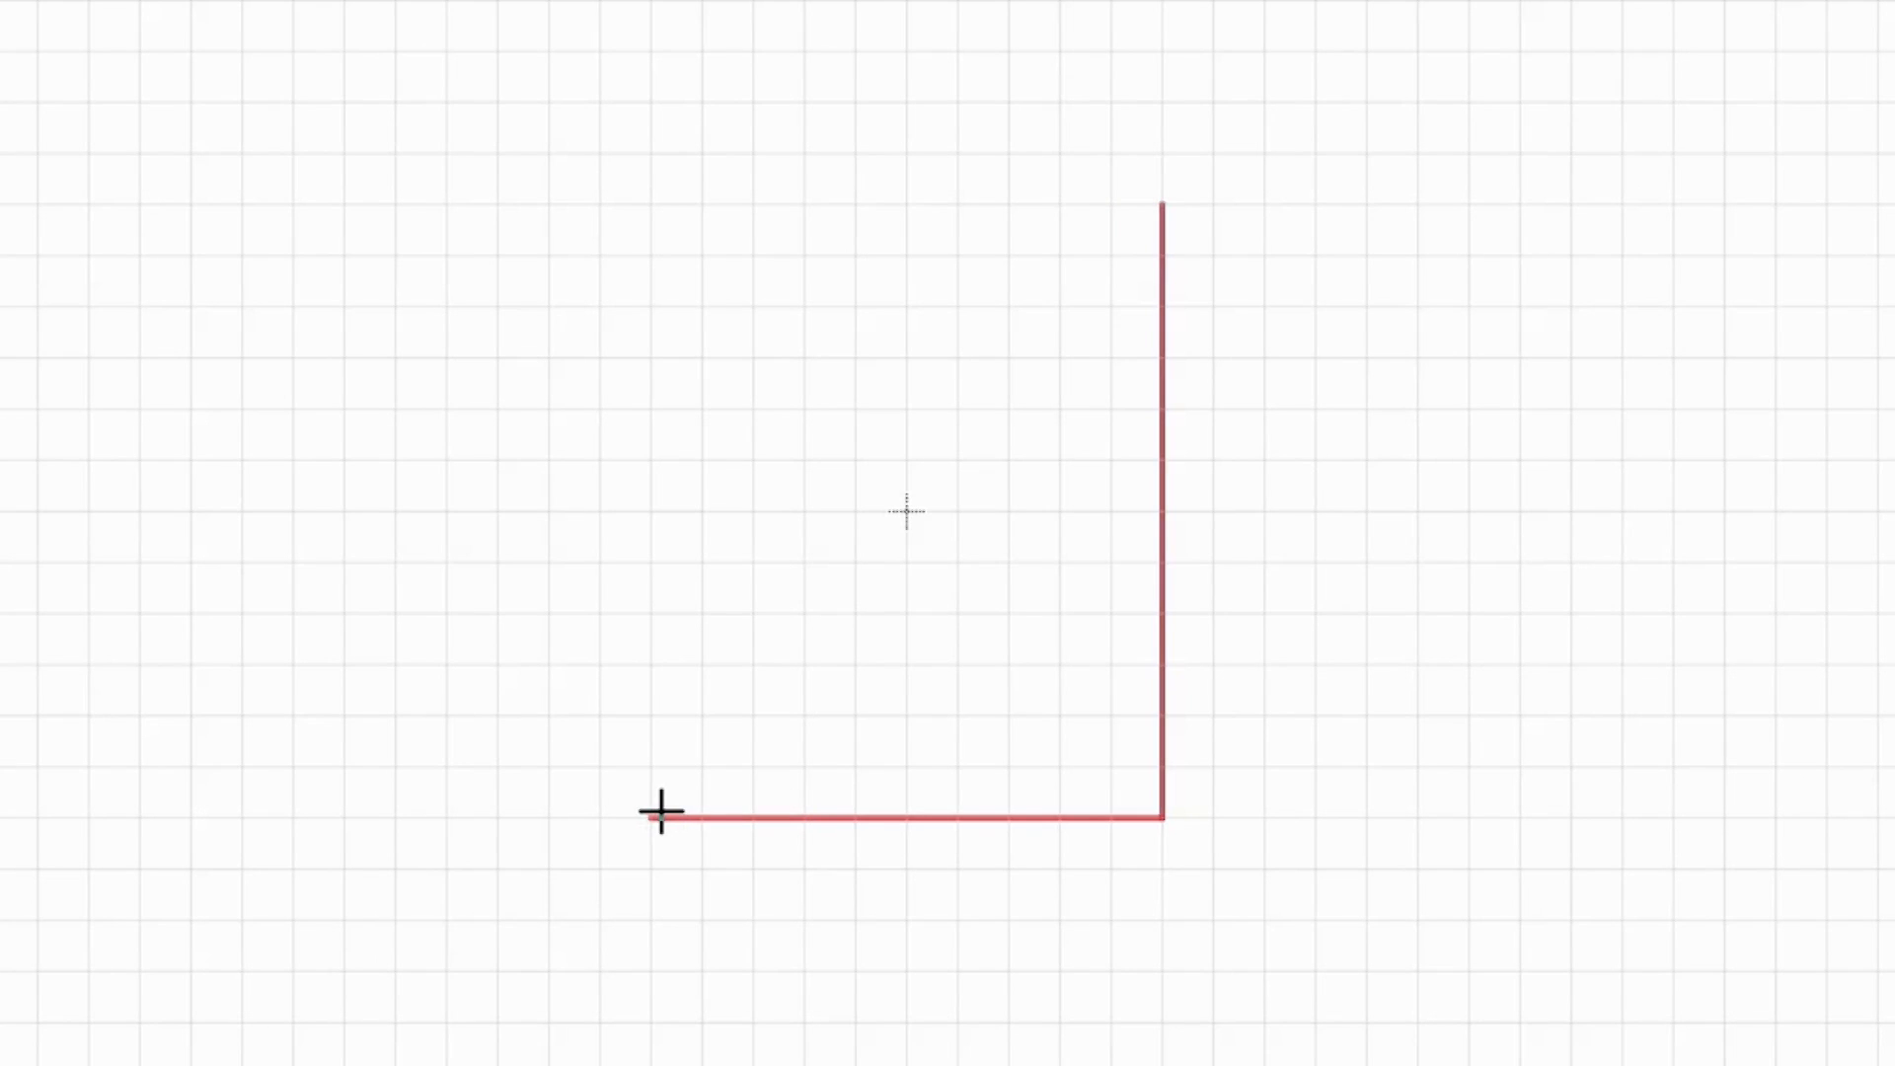
drag(657, 812, 1073, 211)
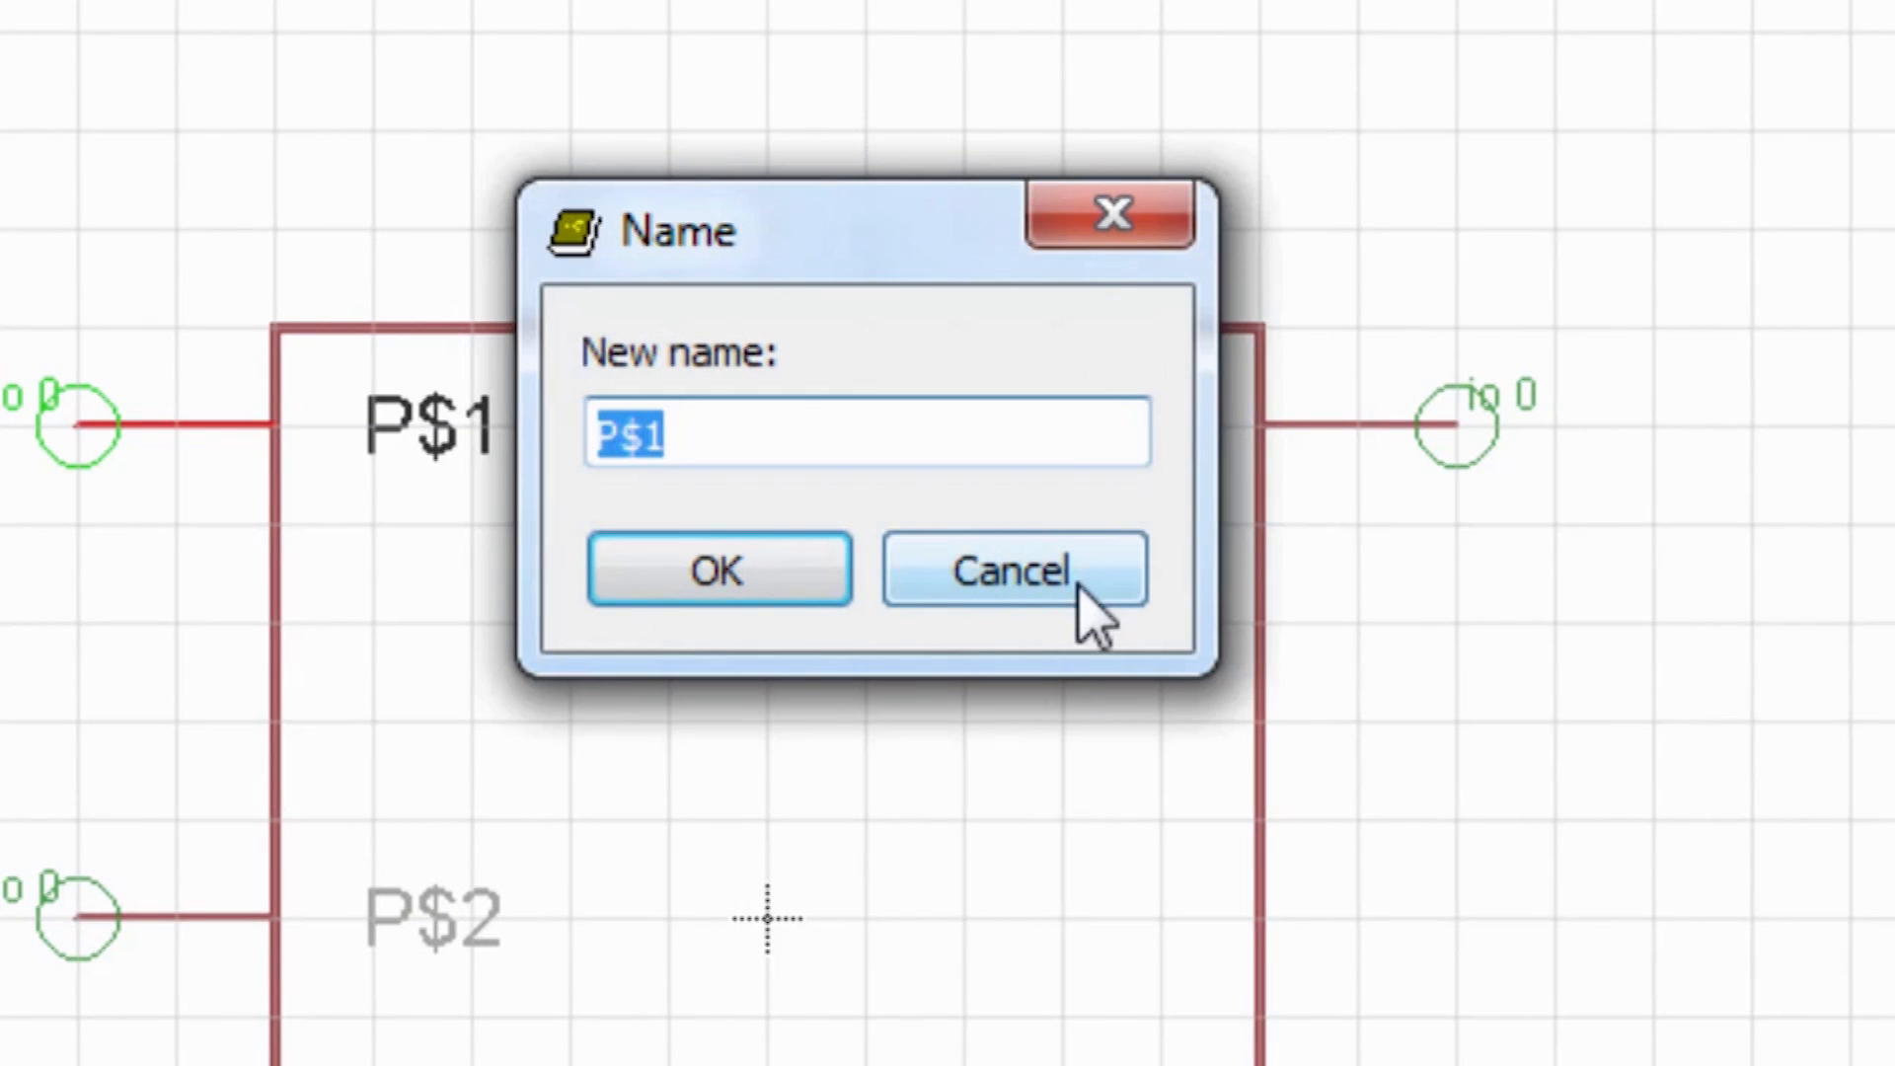
Rename the symbol pins to STAT and VSS.
click(1013, 570)
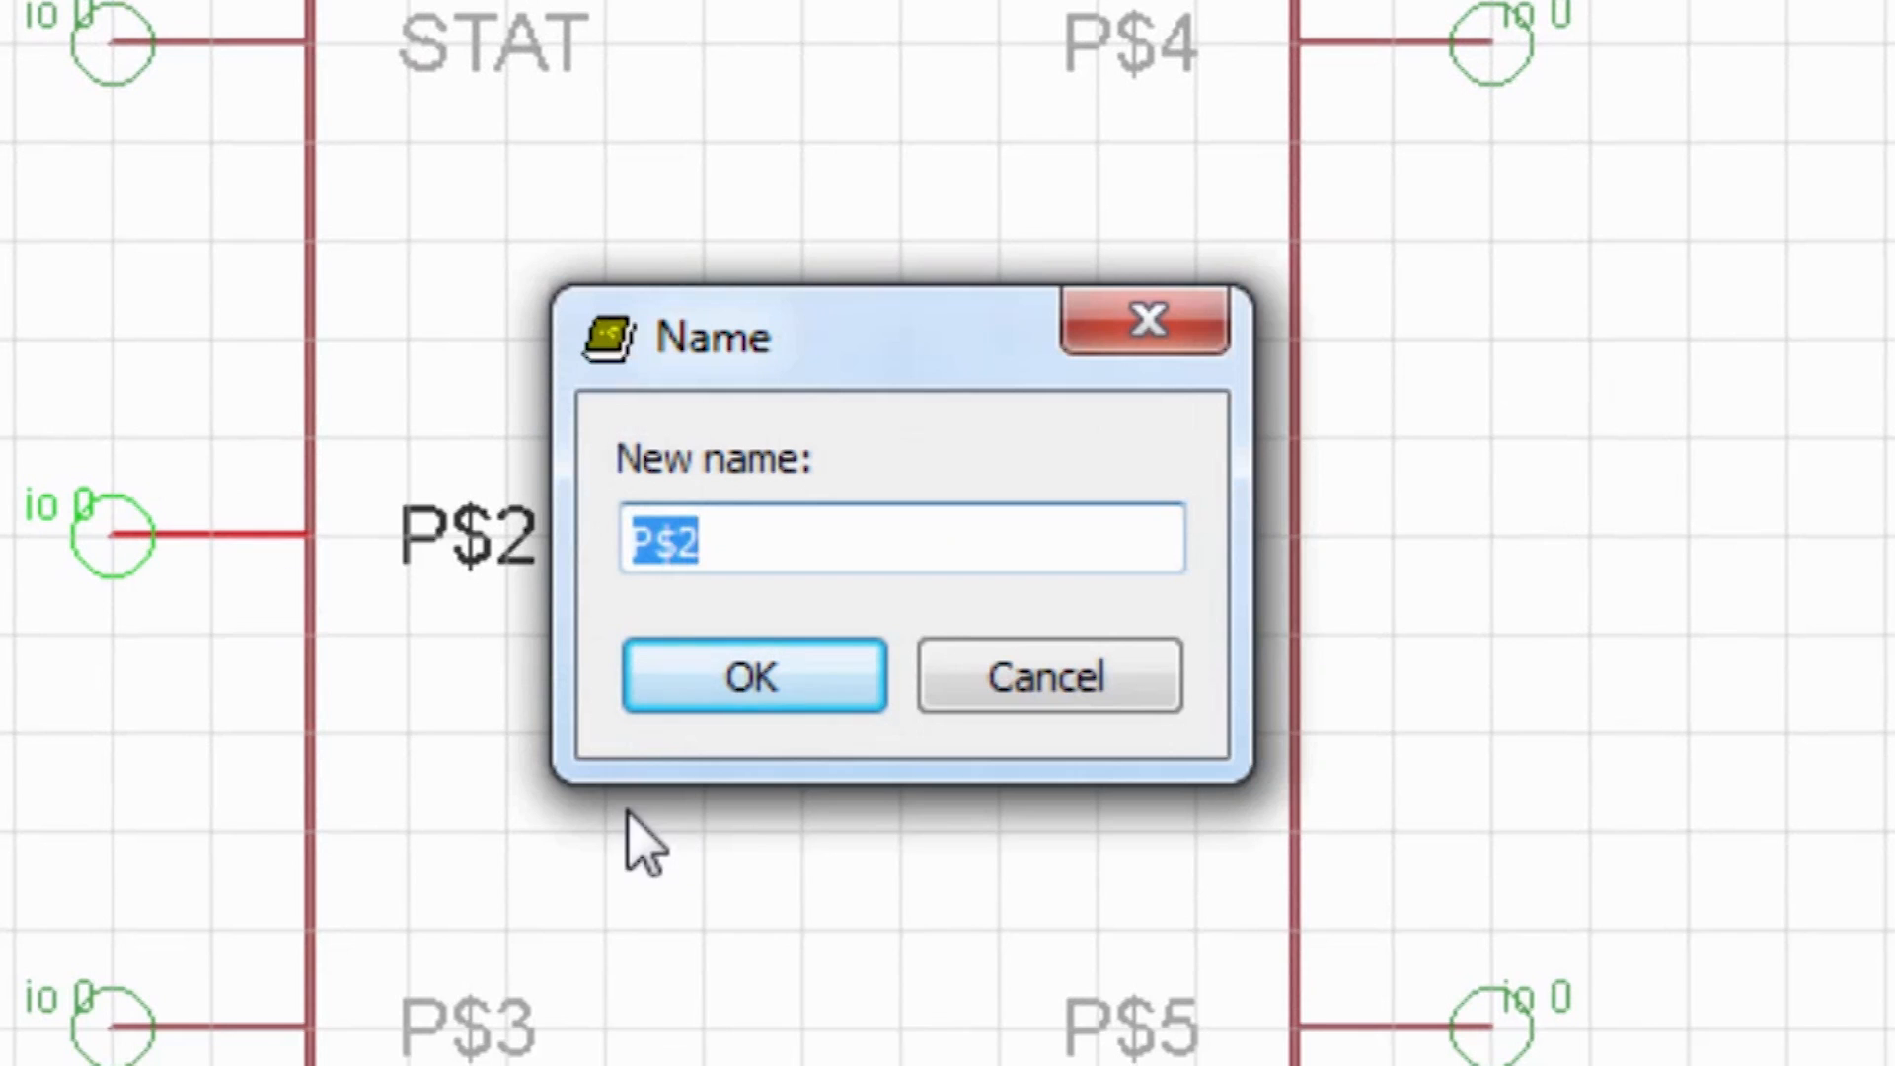
text(vss)
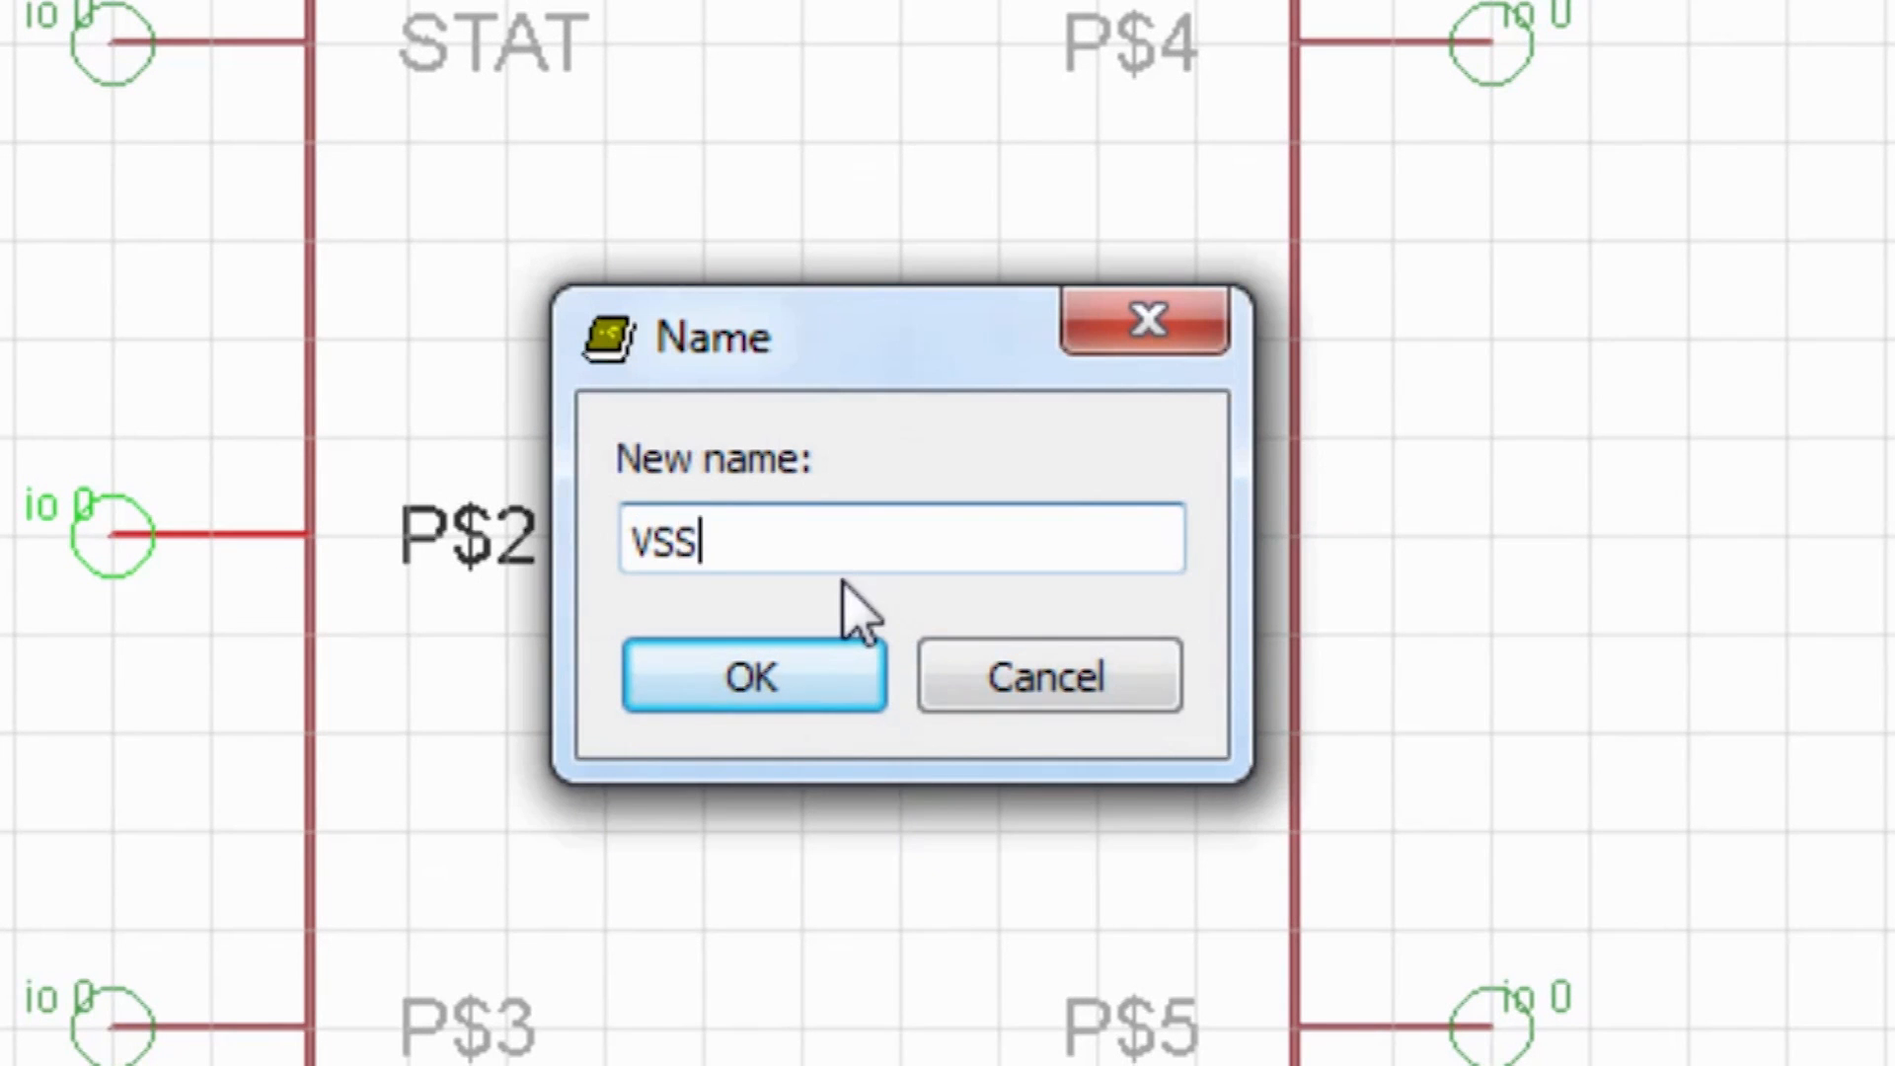
click(753, 674)
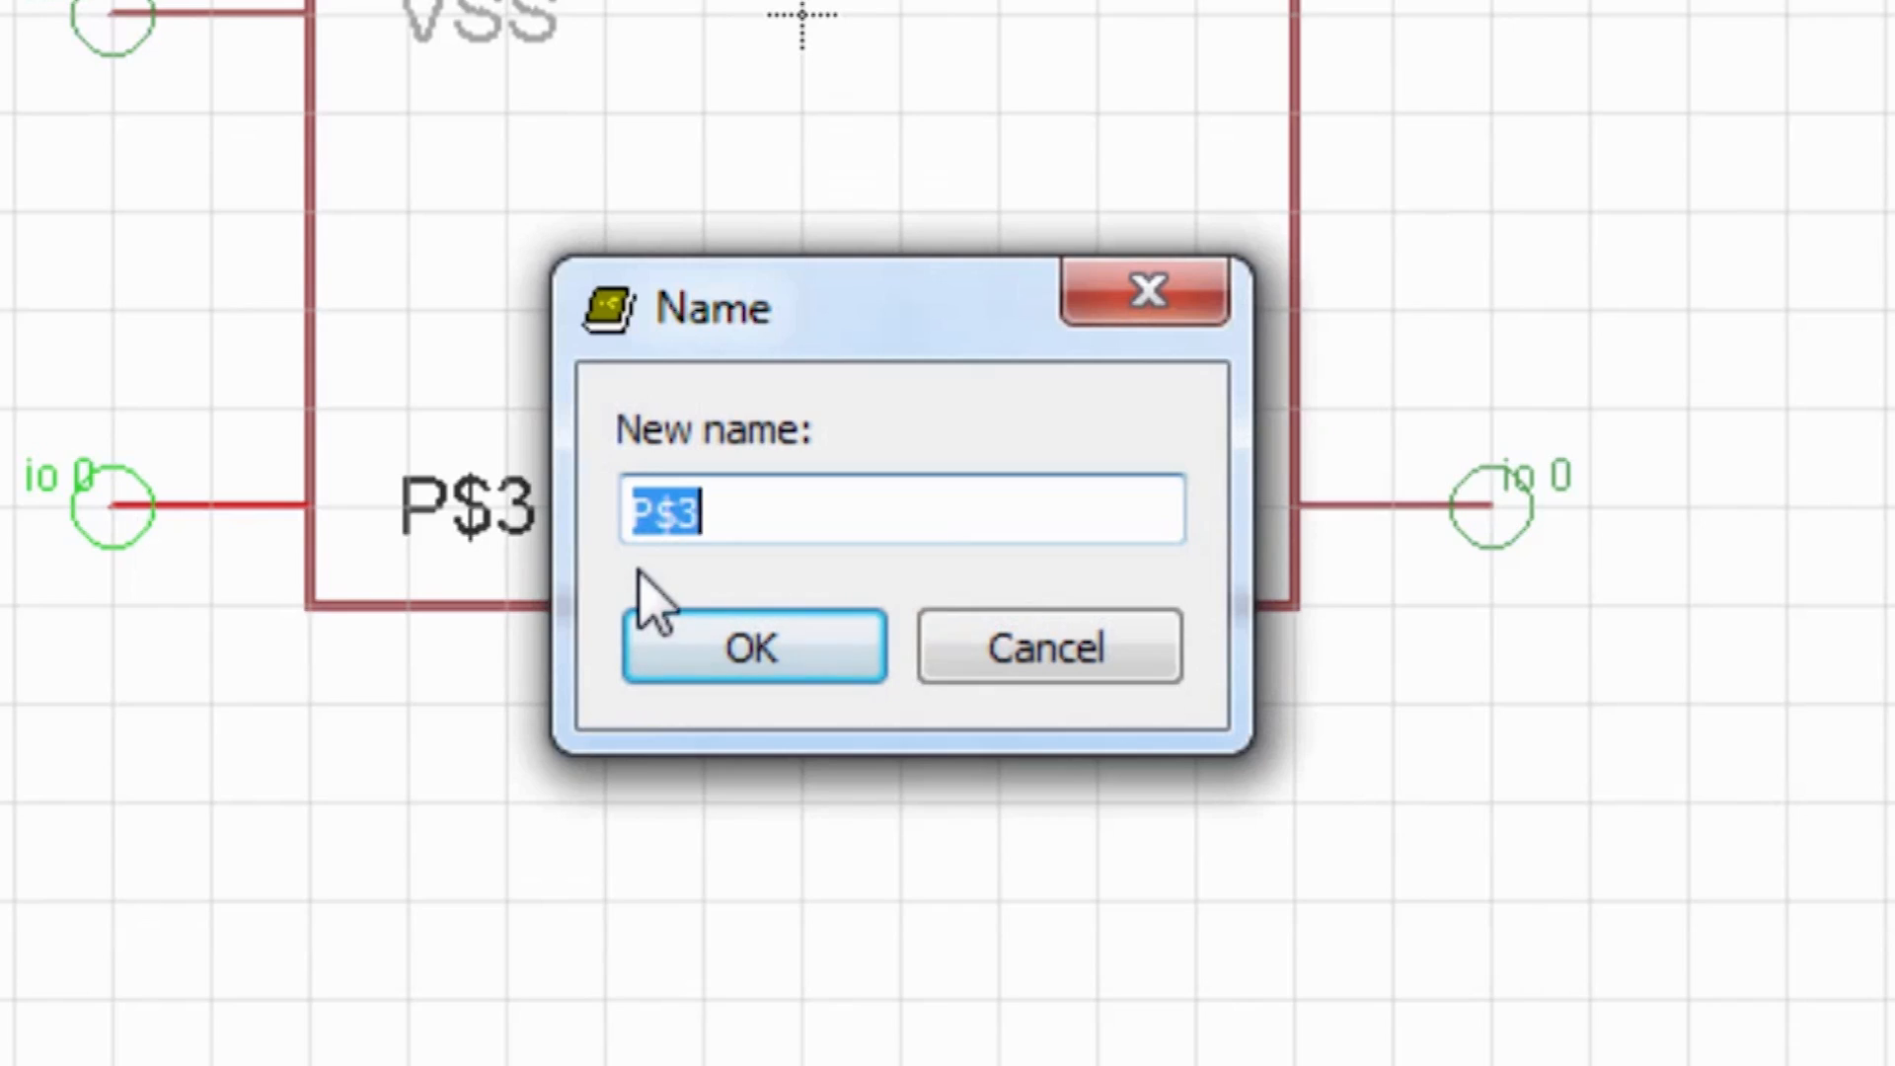
click(754, 646)
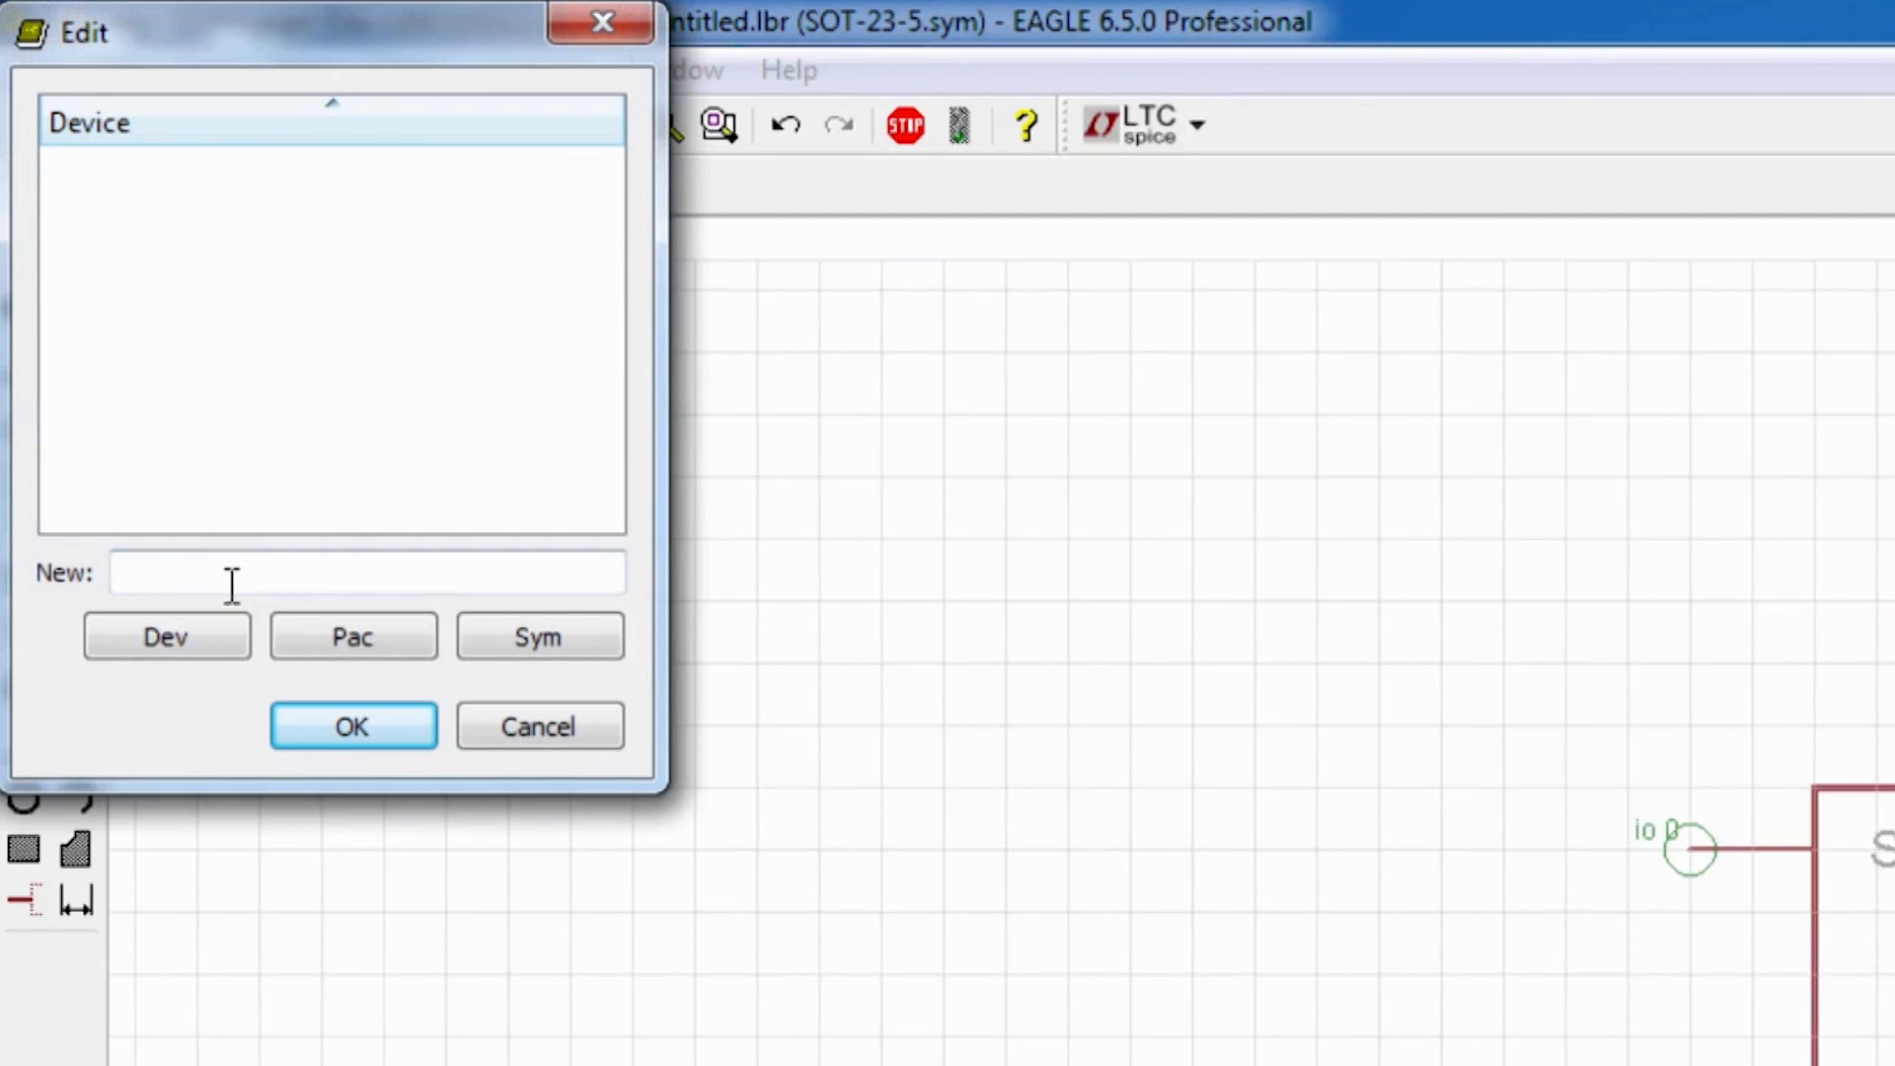
Enter the device name SOT-23-5 and confirm creating the new device.
text(SOT-23)
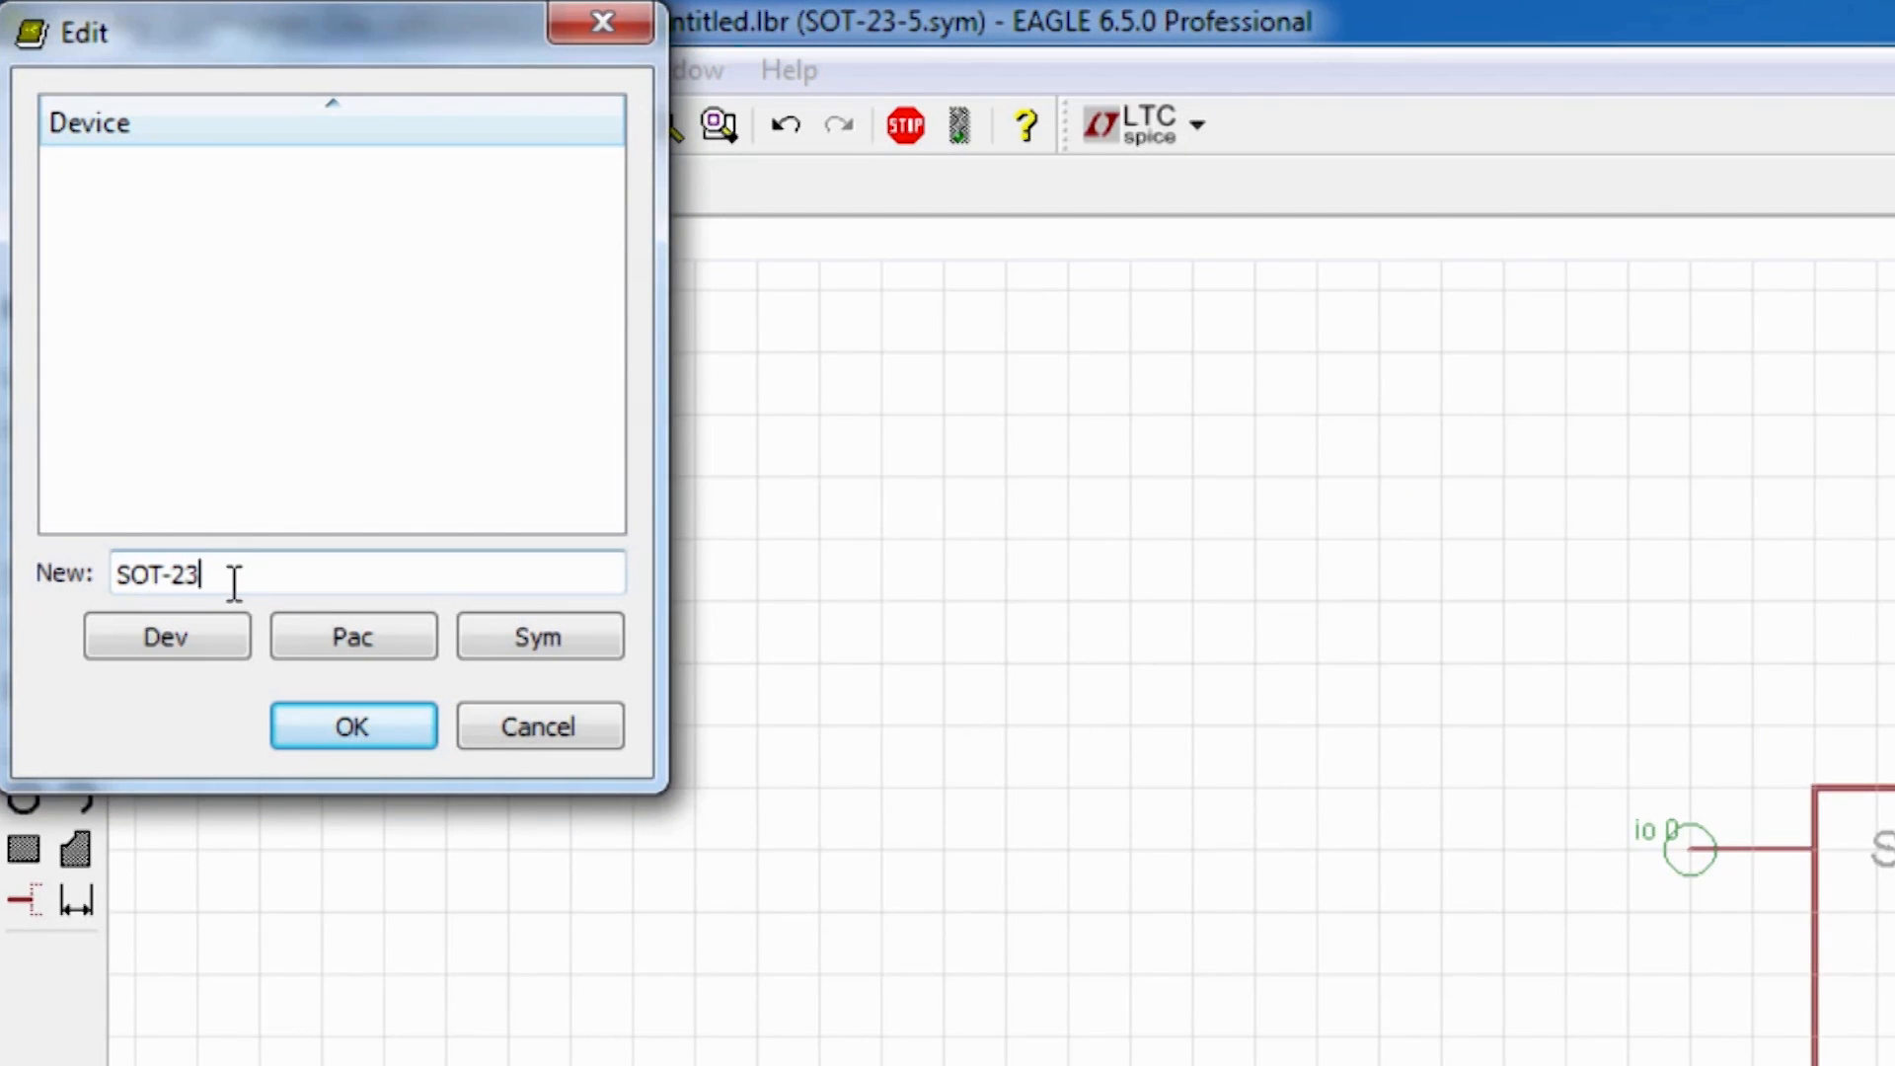
click(351, 725)
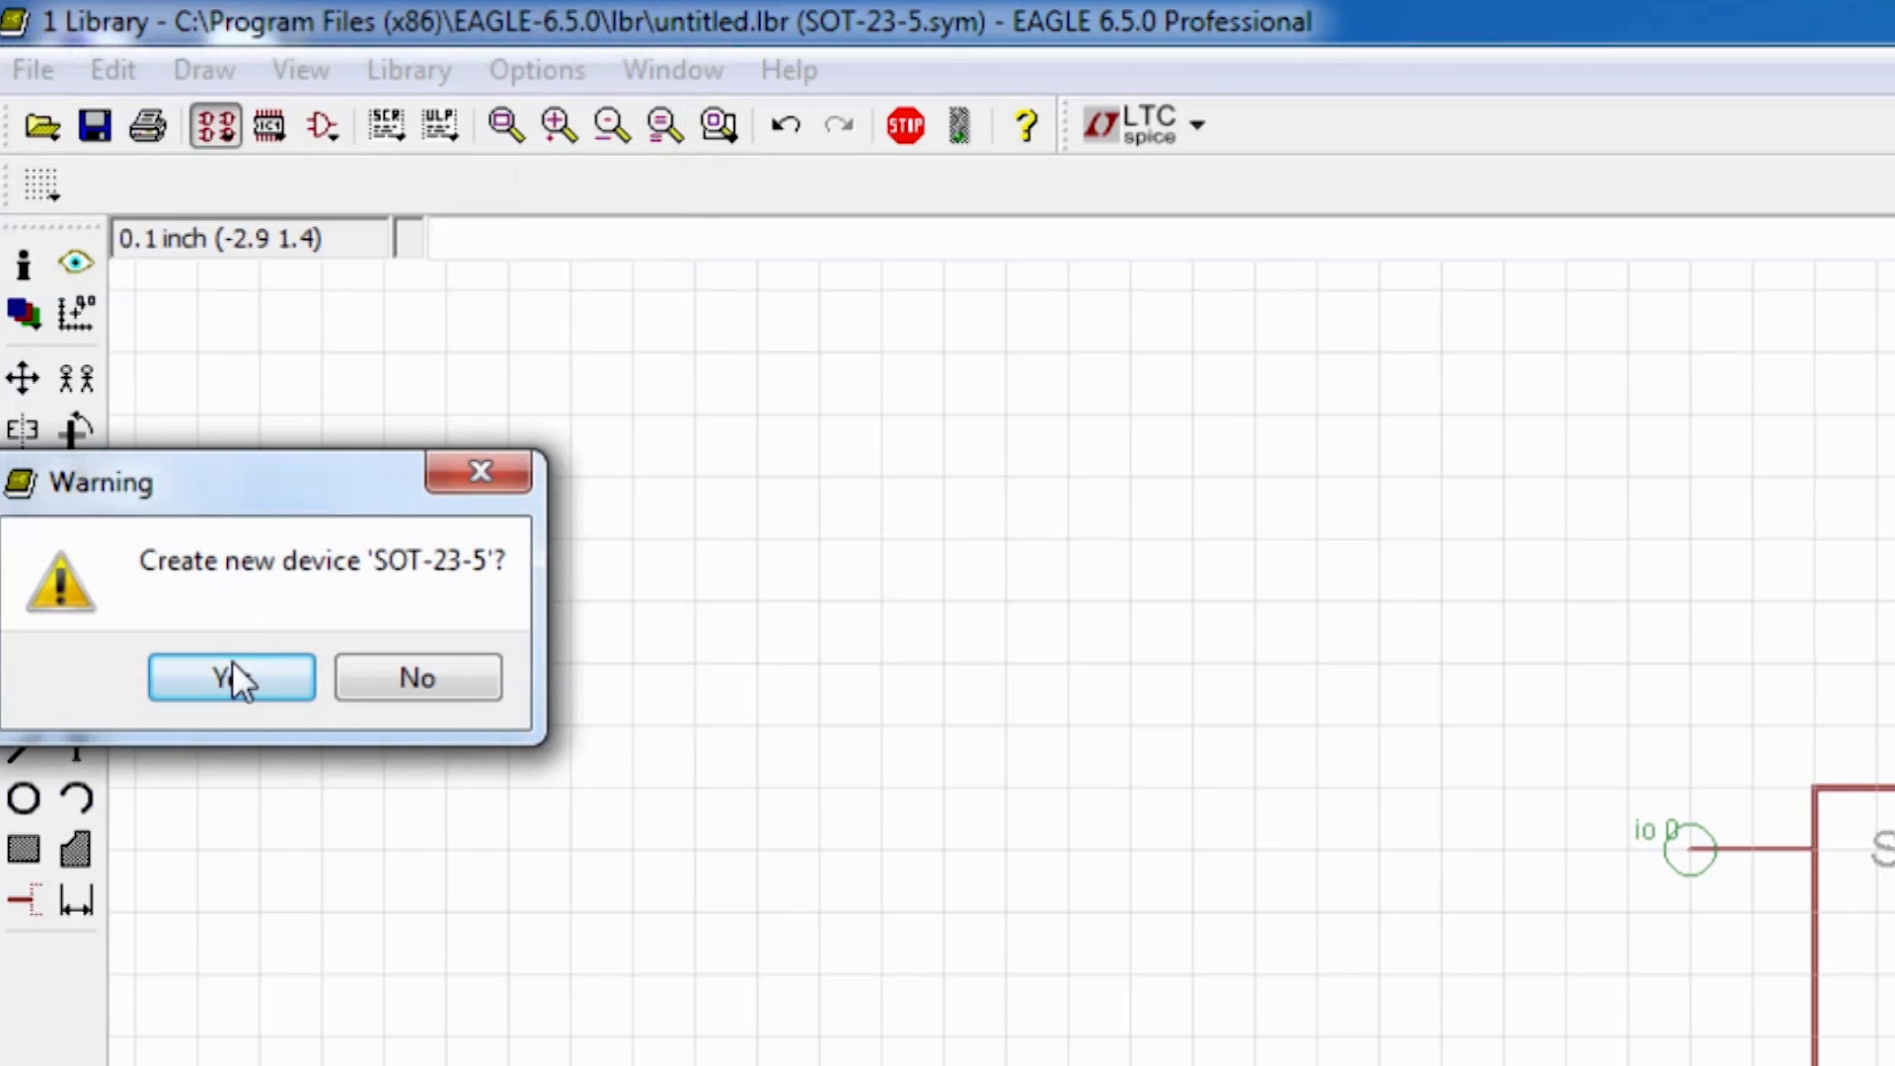
click(230, 675)
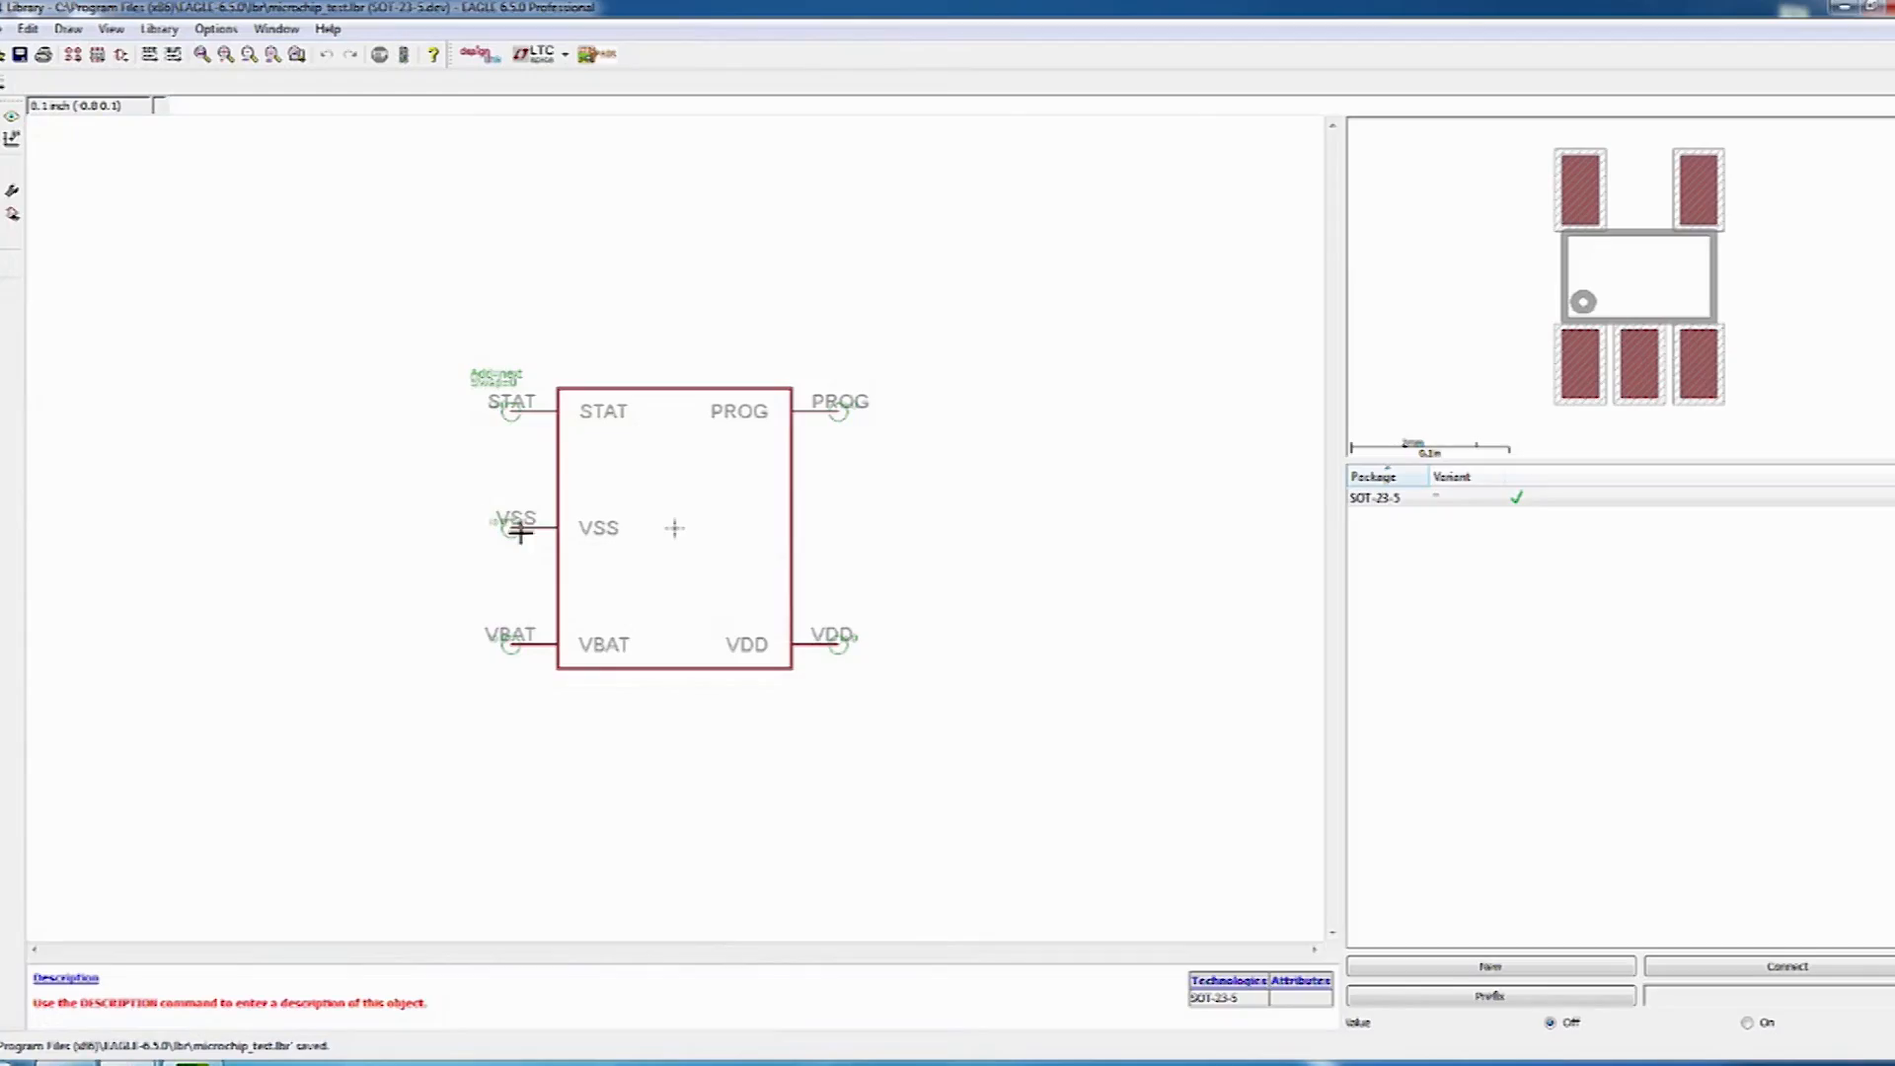
mouse_move(635, 560)
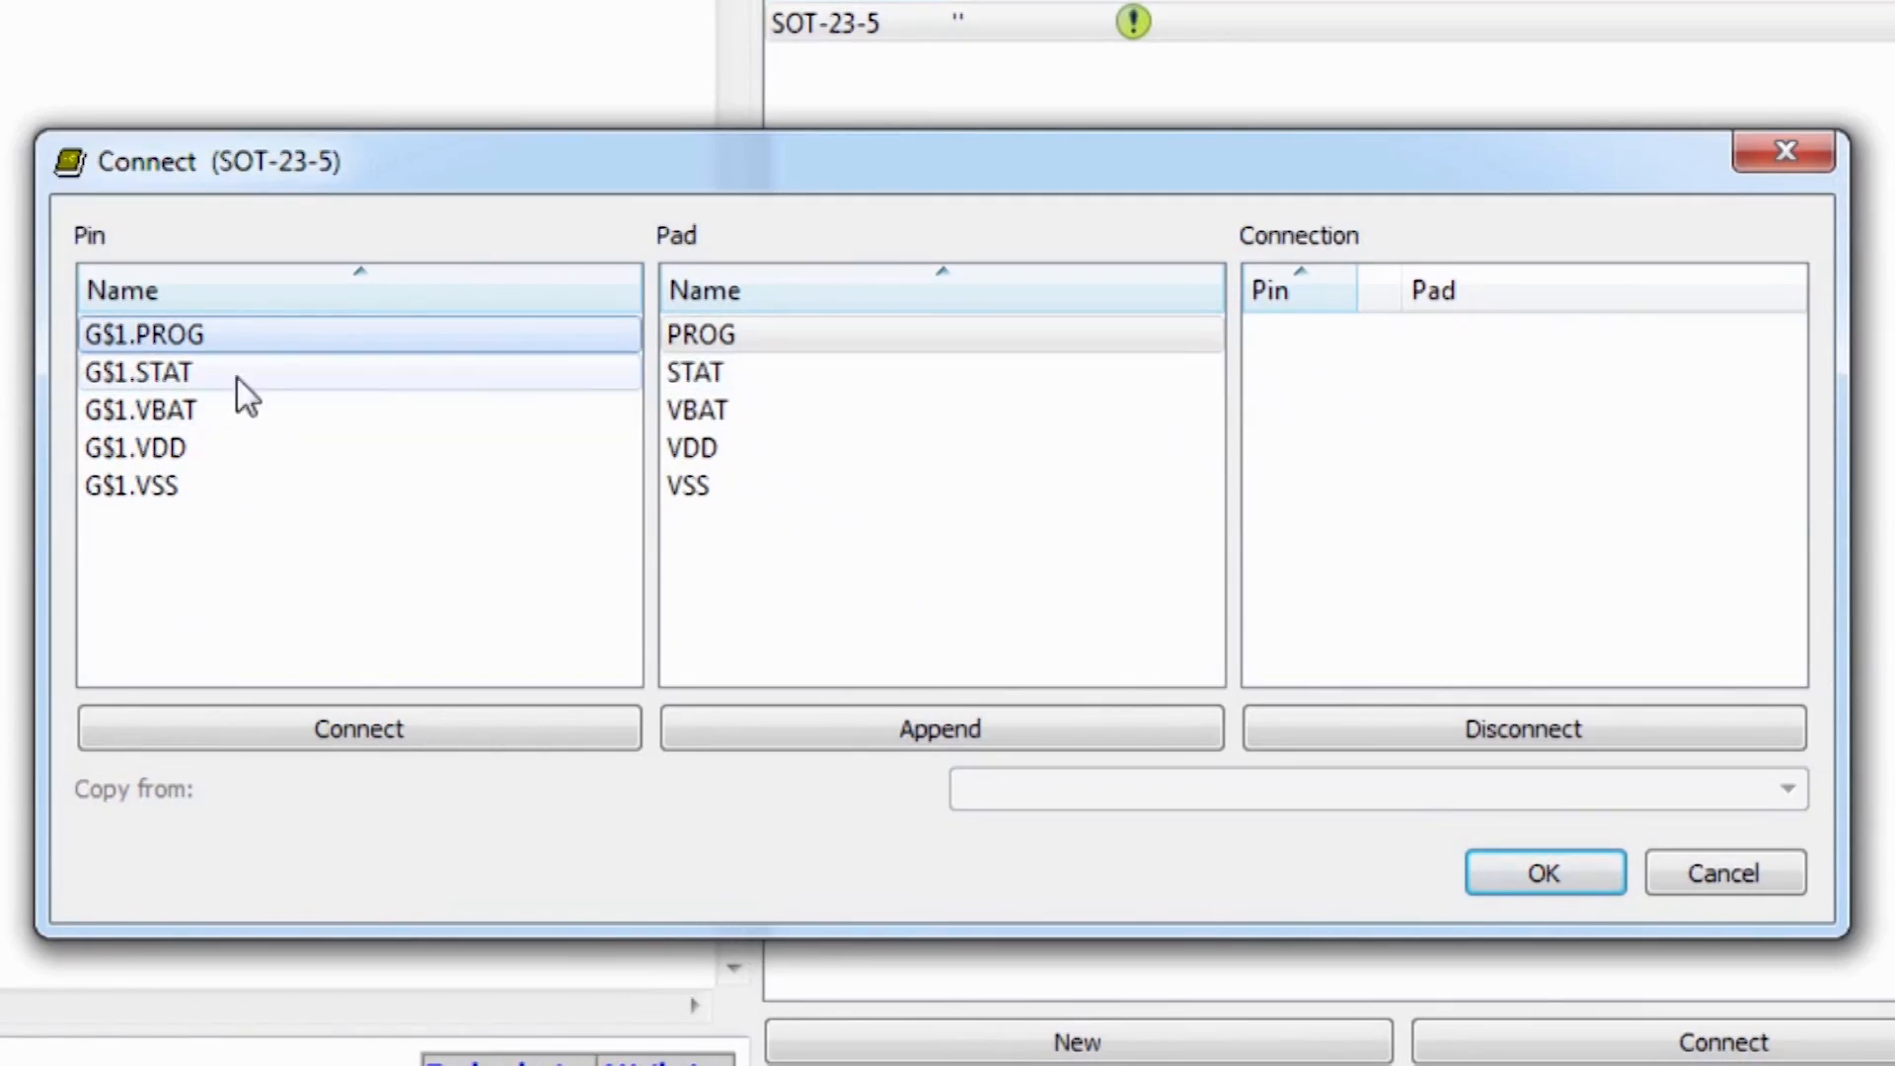
Pair pins PROG, STAT, VBAT, VDD and VSS with their matching pads and accept.
click(358, 728)
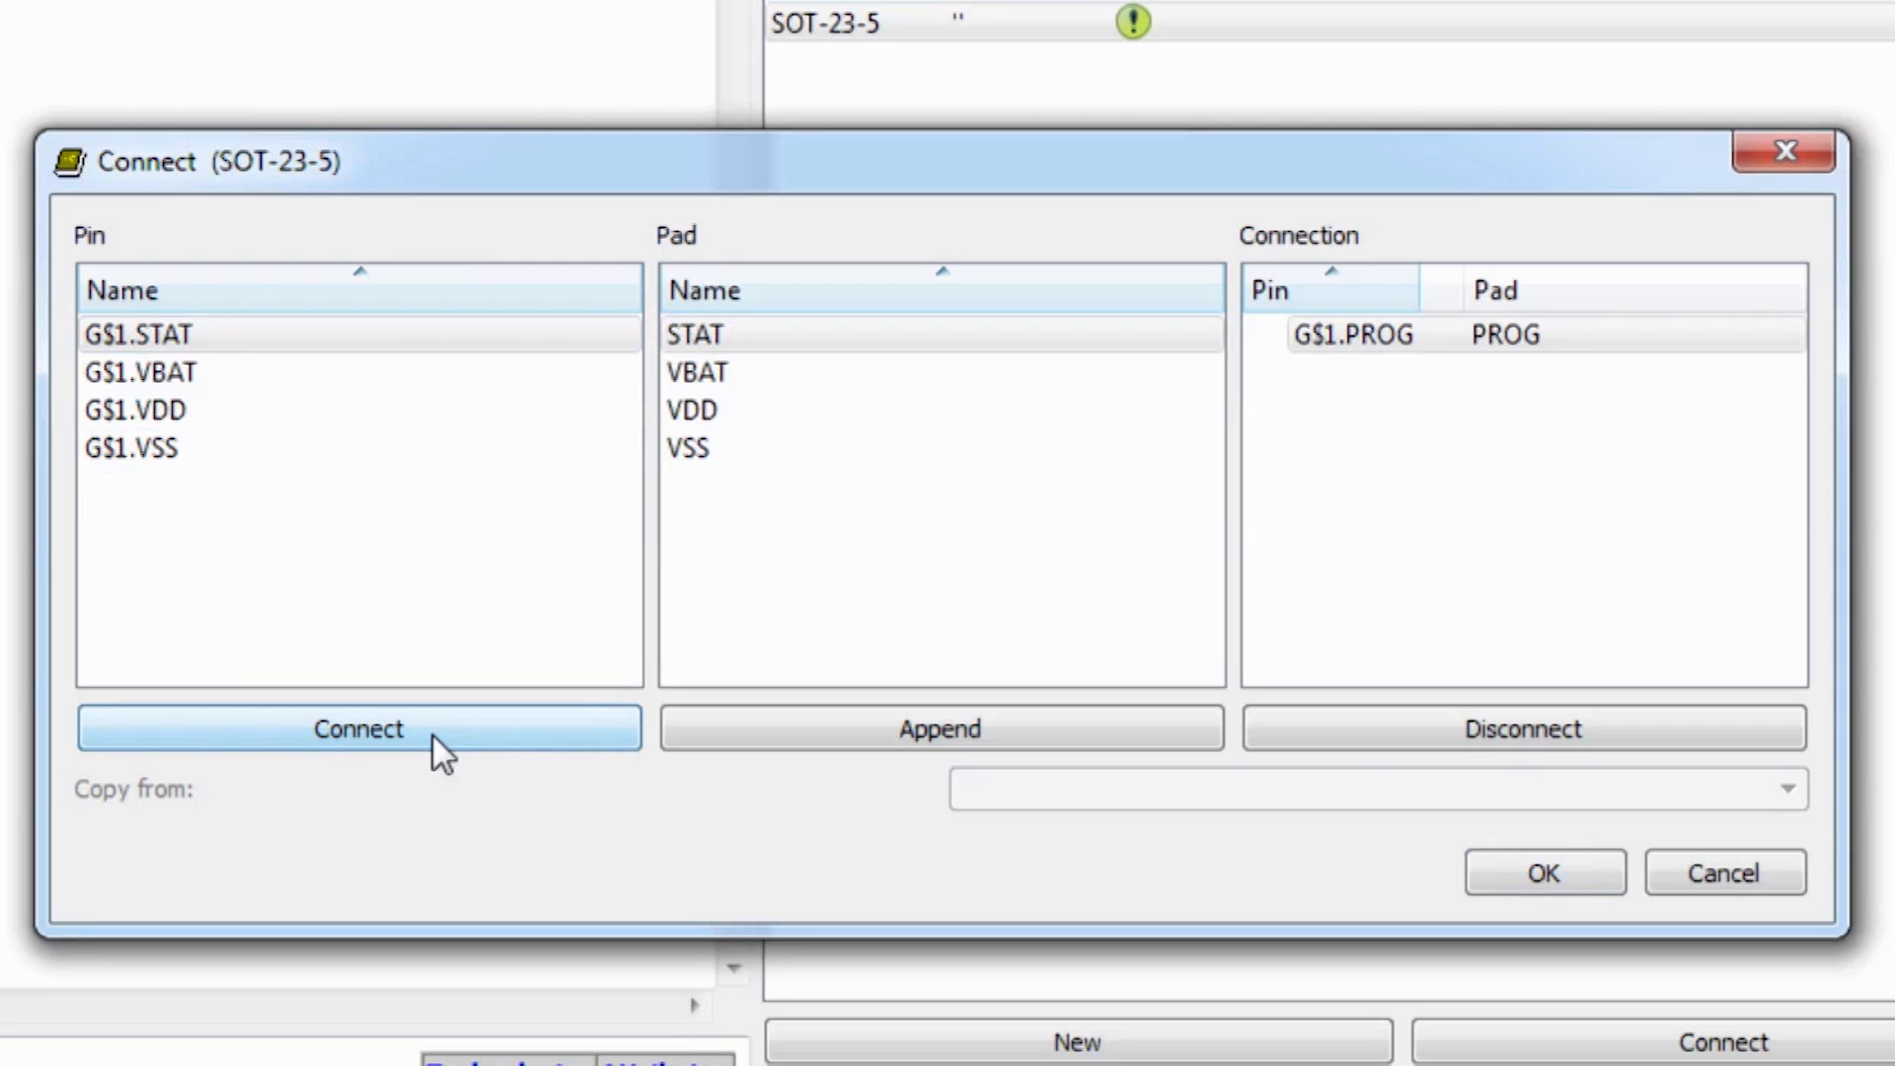
click(358, 727)
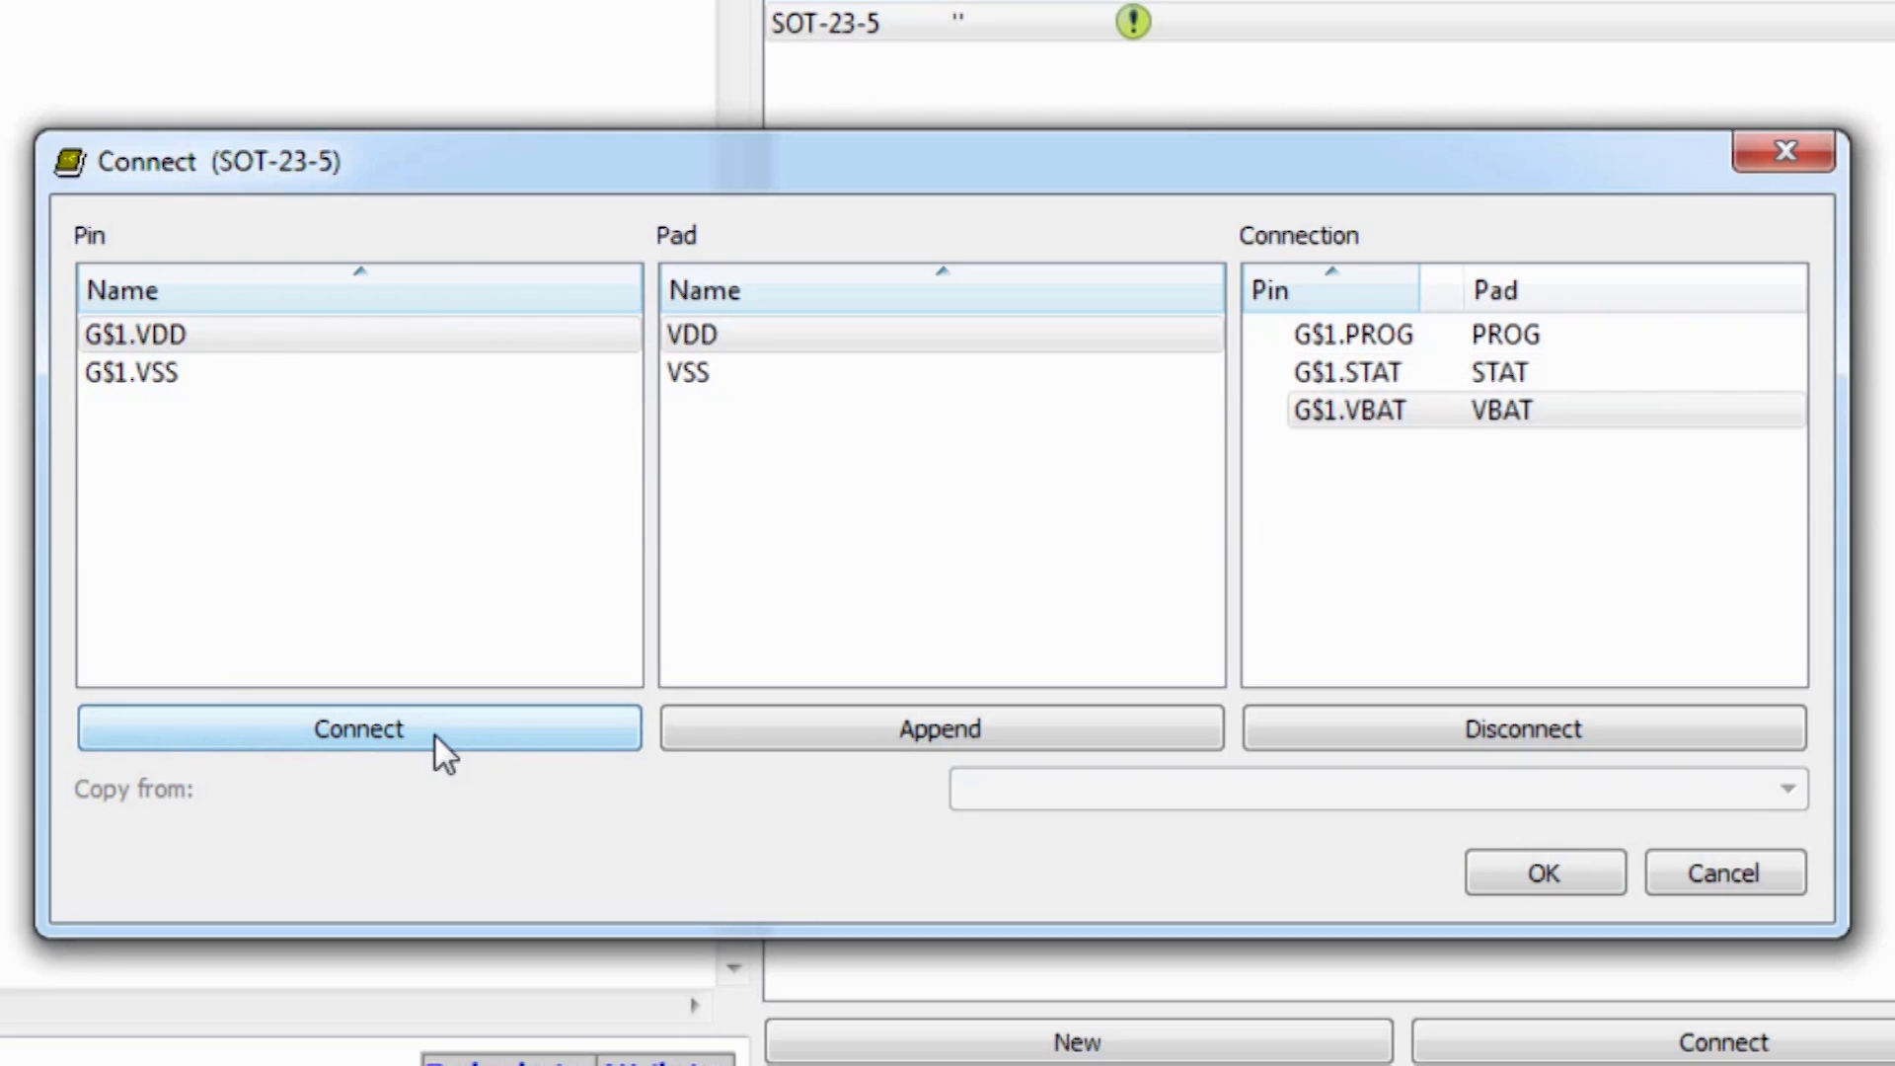
click(357, 728)
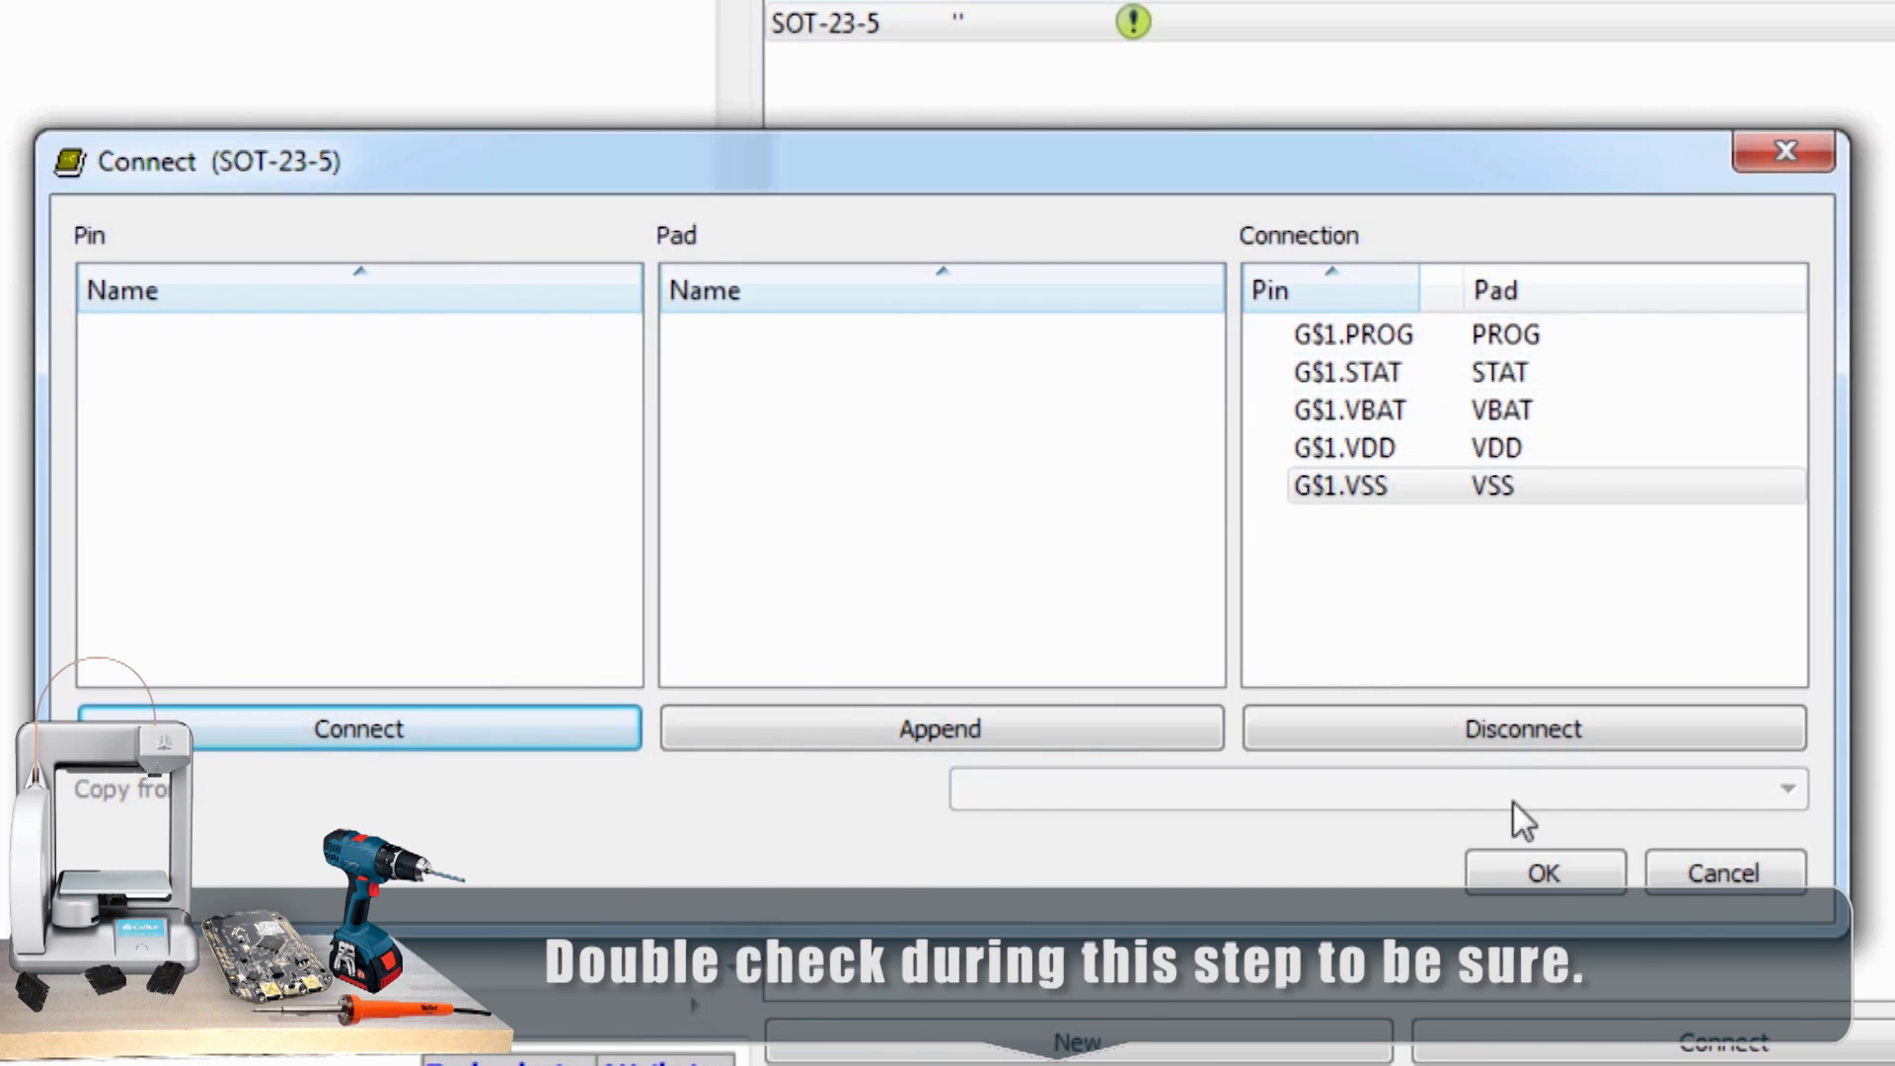
click(1544, 872)
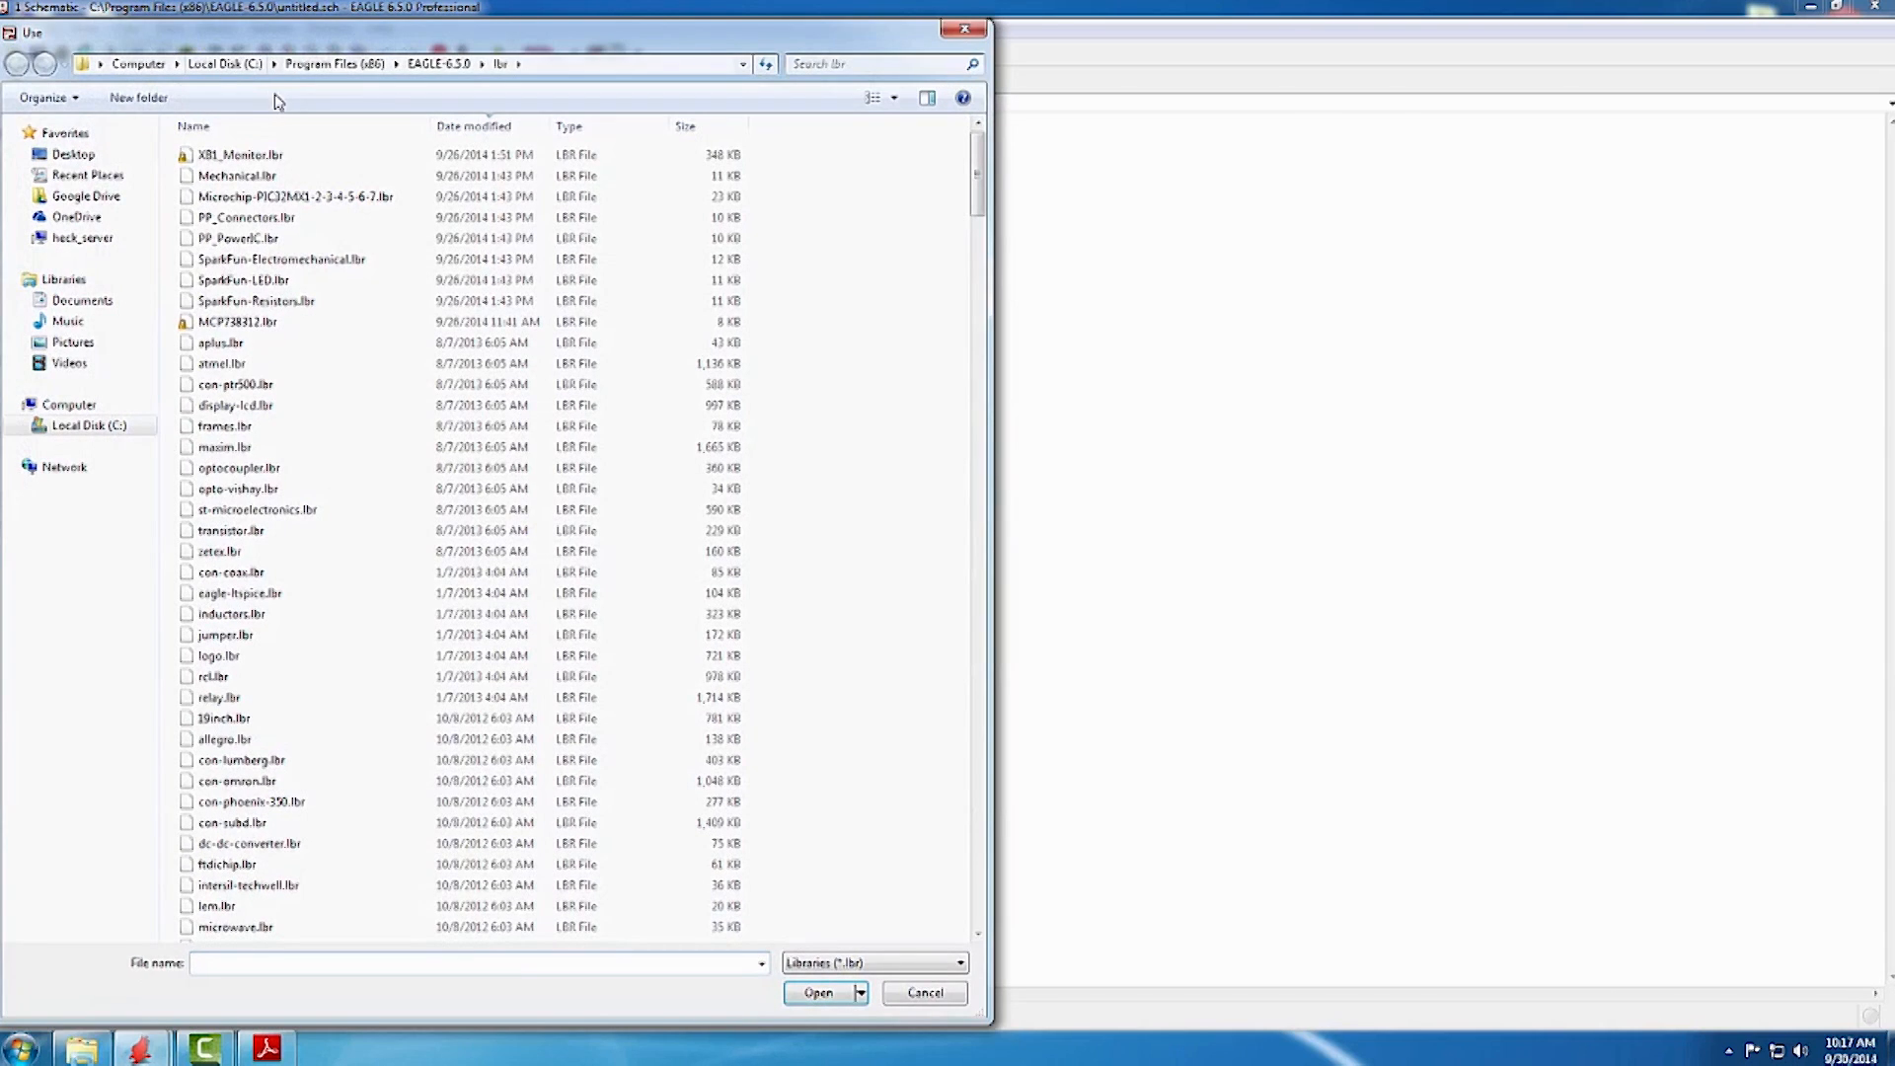
Select the MCP charger .lbr file from the lbr folder and load it.
click(238, 322)
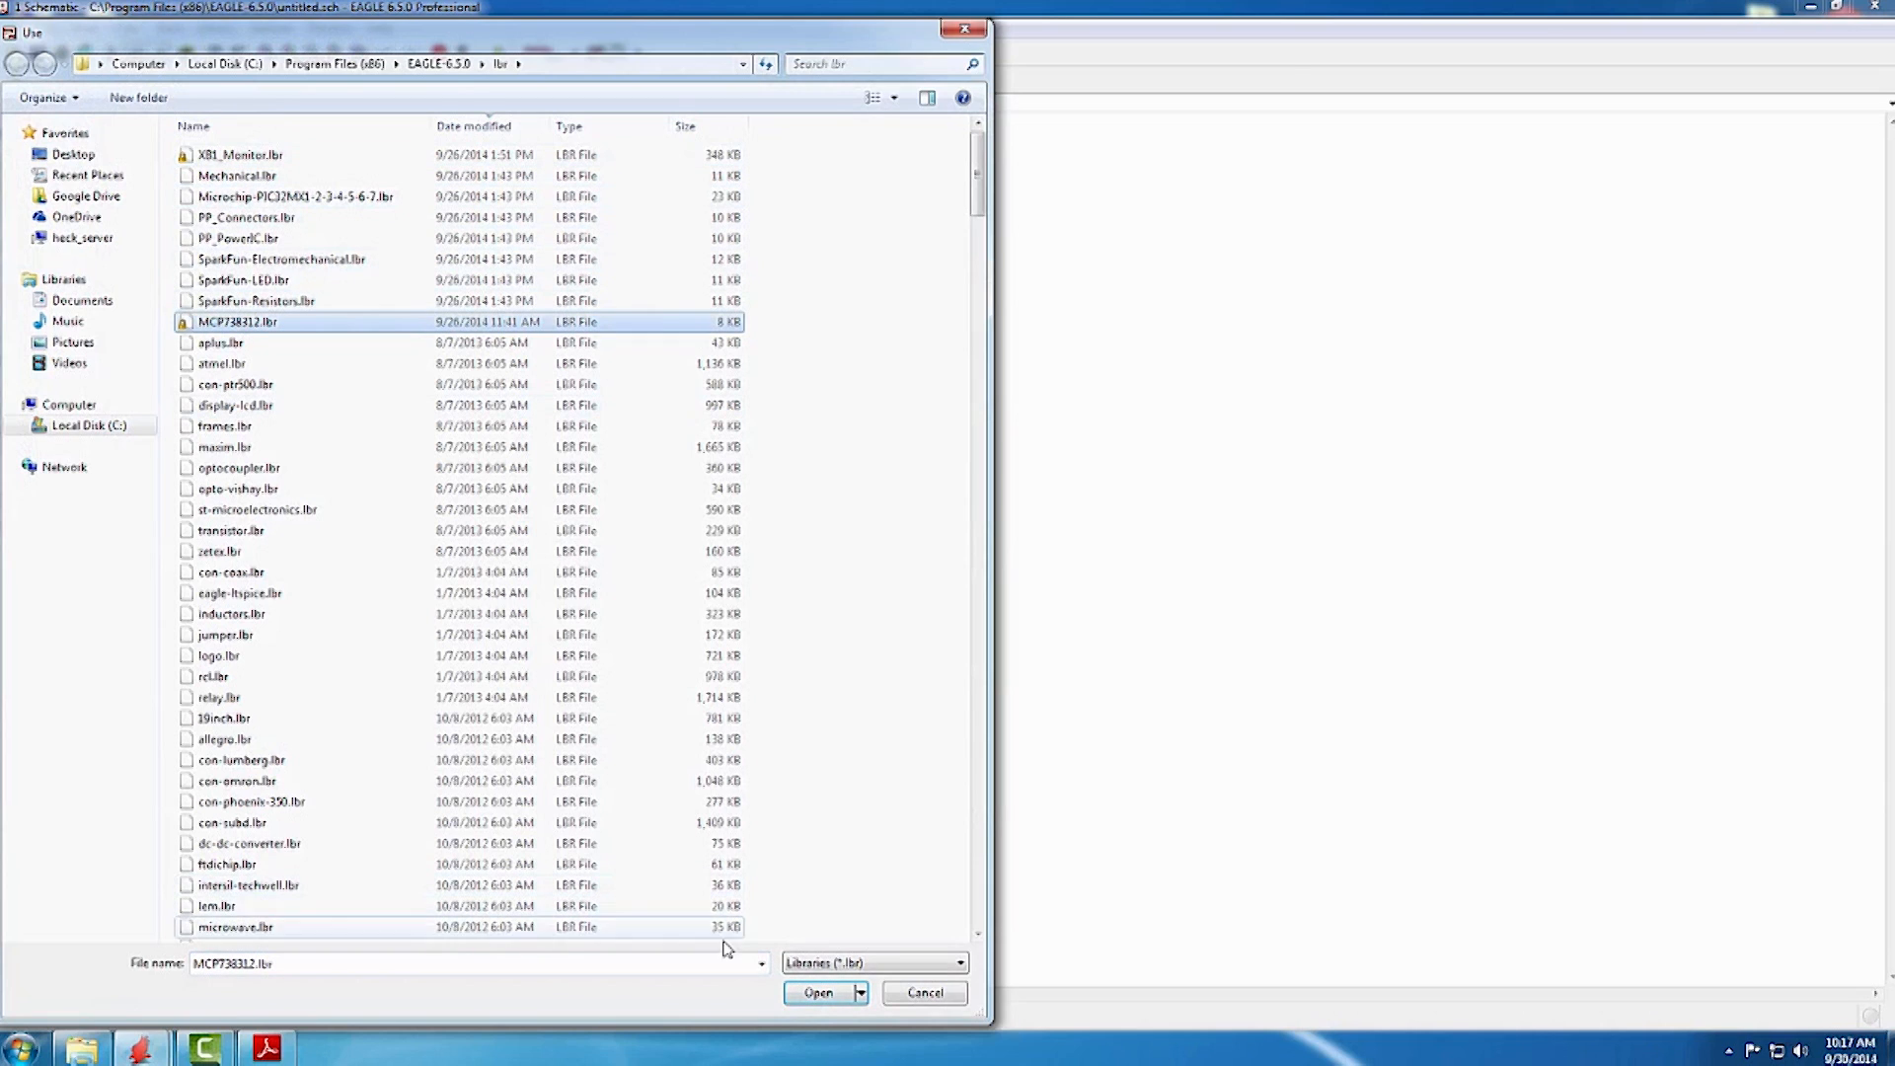
click(818, 992)
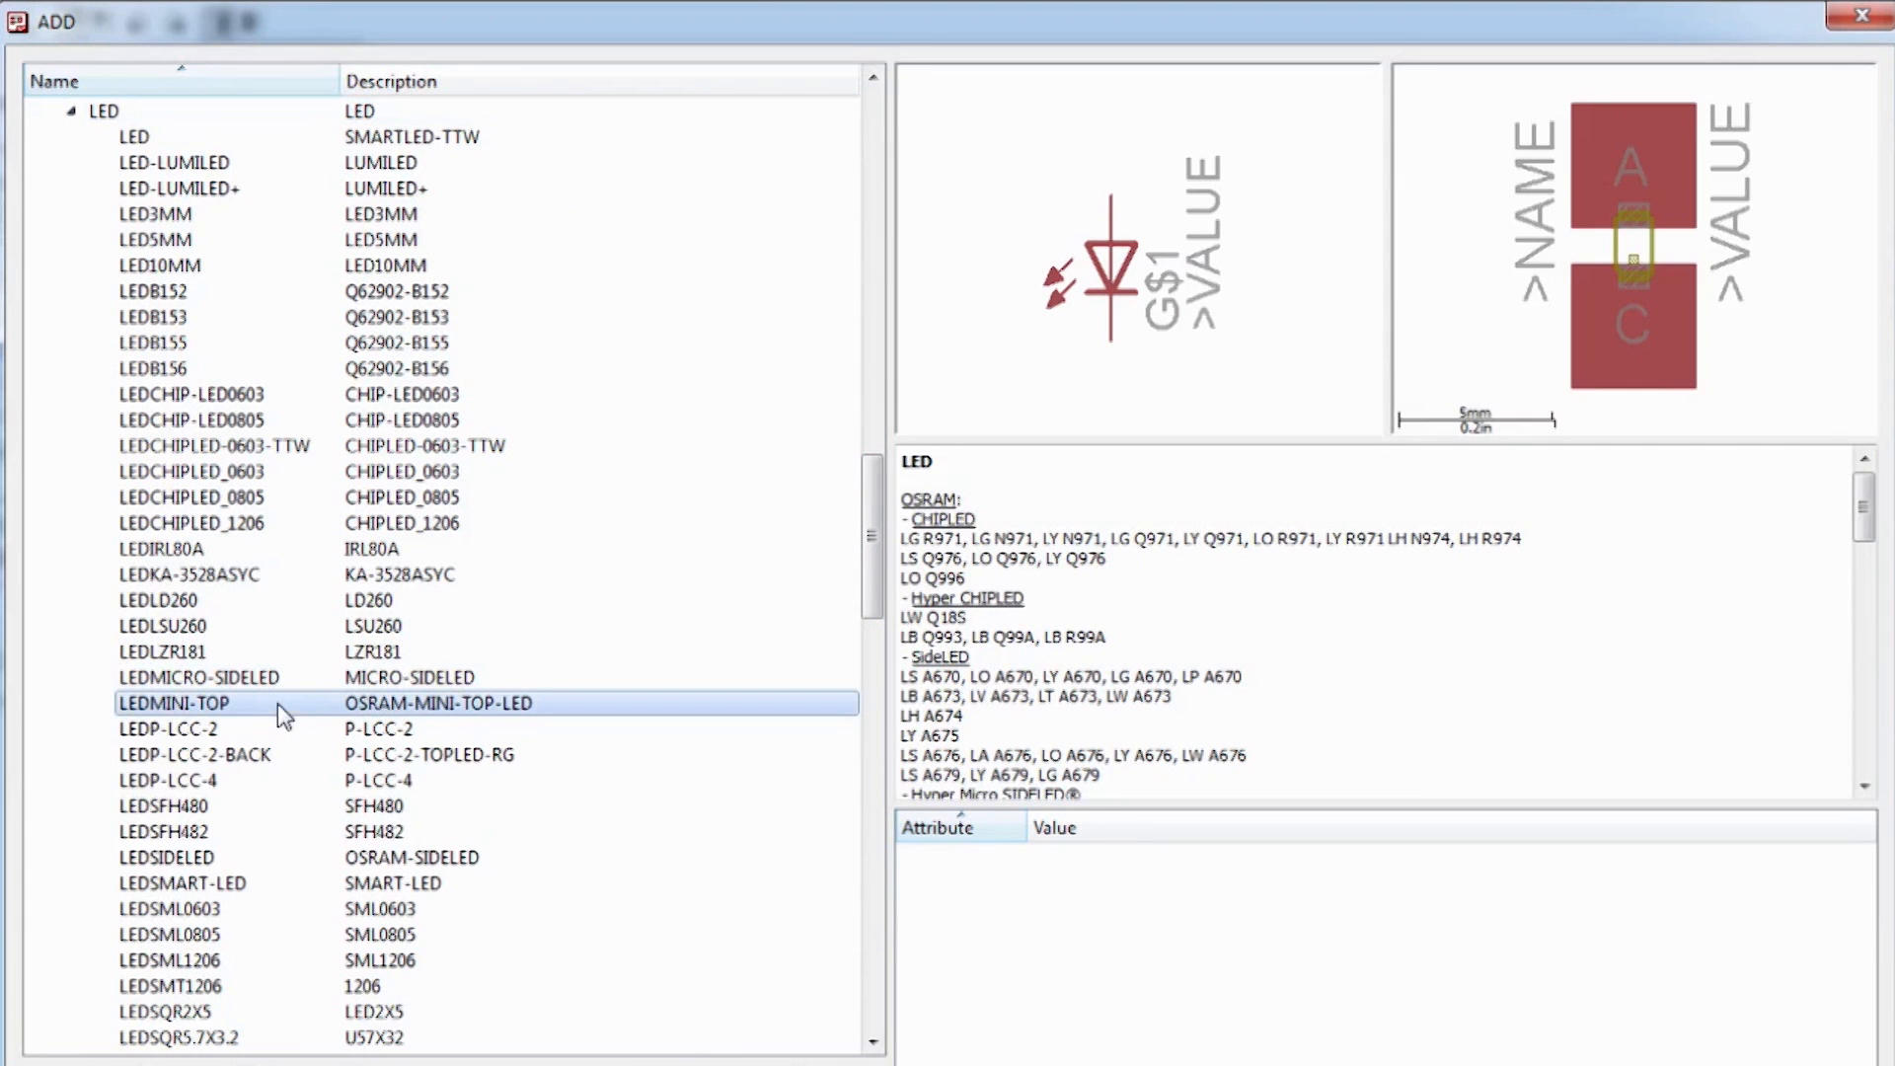
Pick an LED device from the LED library to place on the sheet.
click(157, 214)
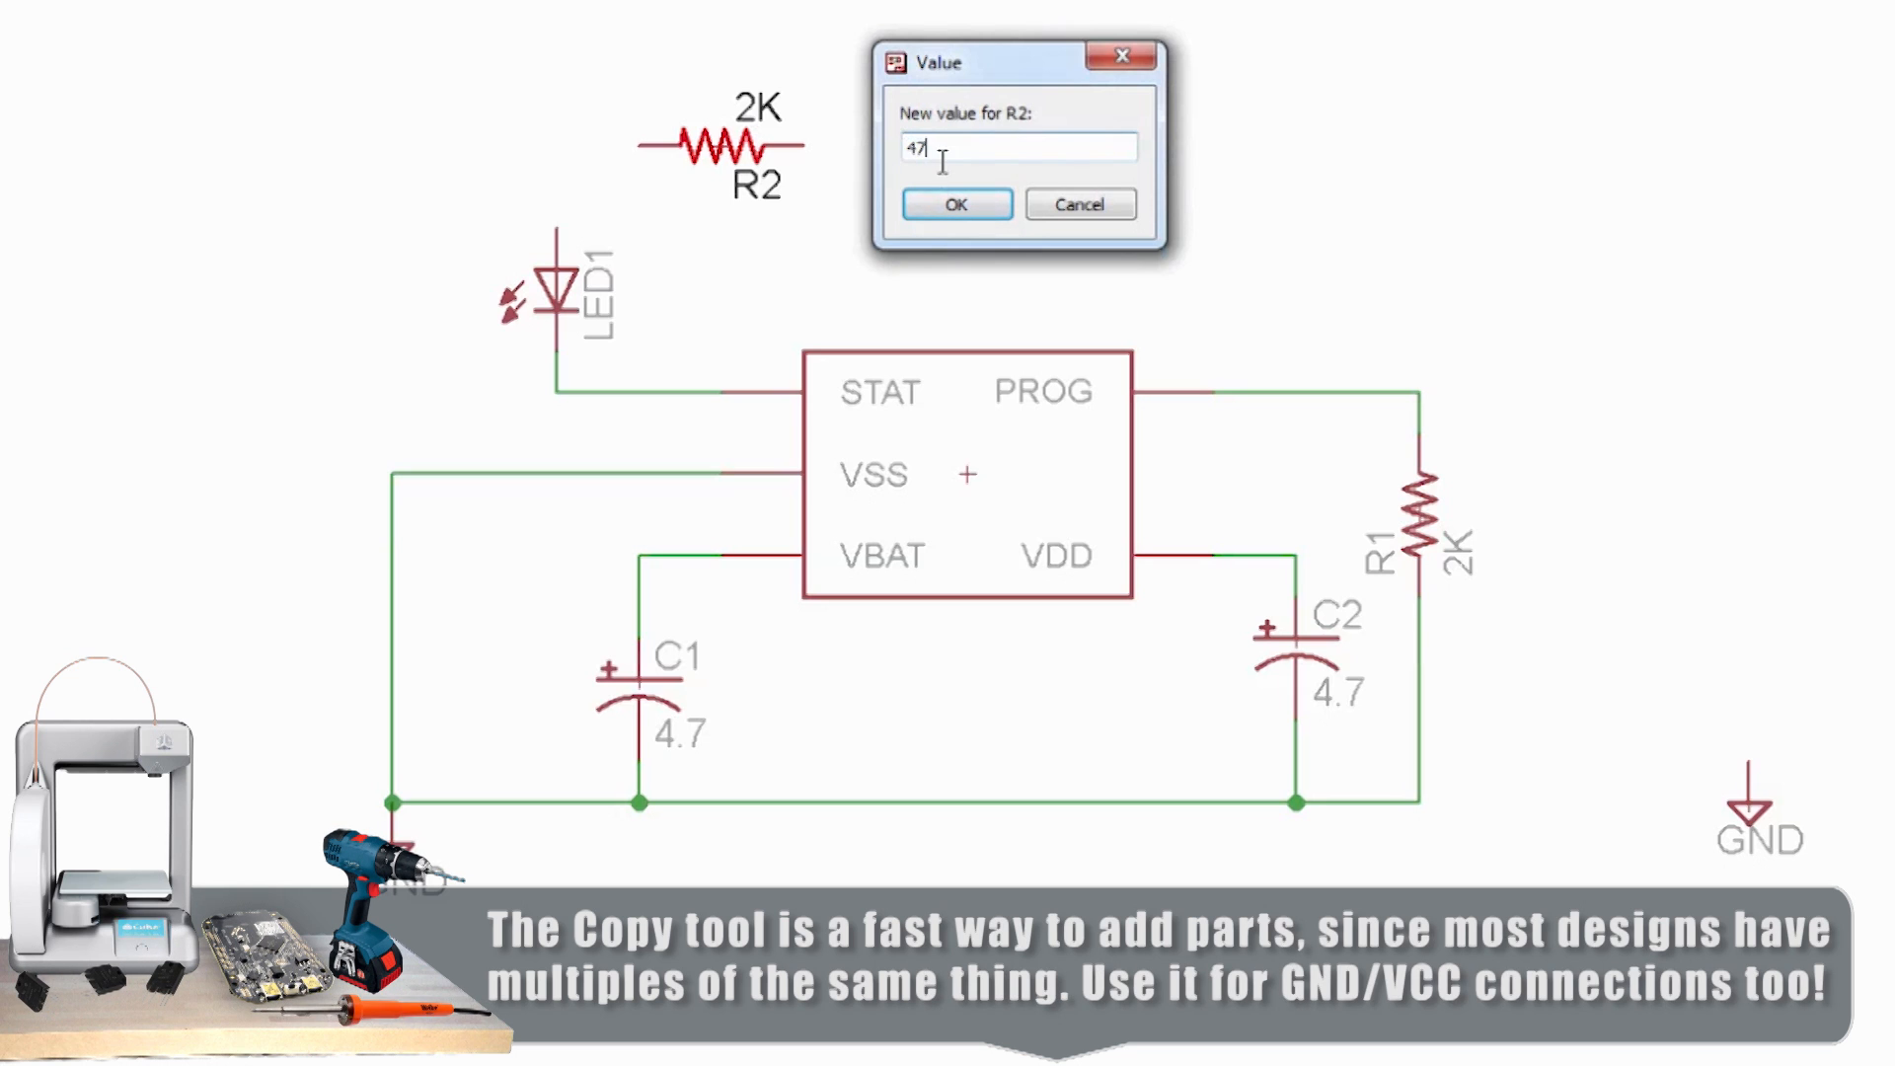
Confirm 470 as the value for resistor R2.
click(955, 204)
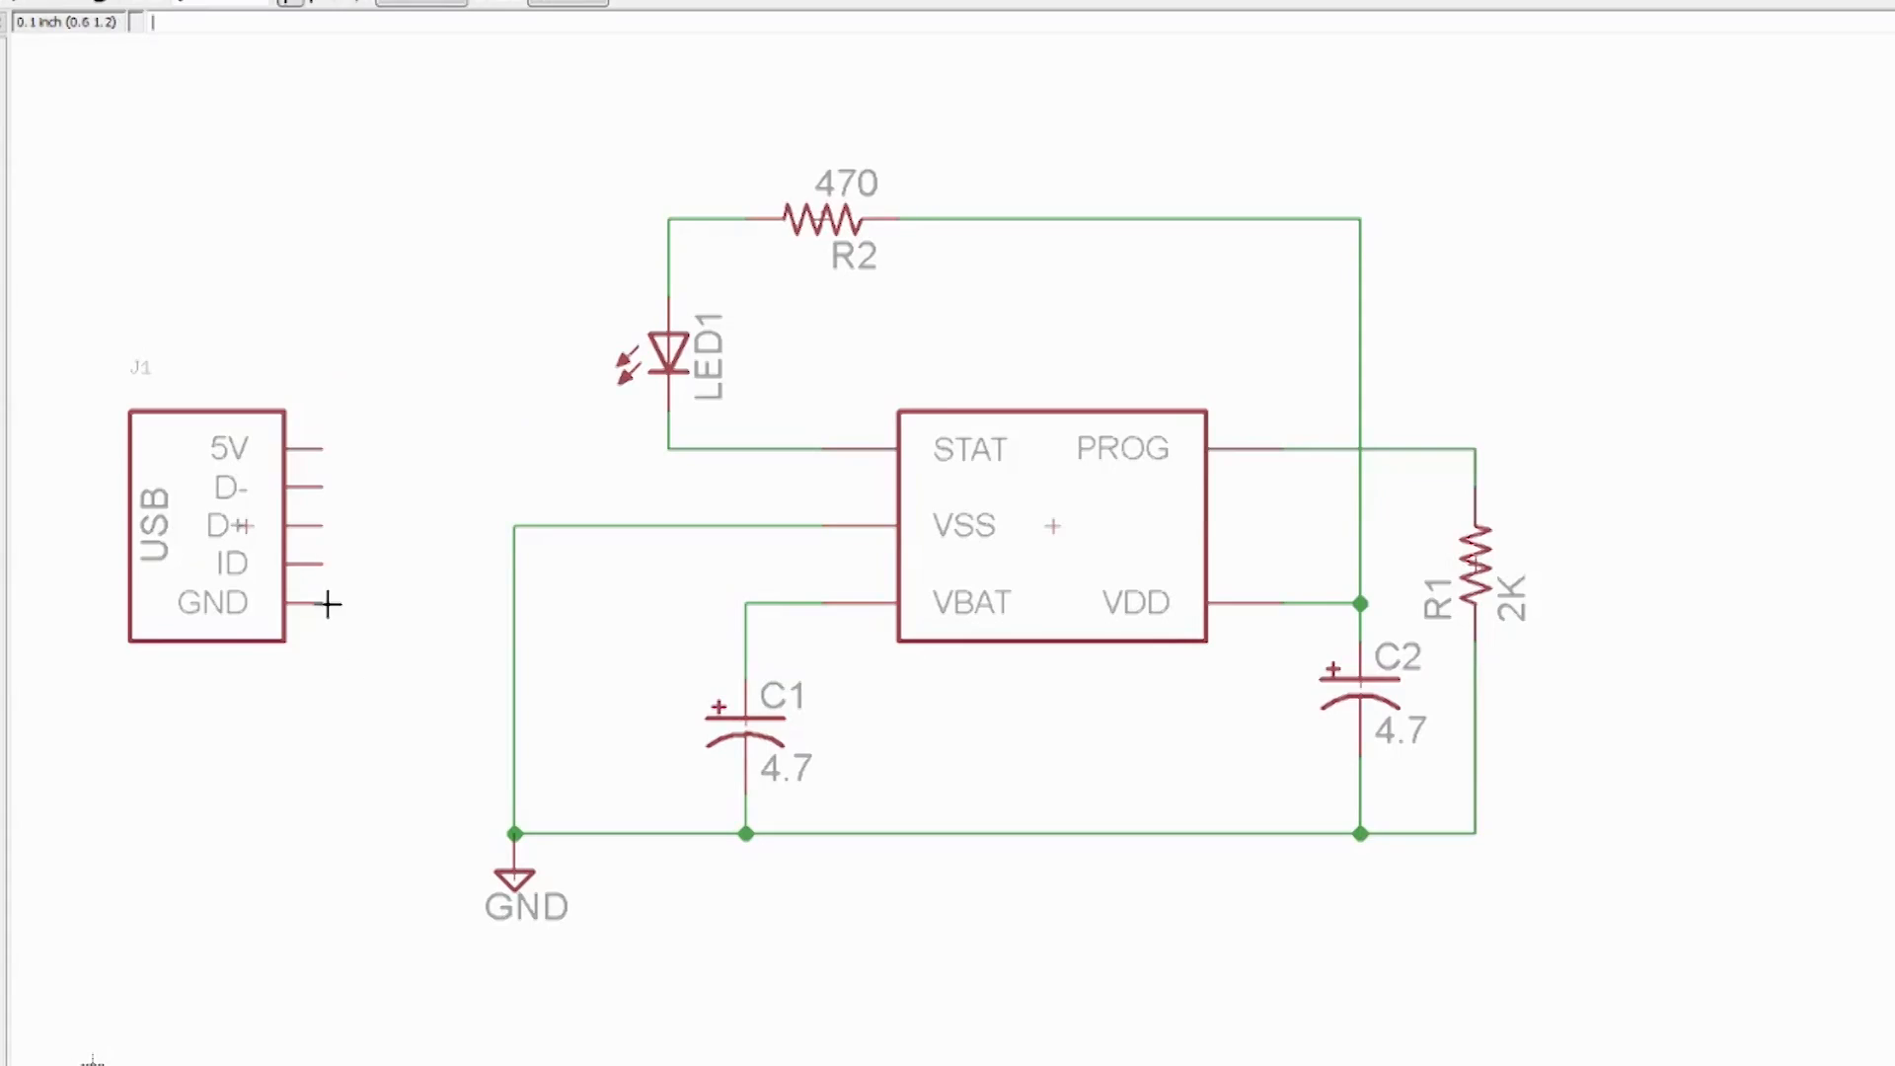
Draw a net from the USB connector's GND pin toward ground.
drag(327, 605, 505, 831)
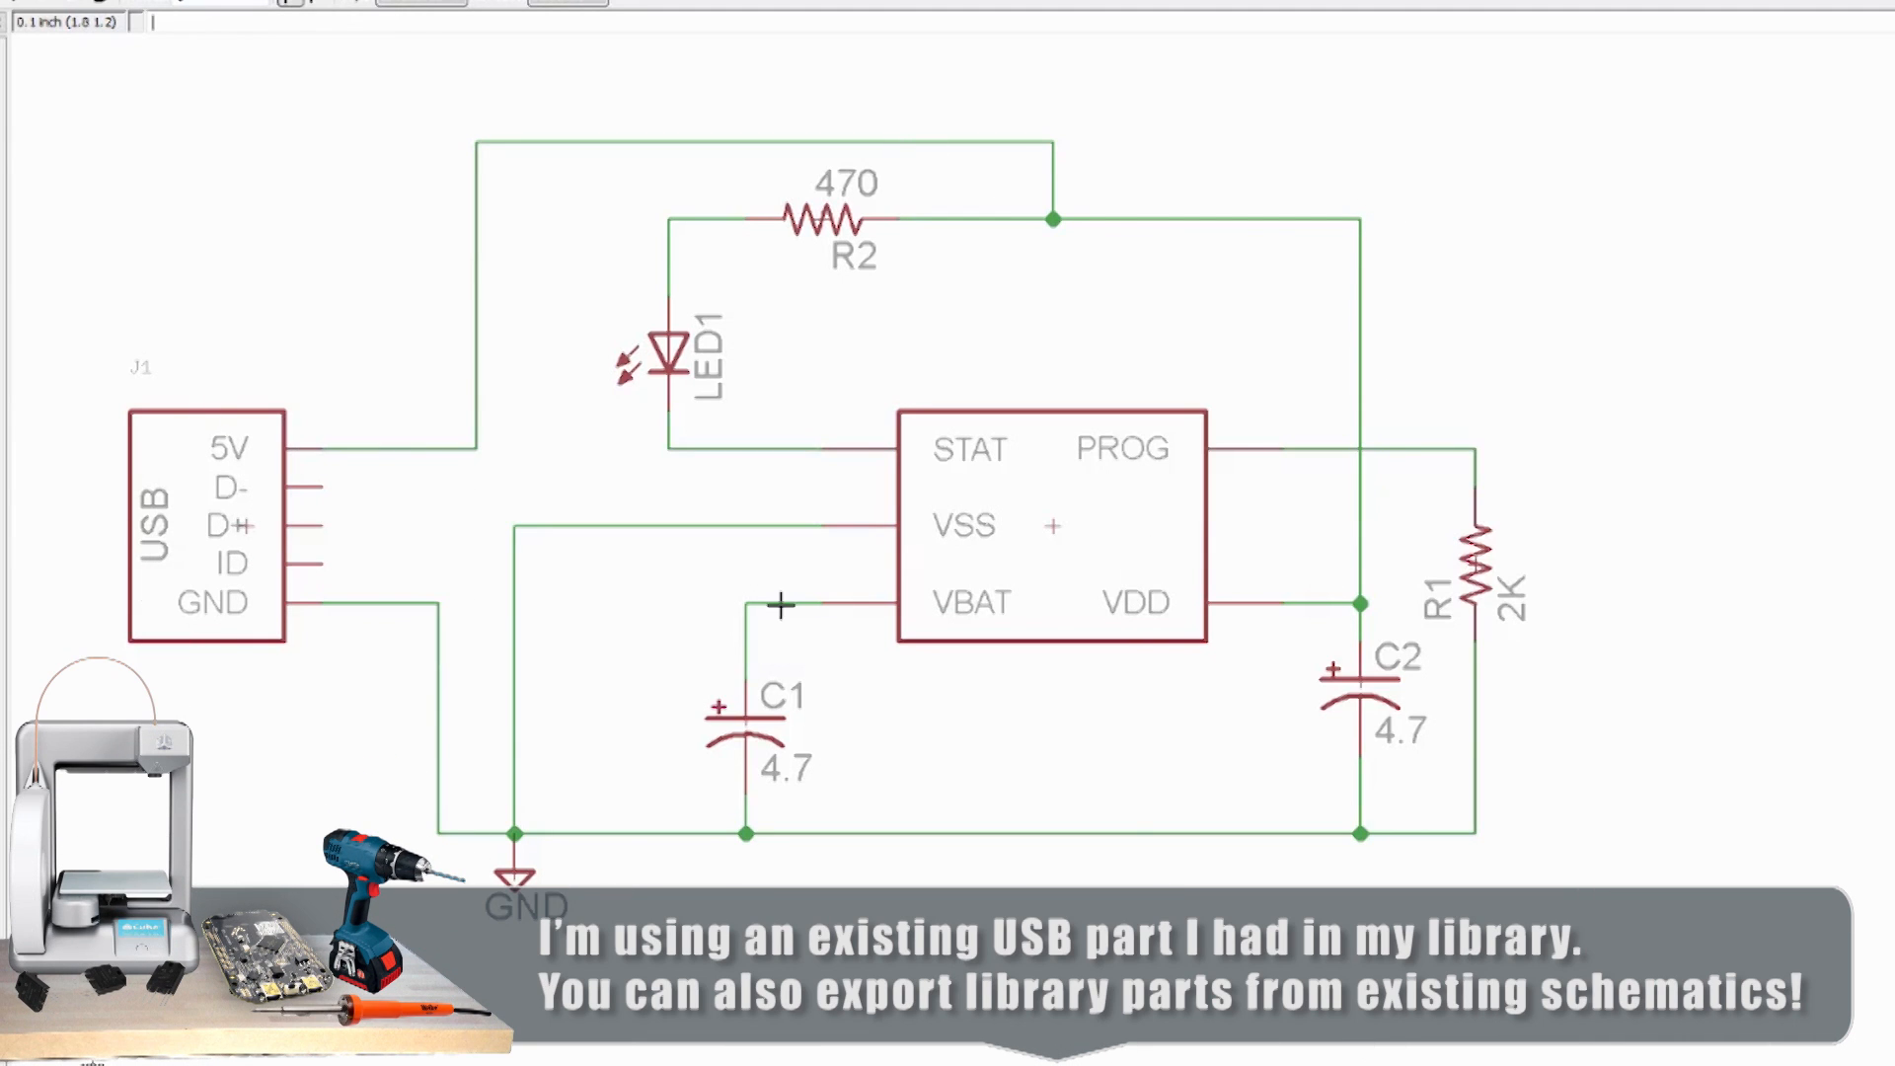
mouse_move(741, 607)
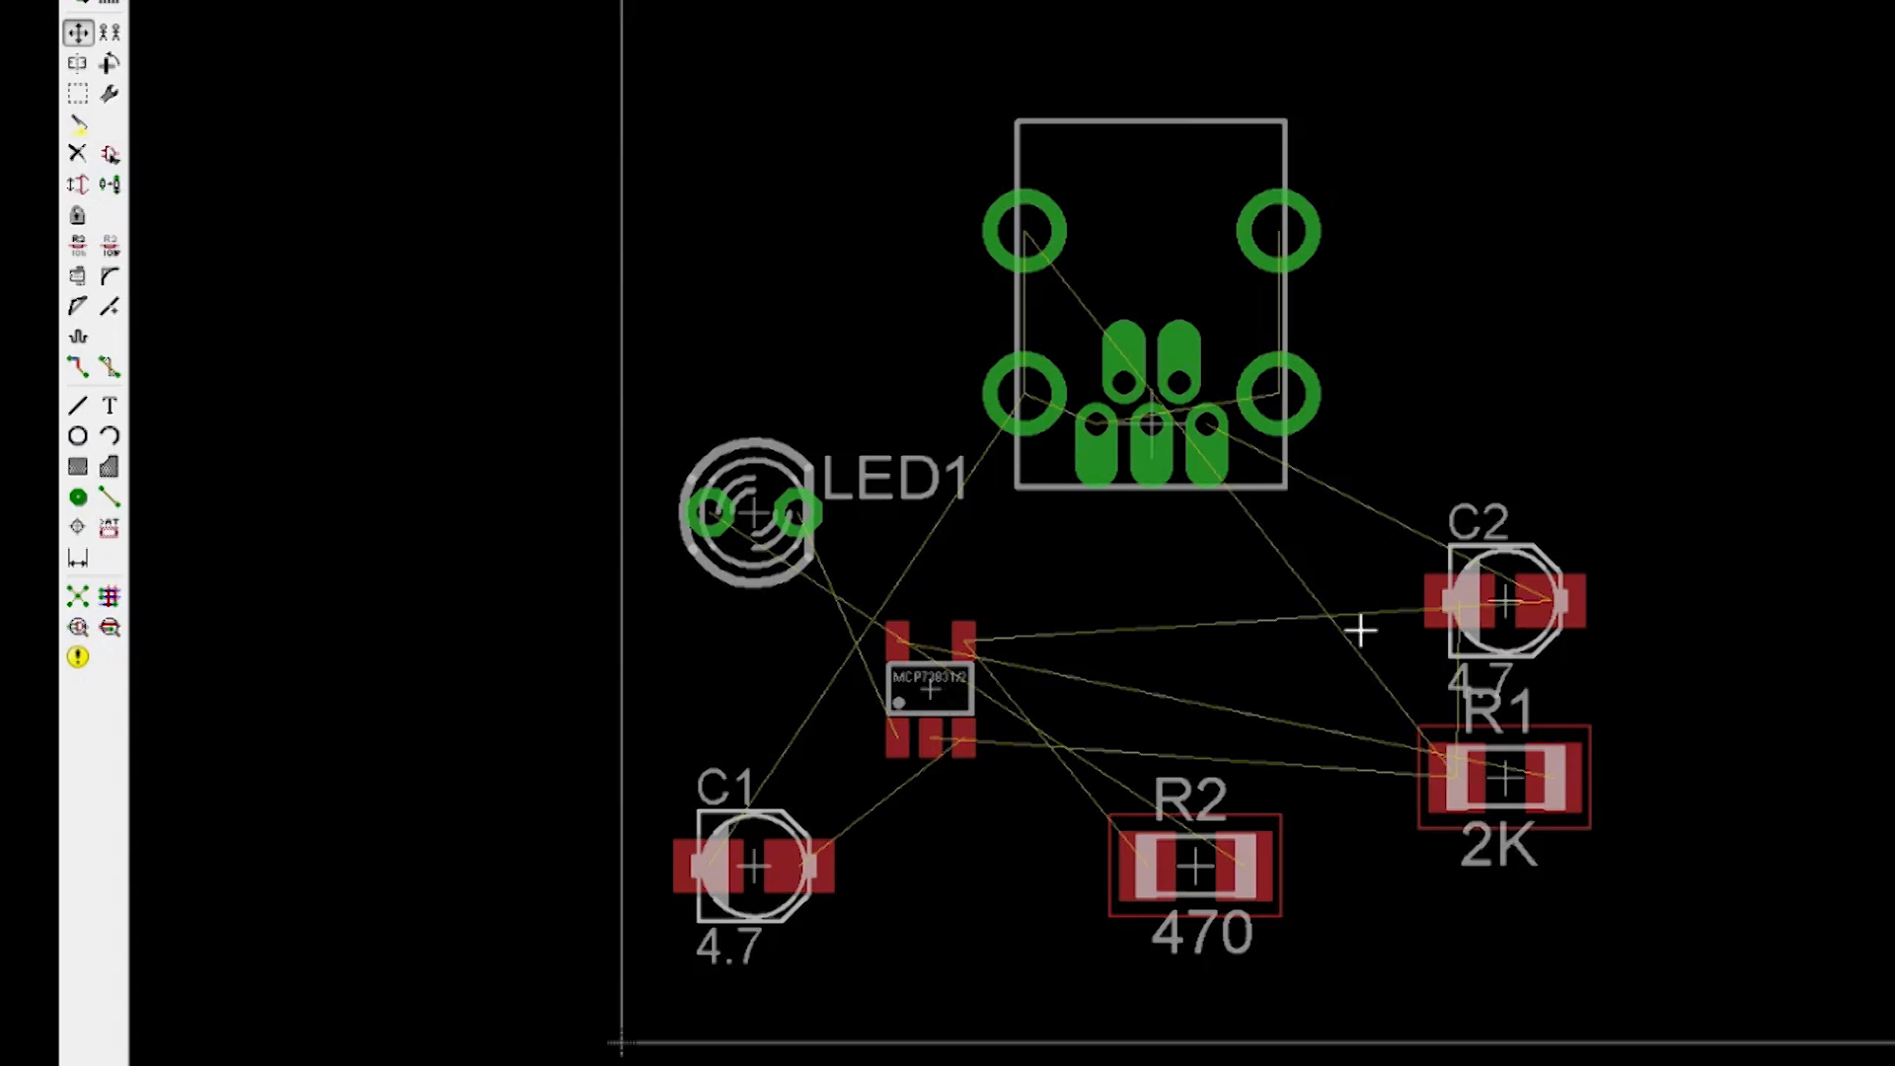
mouse_move(1339, 641)
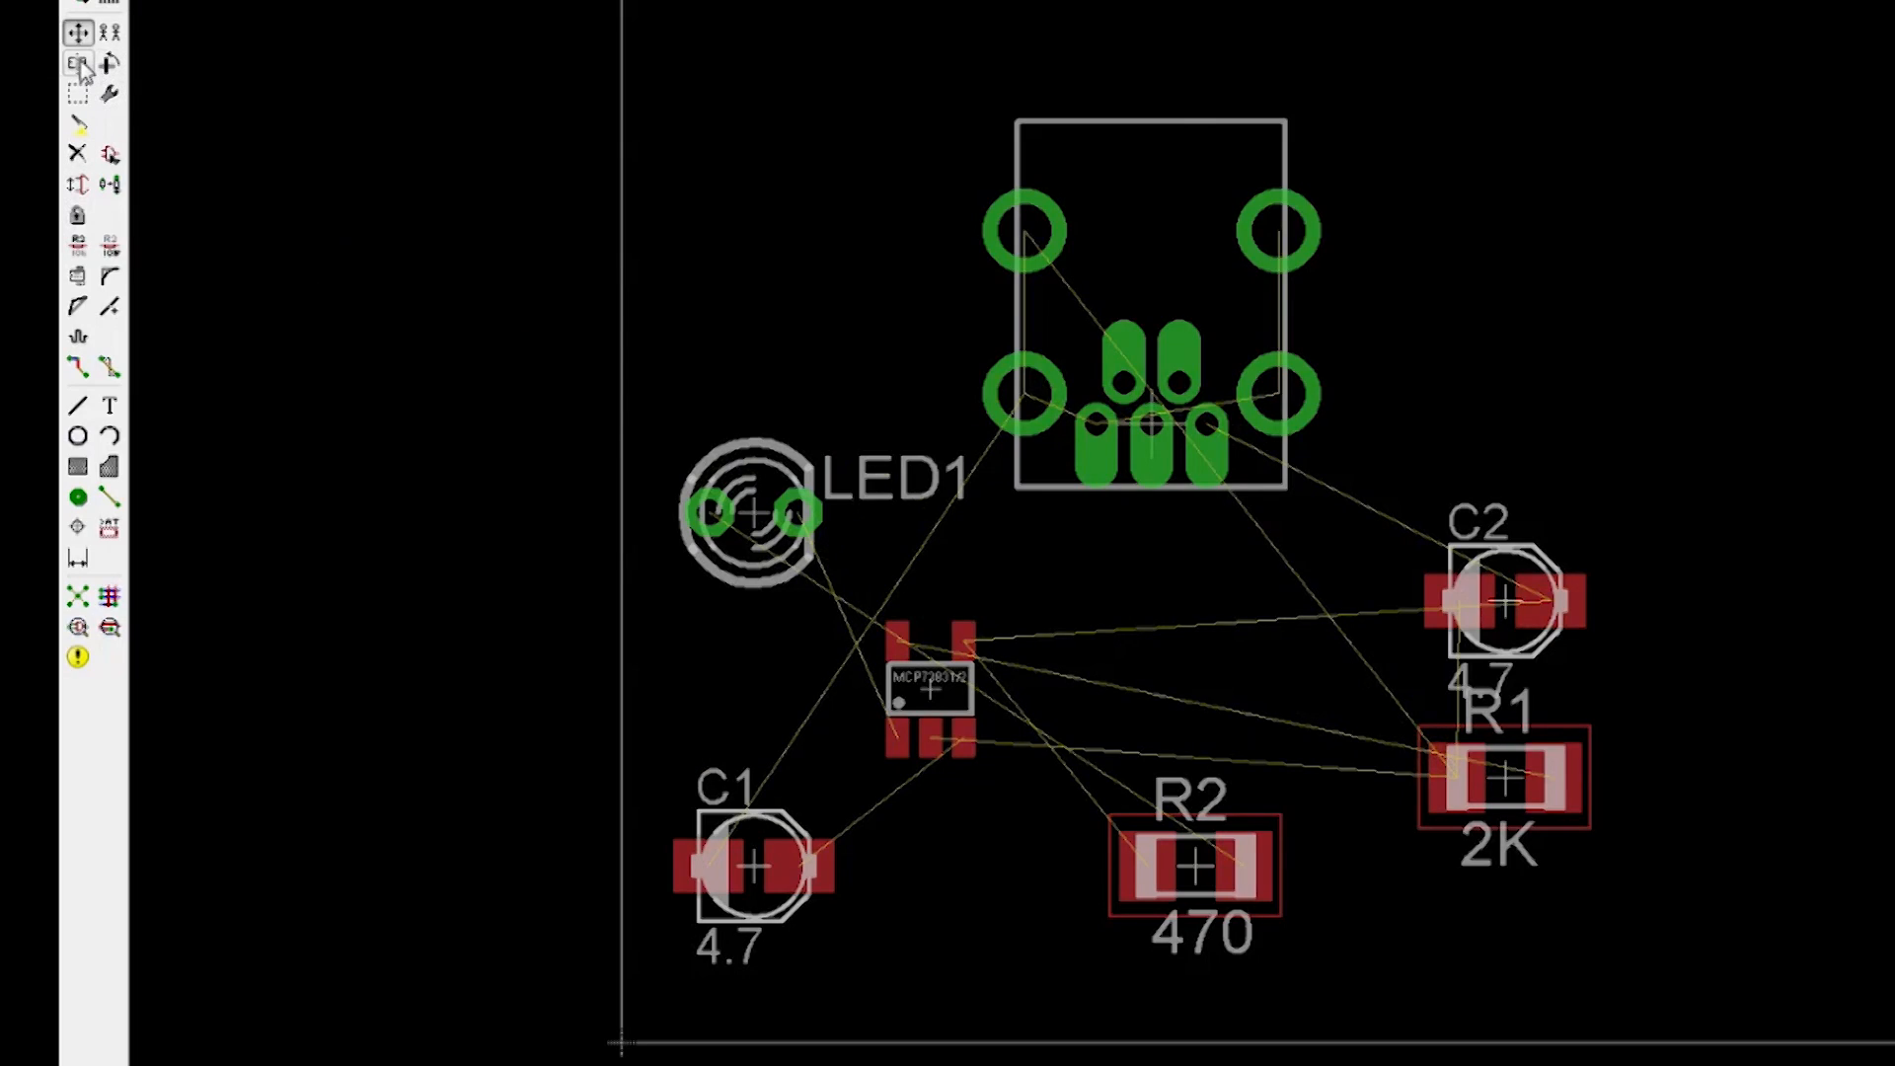
Mirror the parts to the bottom side, then reposition LED1 and the other components.
click(1502, 602)
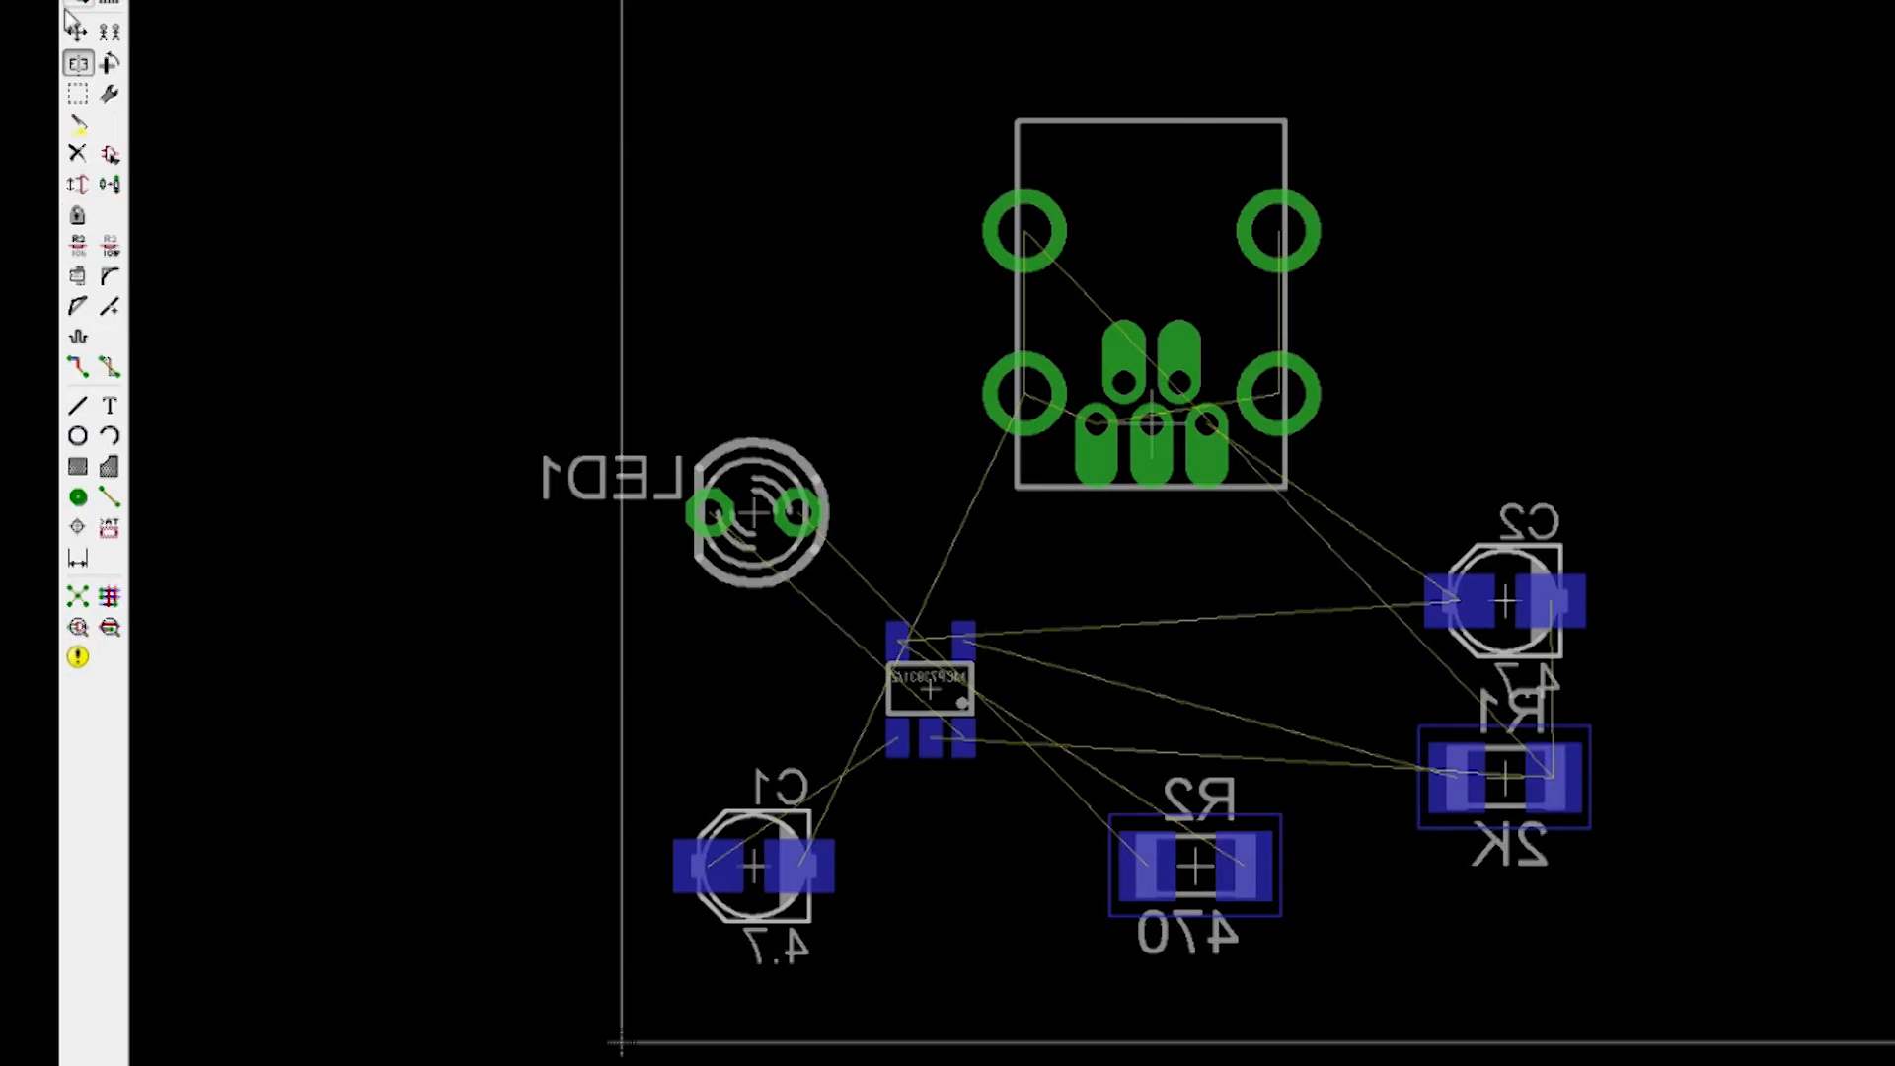
drag(755, 513, 1414, 912)
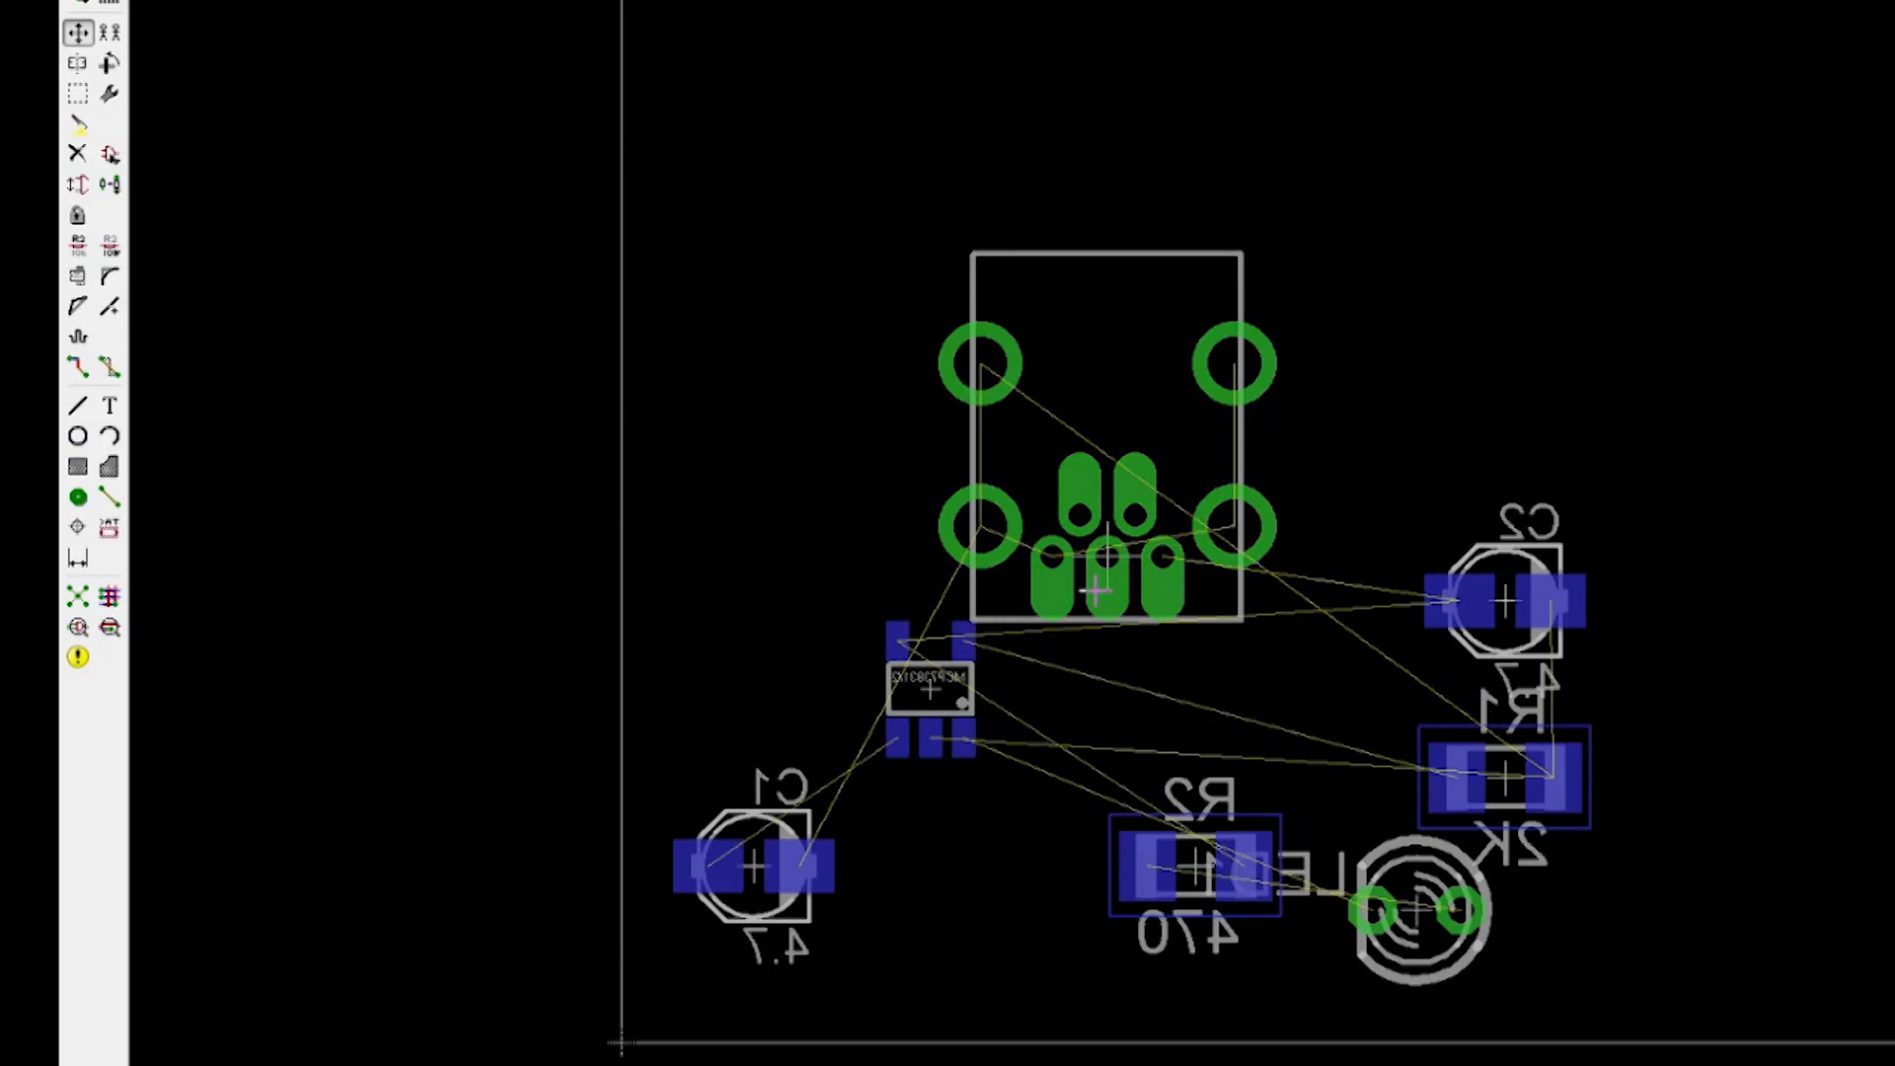
drag(931, 701, 798, 701)
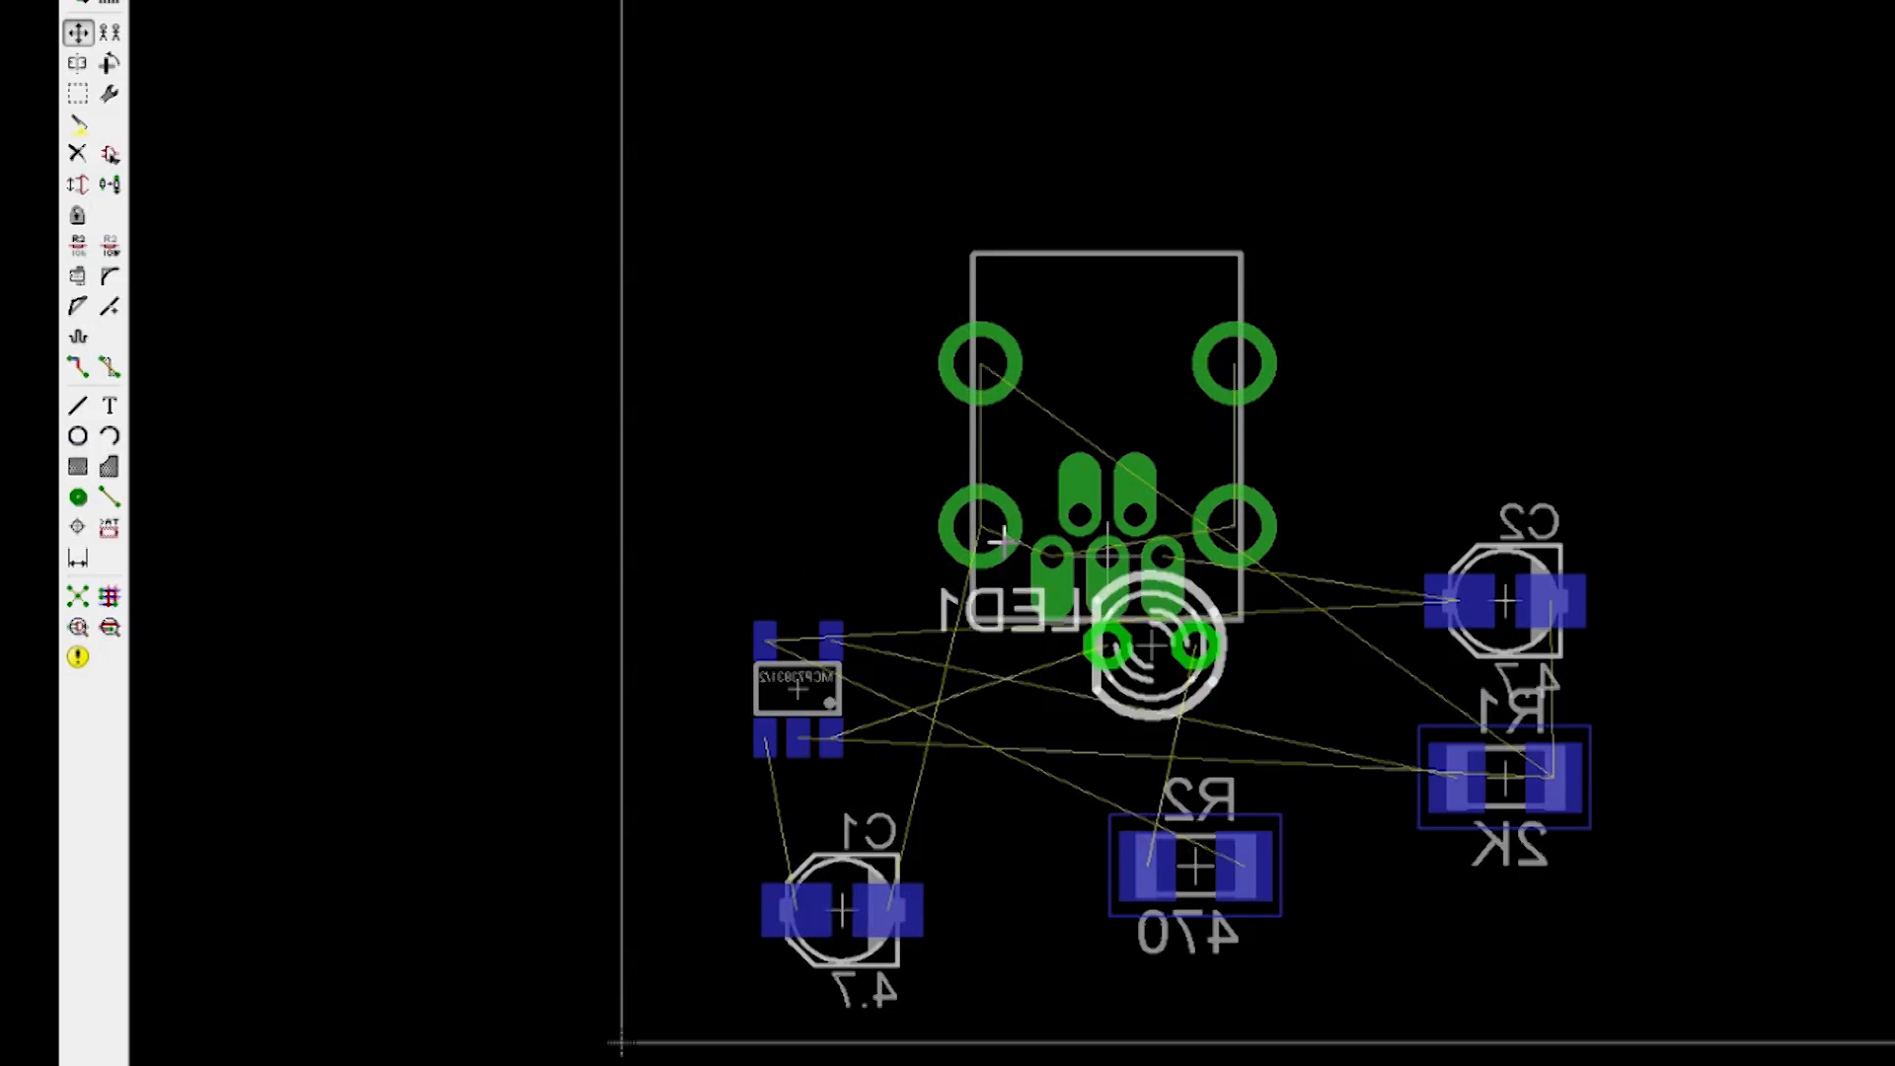
drag(1142, 641, 1366, 387)
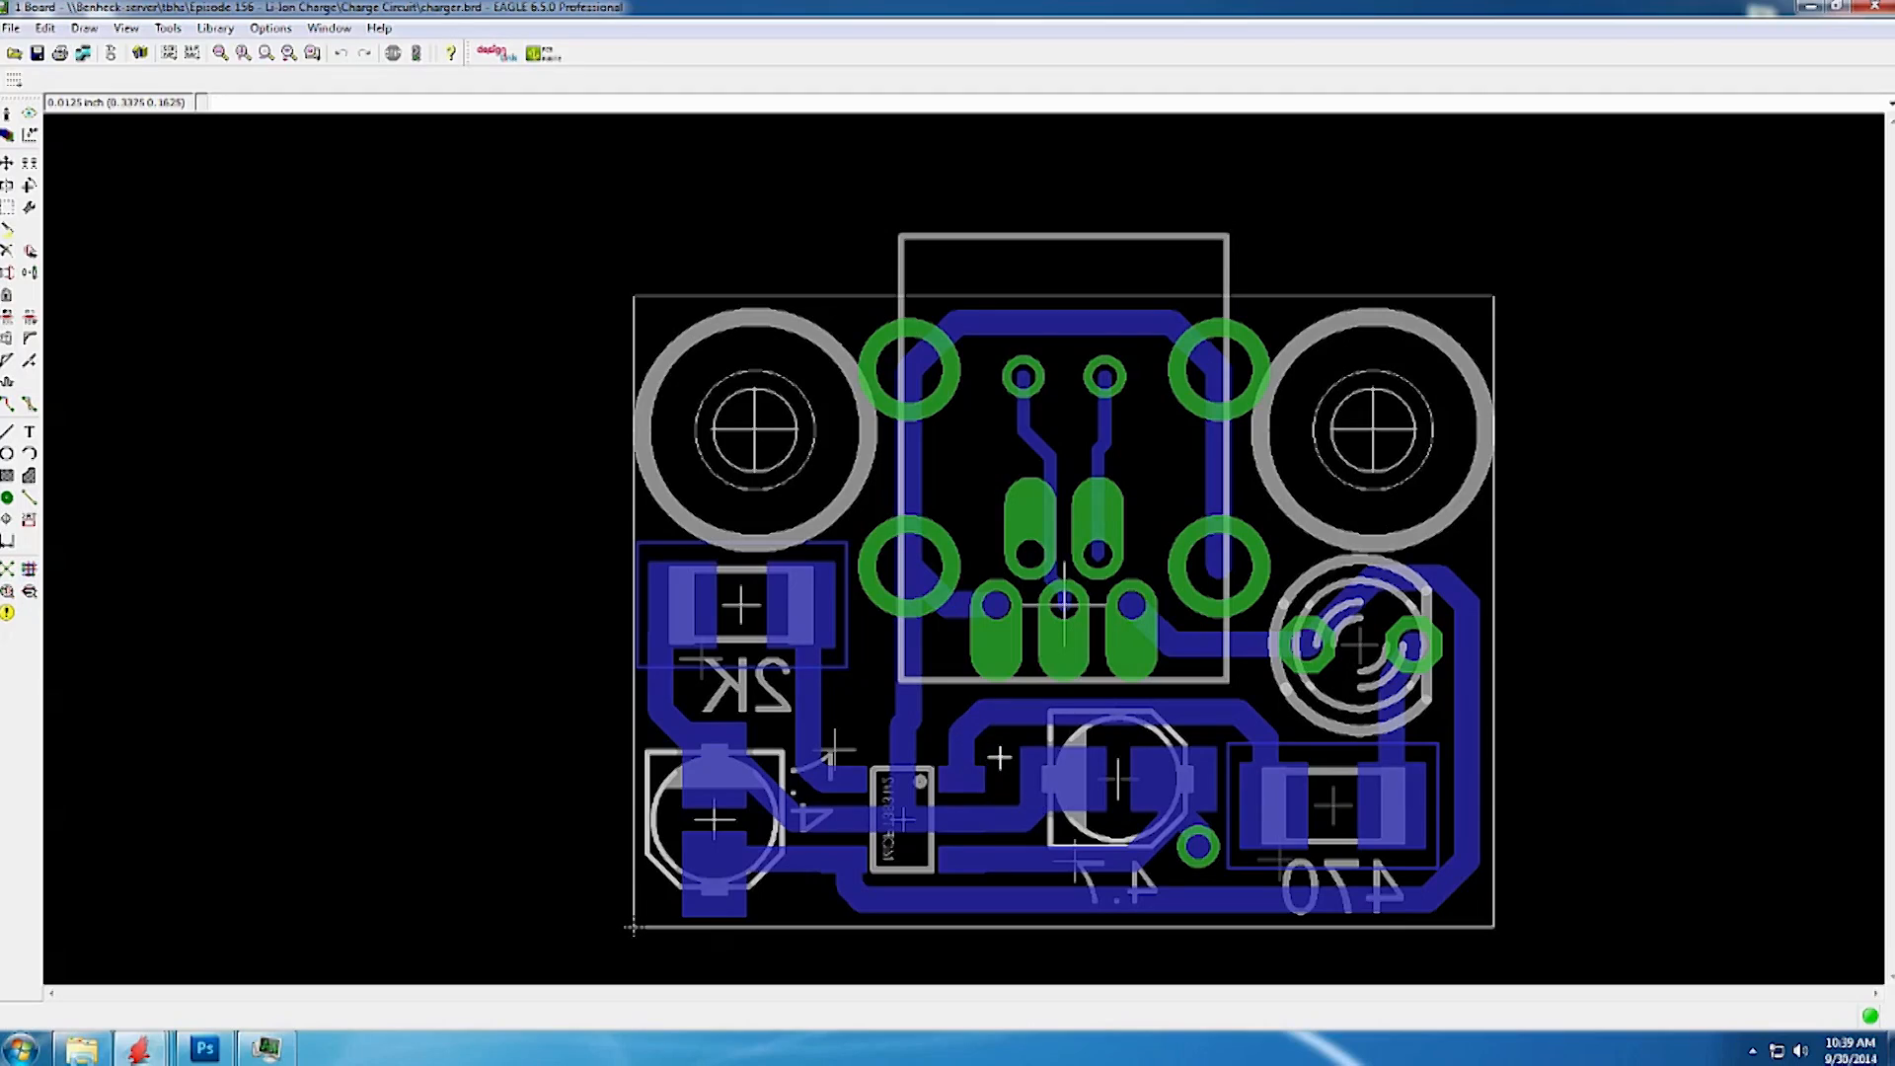
mouse_move(1028, 562)
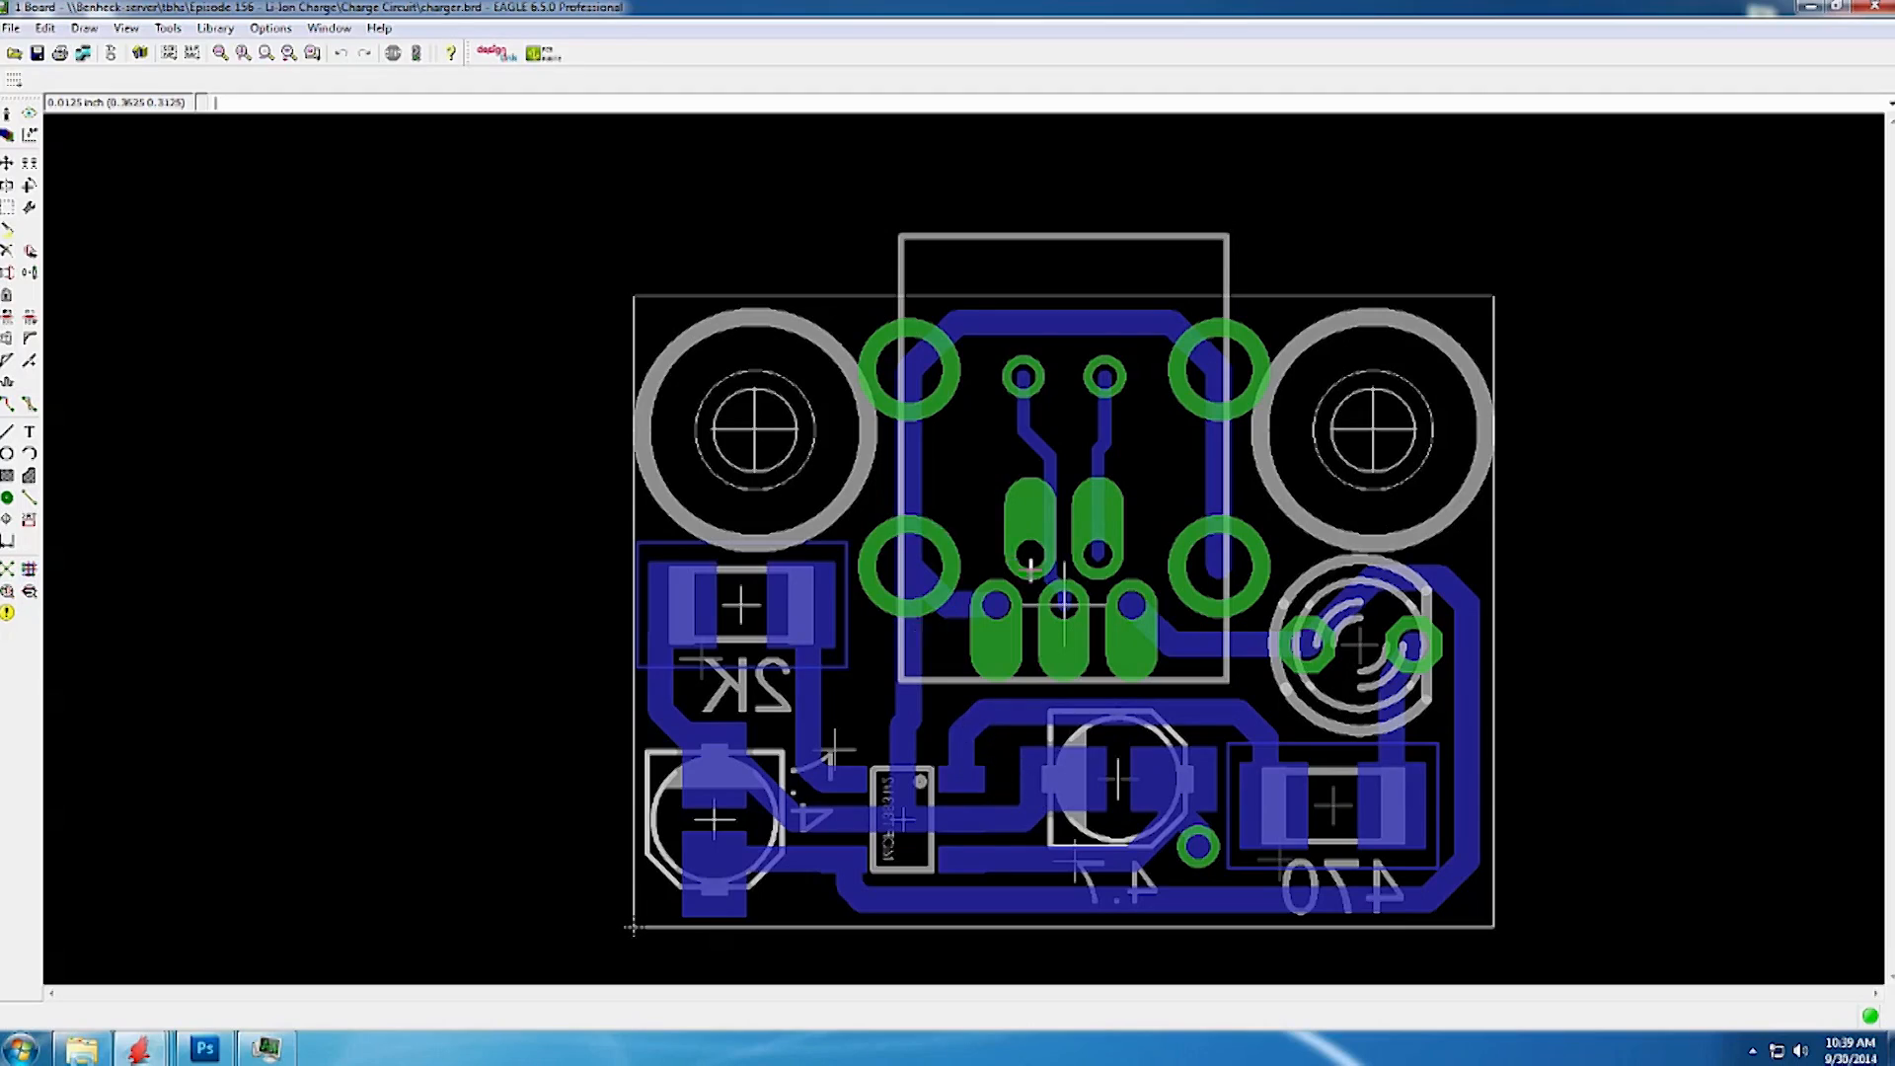
mouse_move(1229, 749)
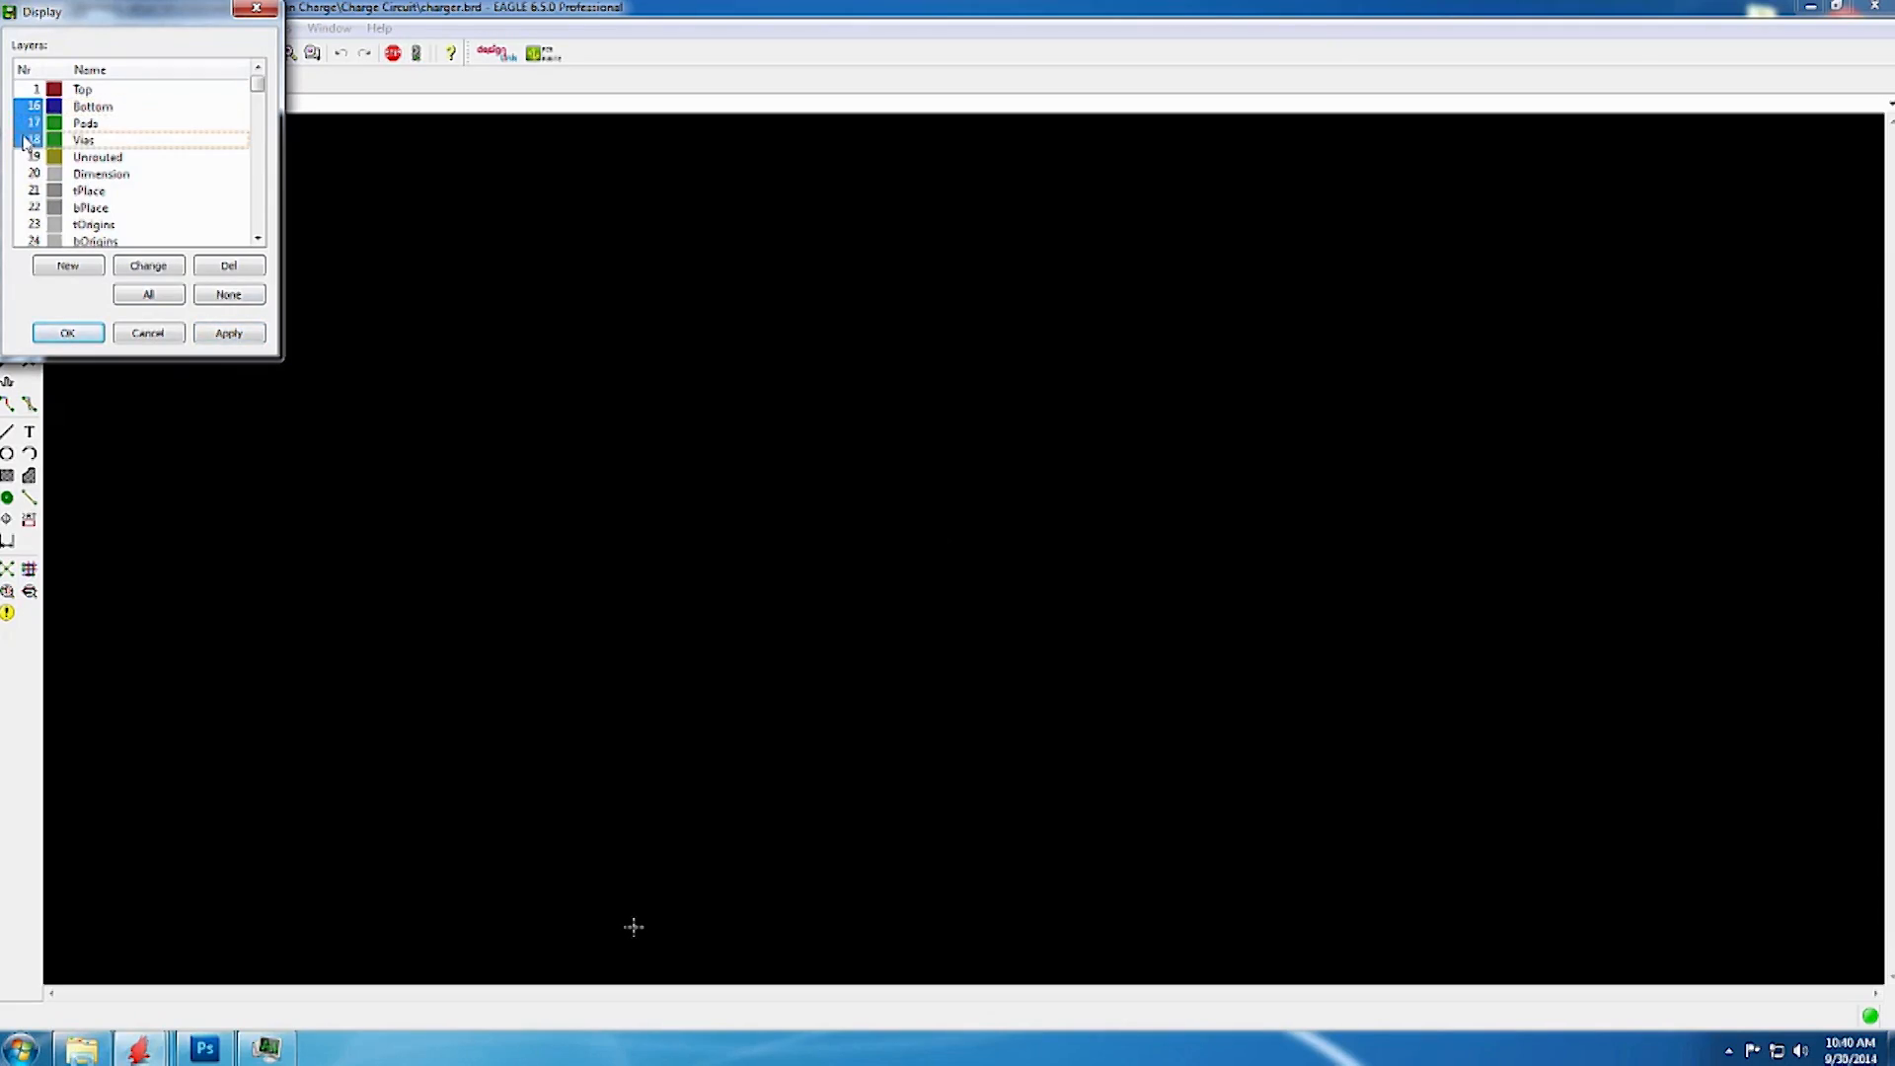
Hide every layer except Bottom, Pads and Vias, and start the image export.
click(230, 333)
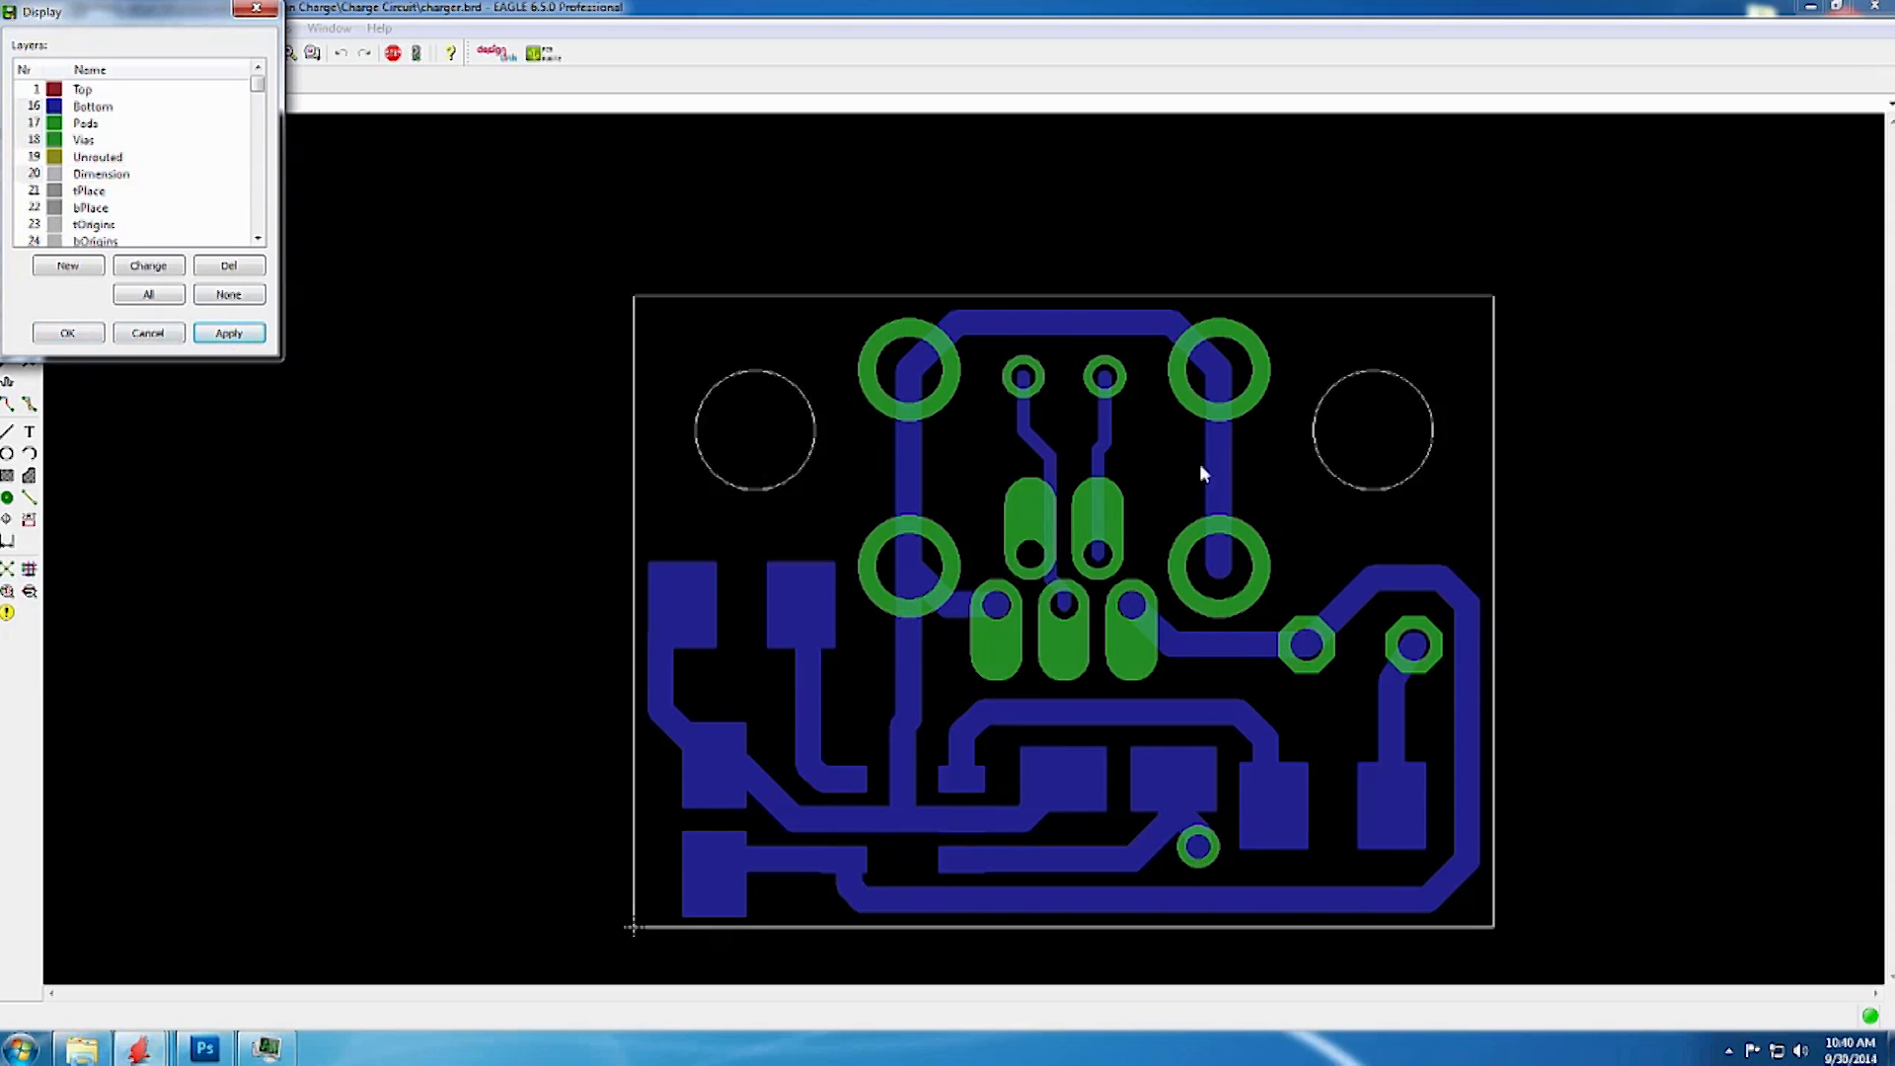
click(68, 333)
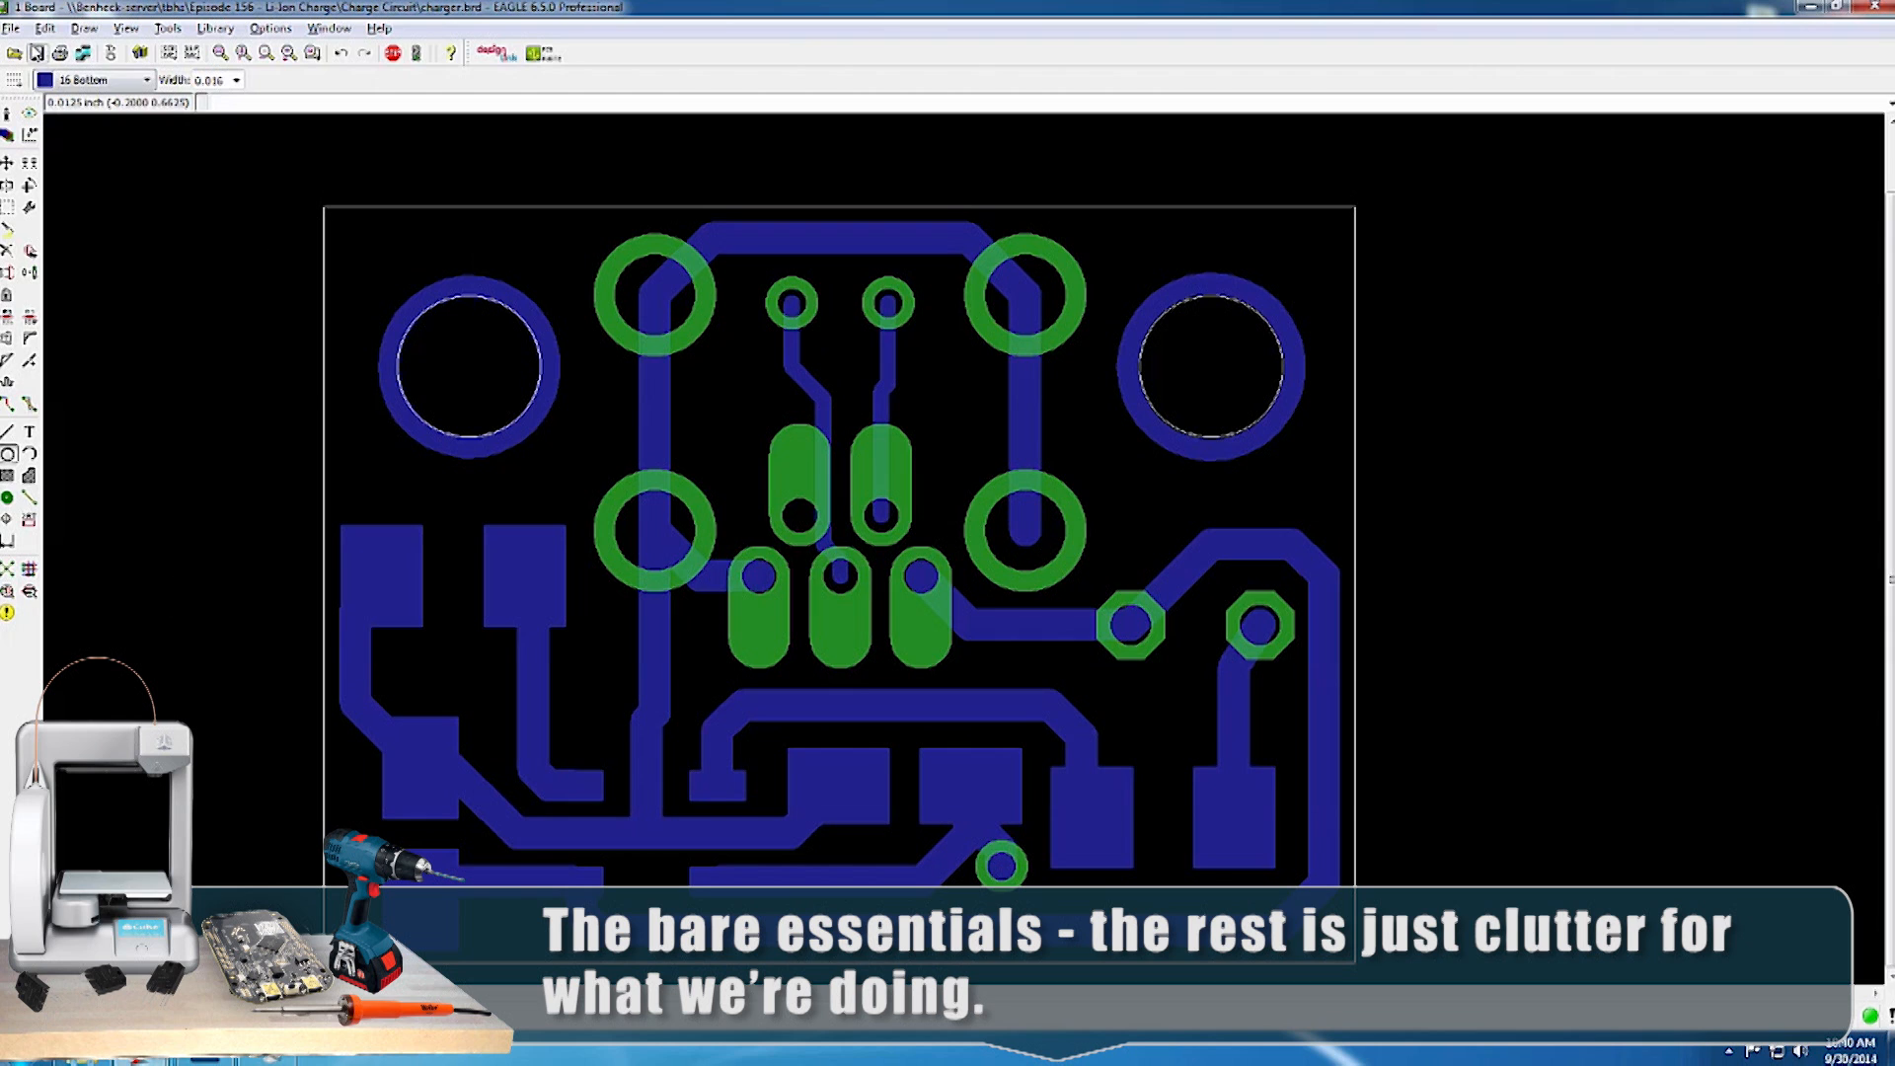
click(10, 28)
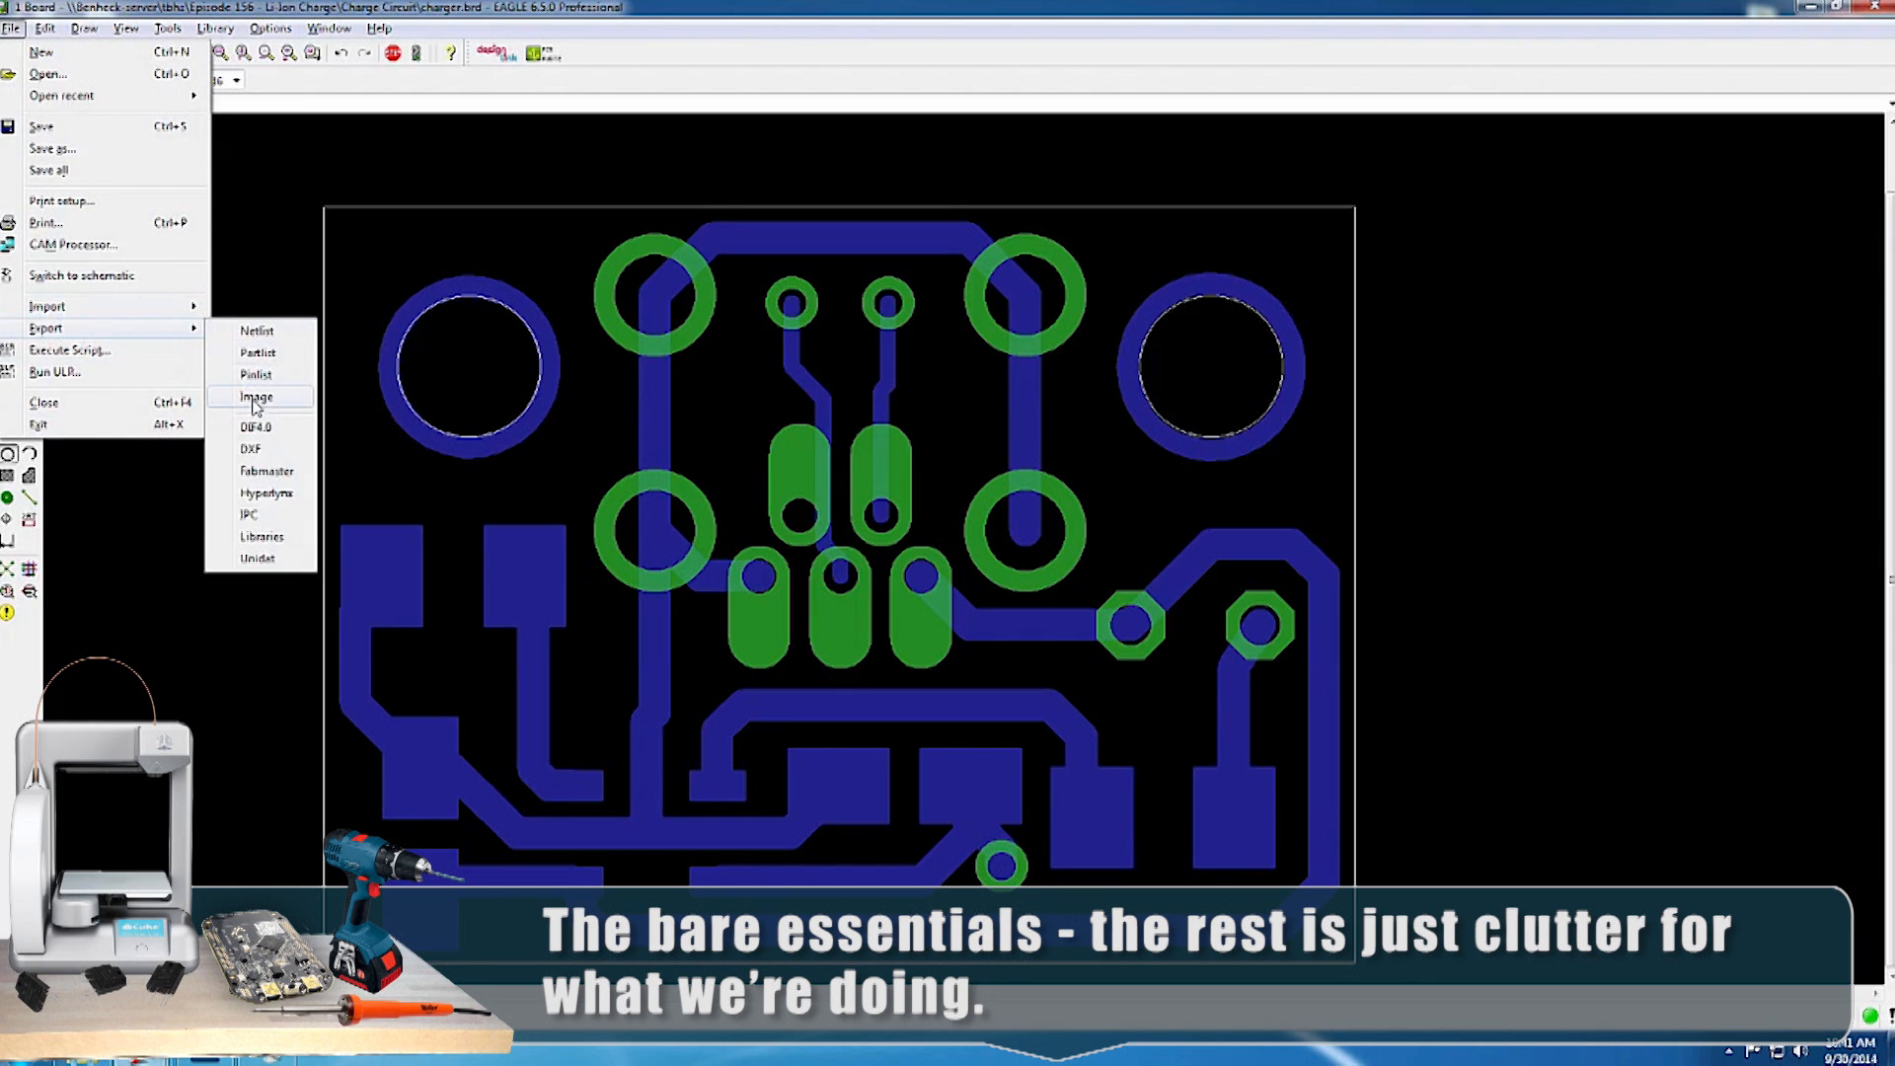
Export the board as Windows Bitmap laser_charge.bmp at 1200 dpi.
click(257, 397)
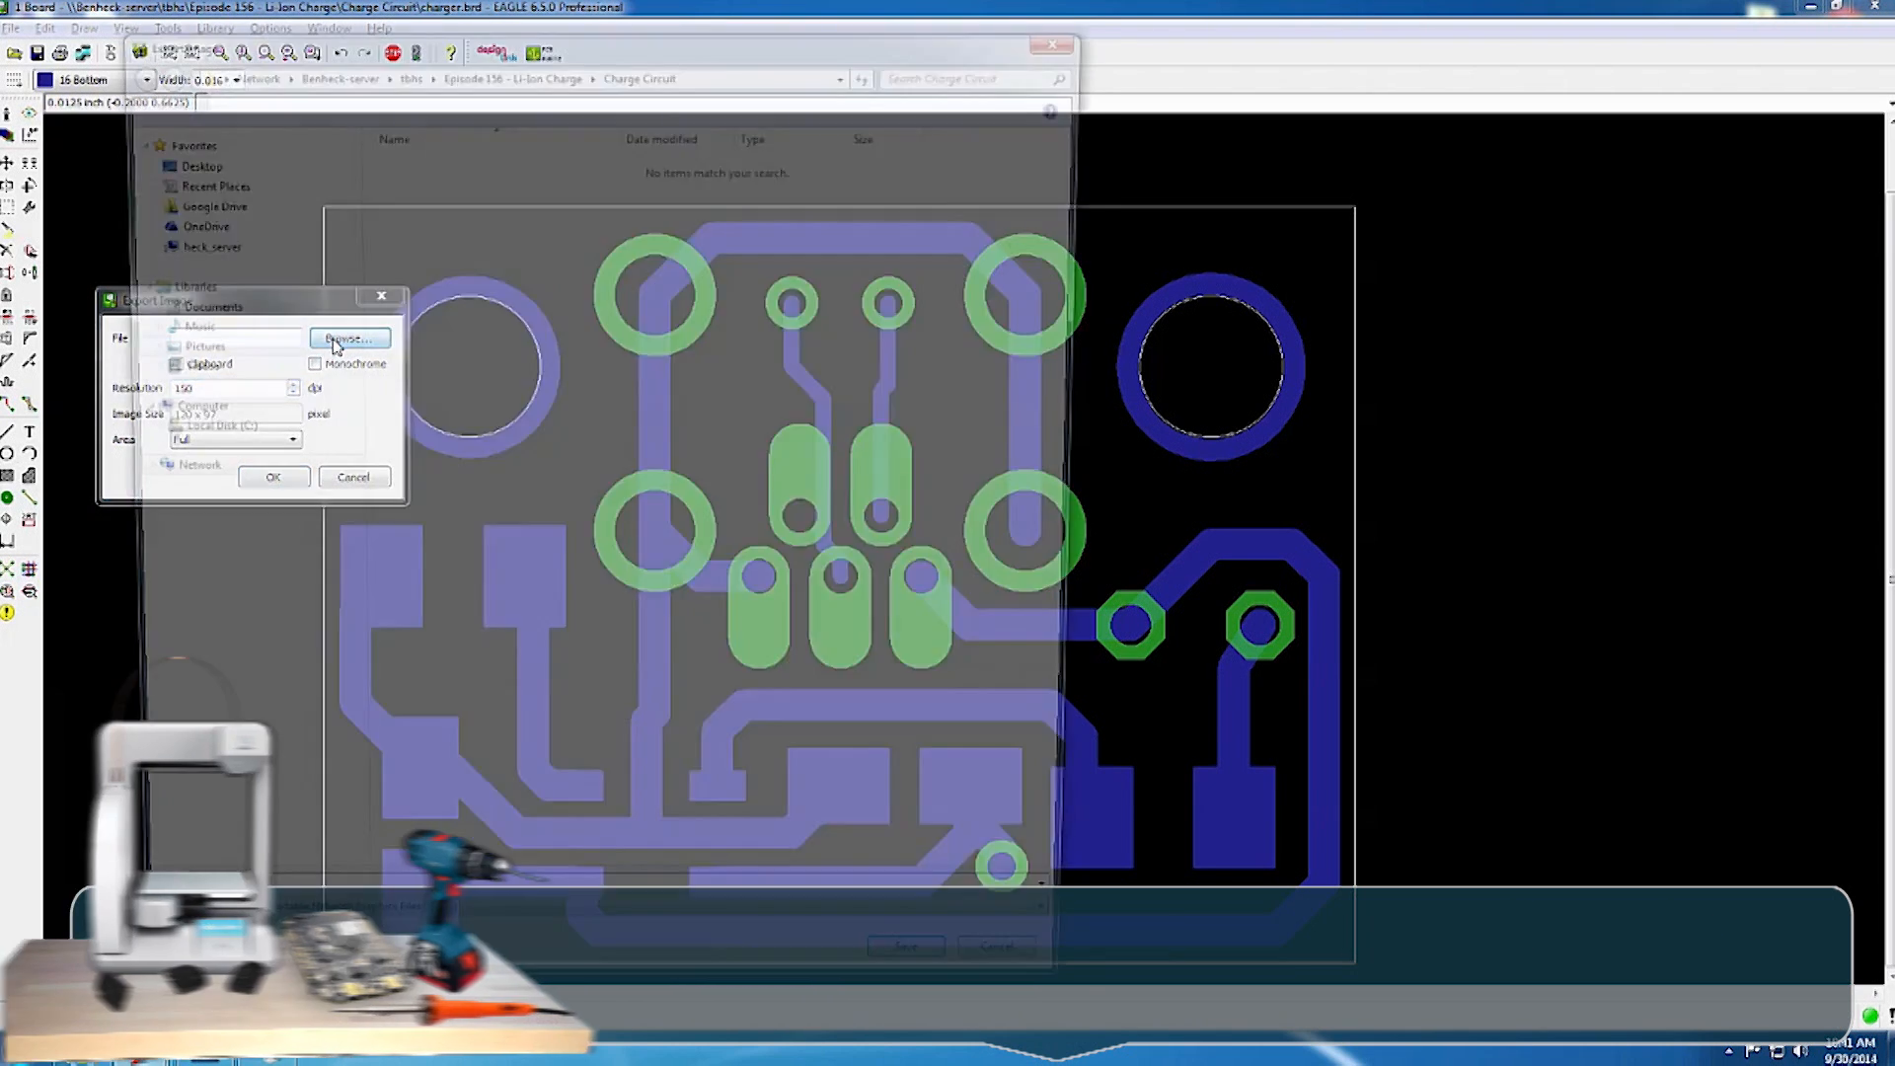
click(350, 338)
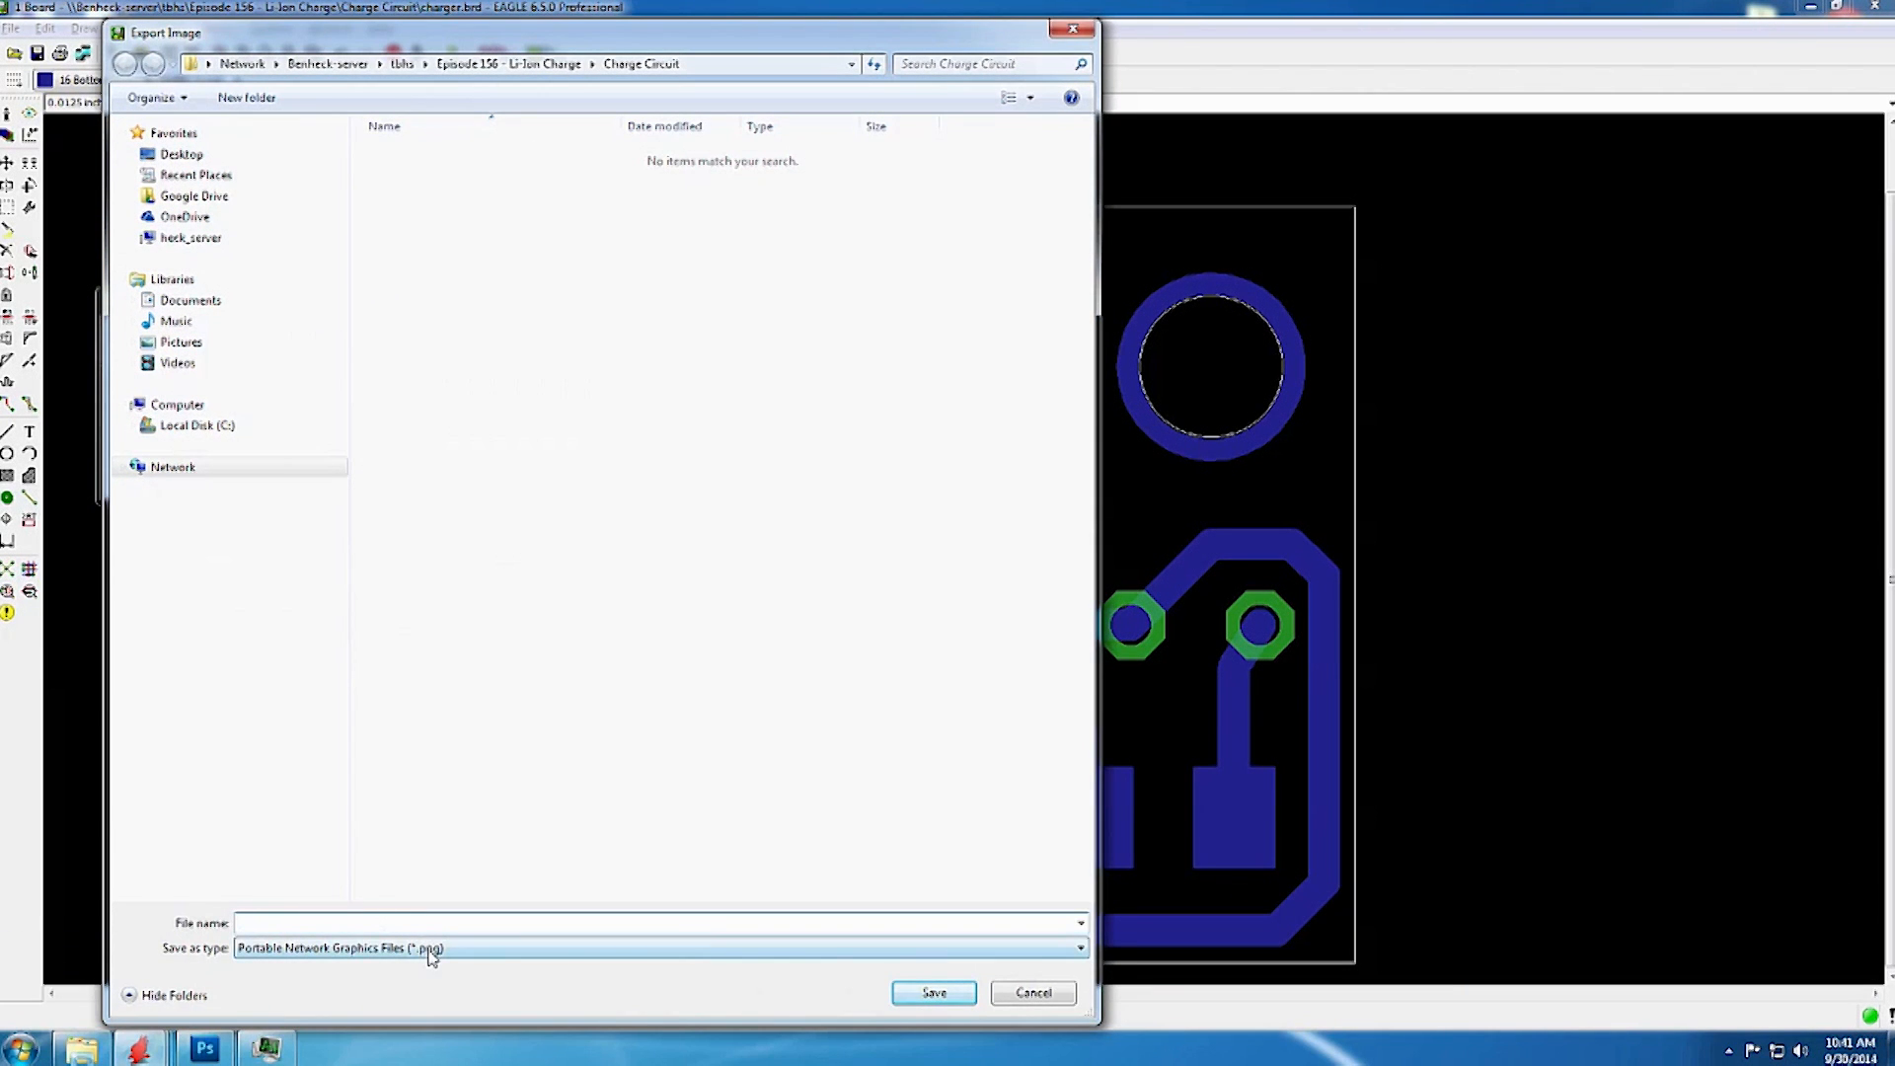
click(658, 948)
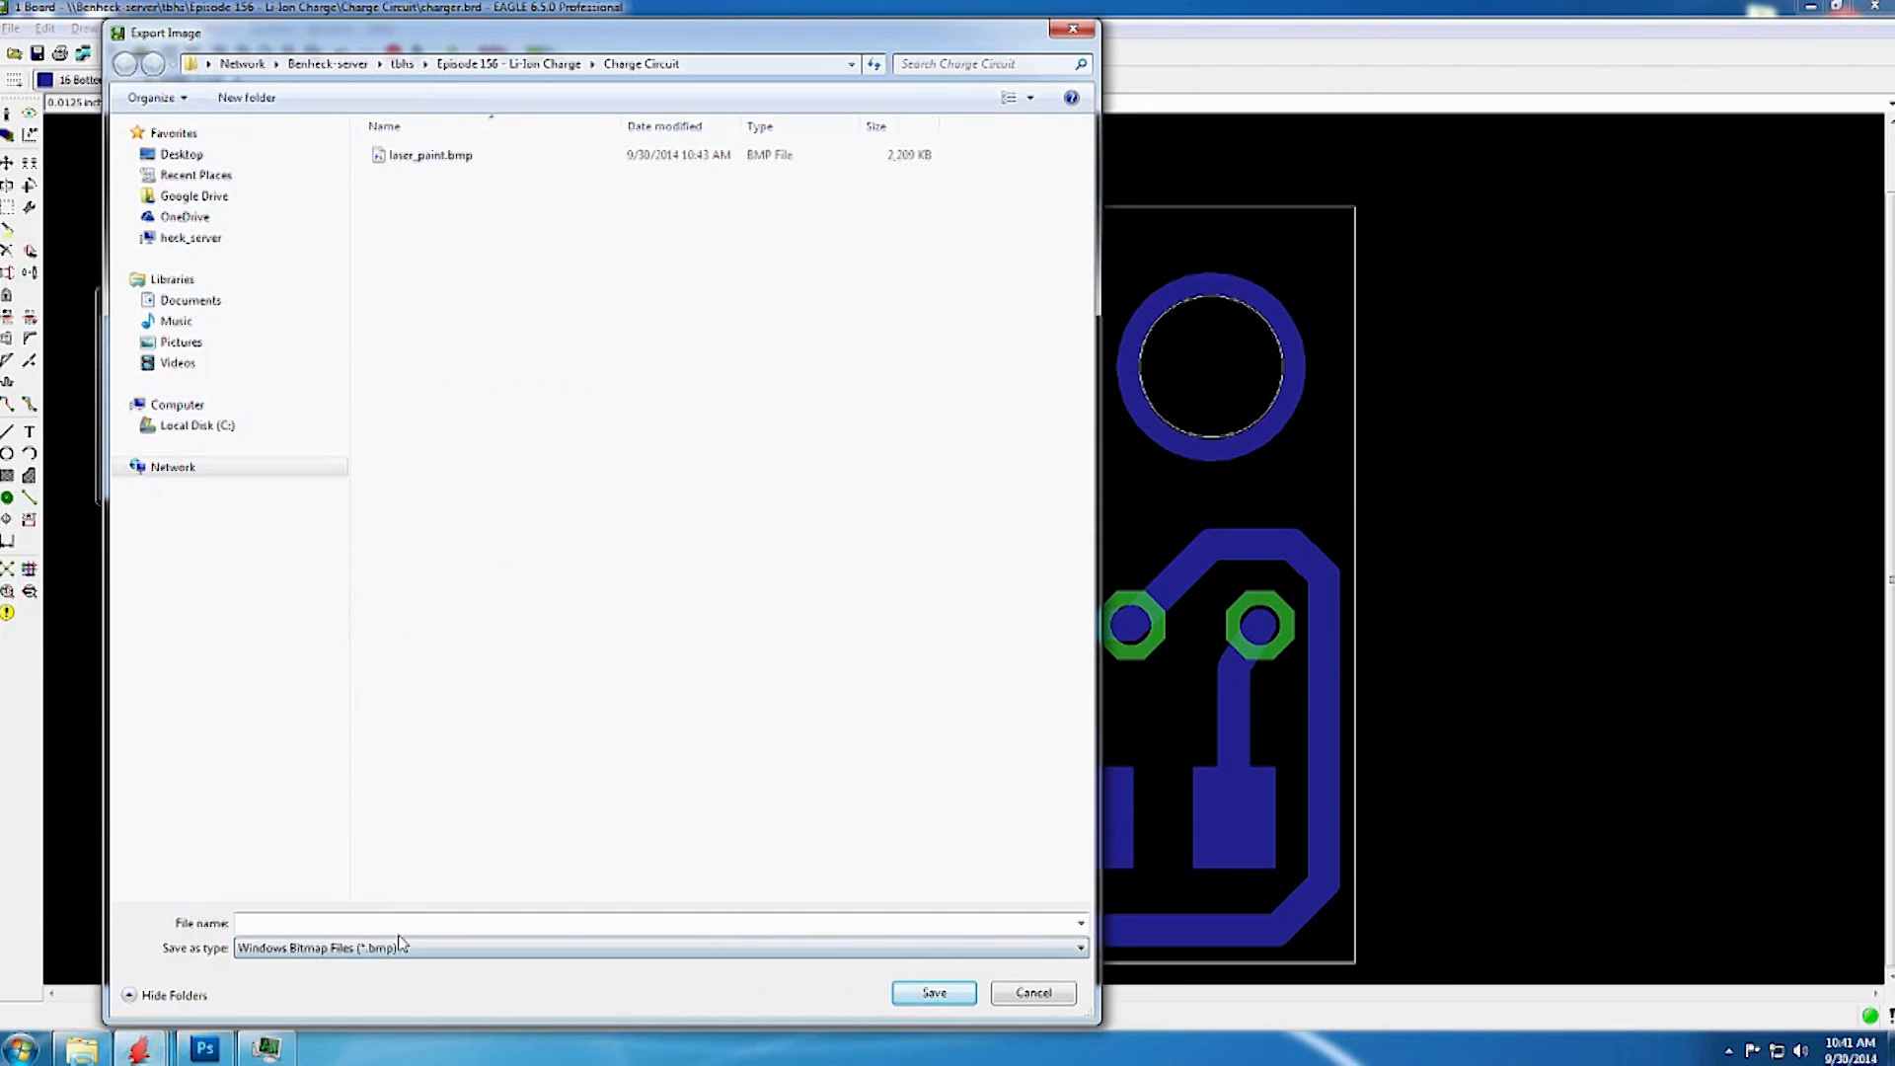
click(932, 992)
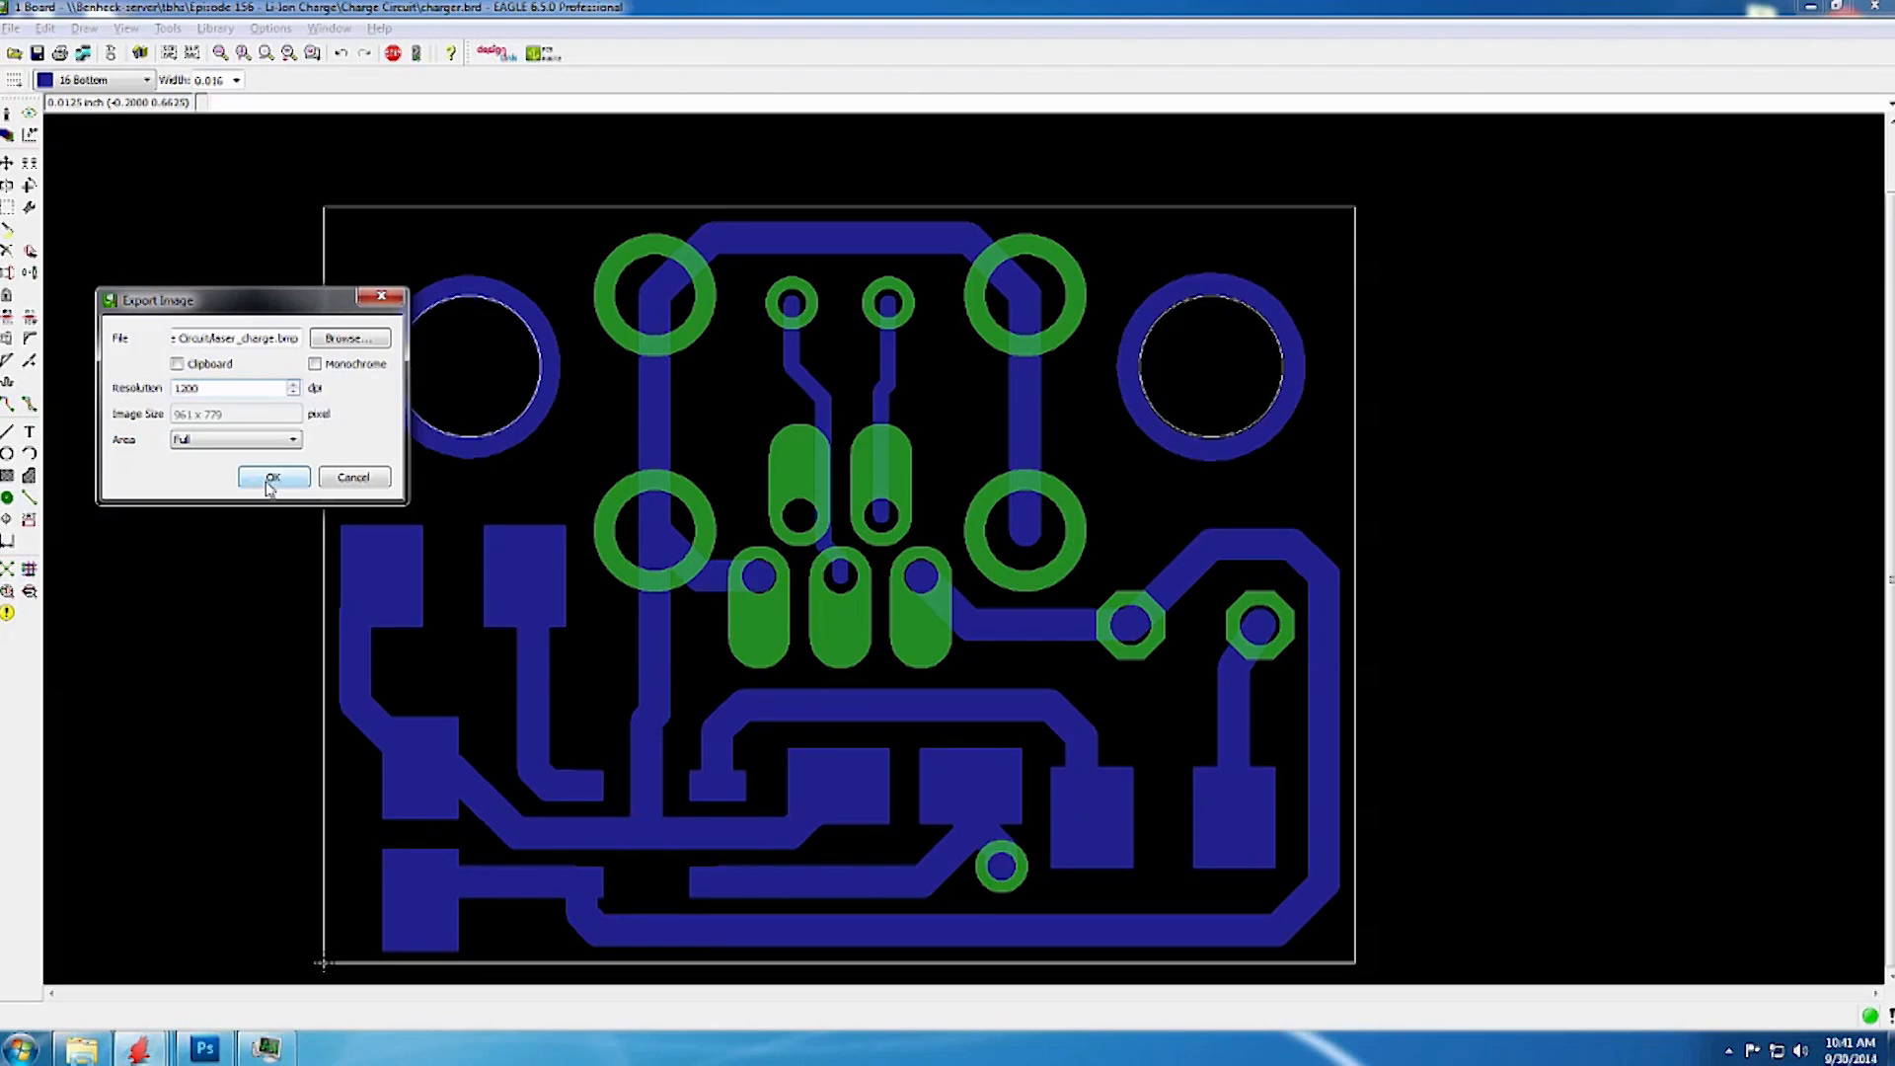
click(273, 478)
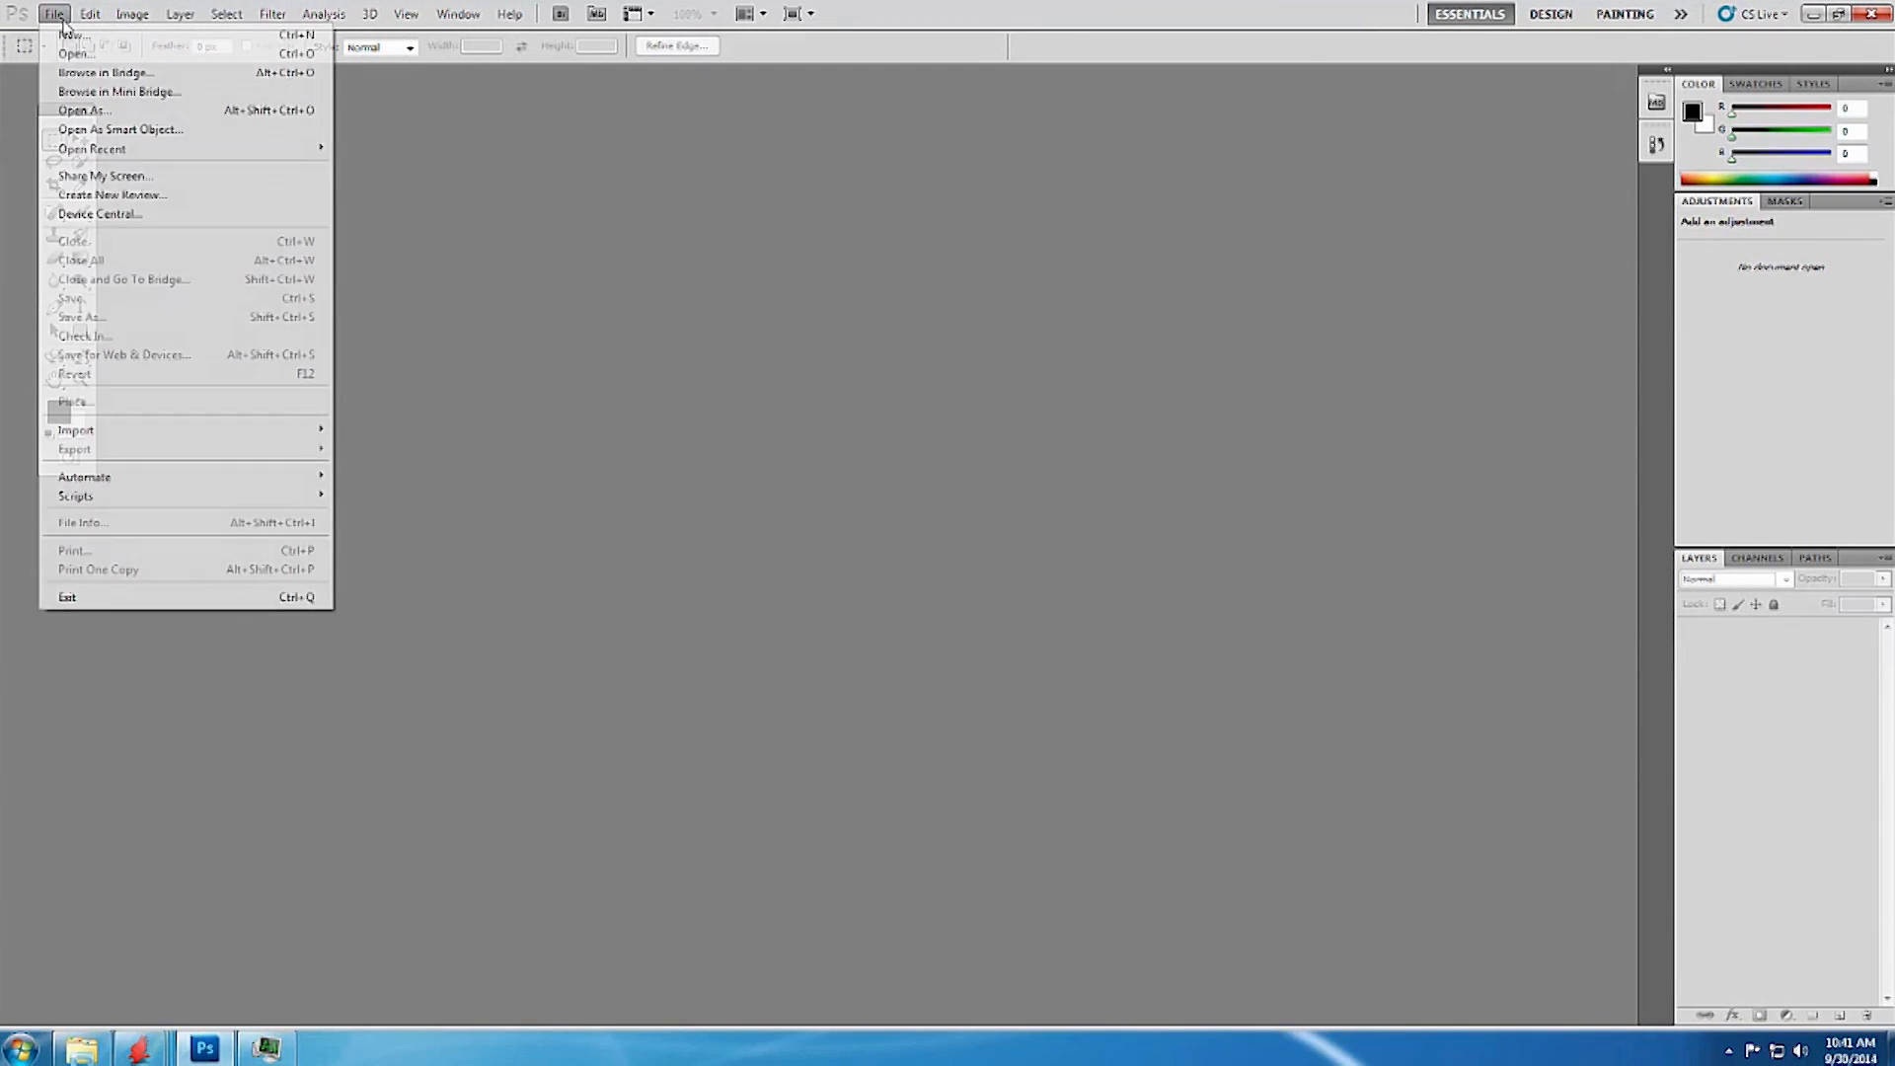
Begin opening a file and browse through Computer and Desktop to Network locations.
click(75, 53)
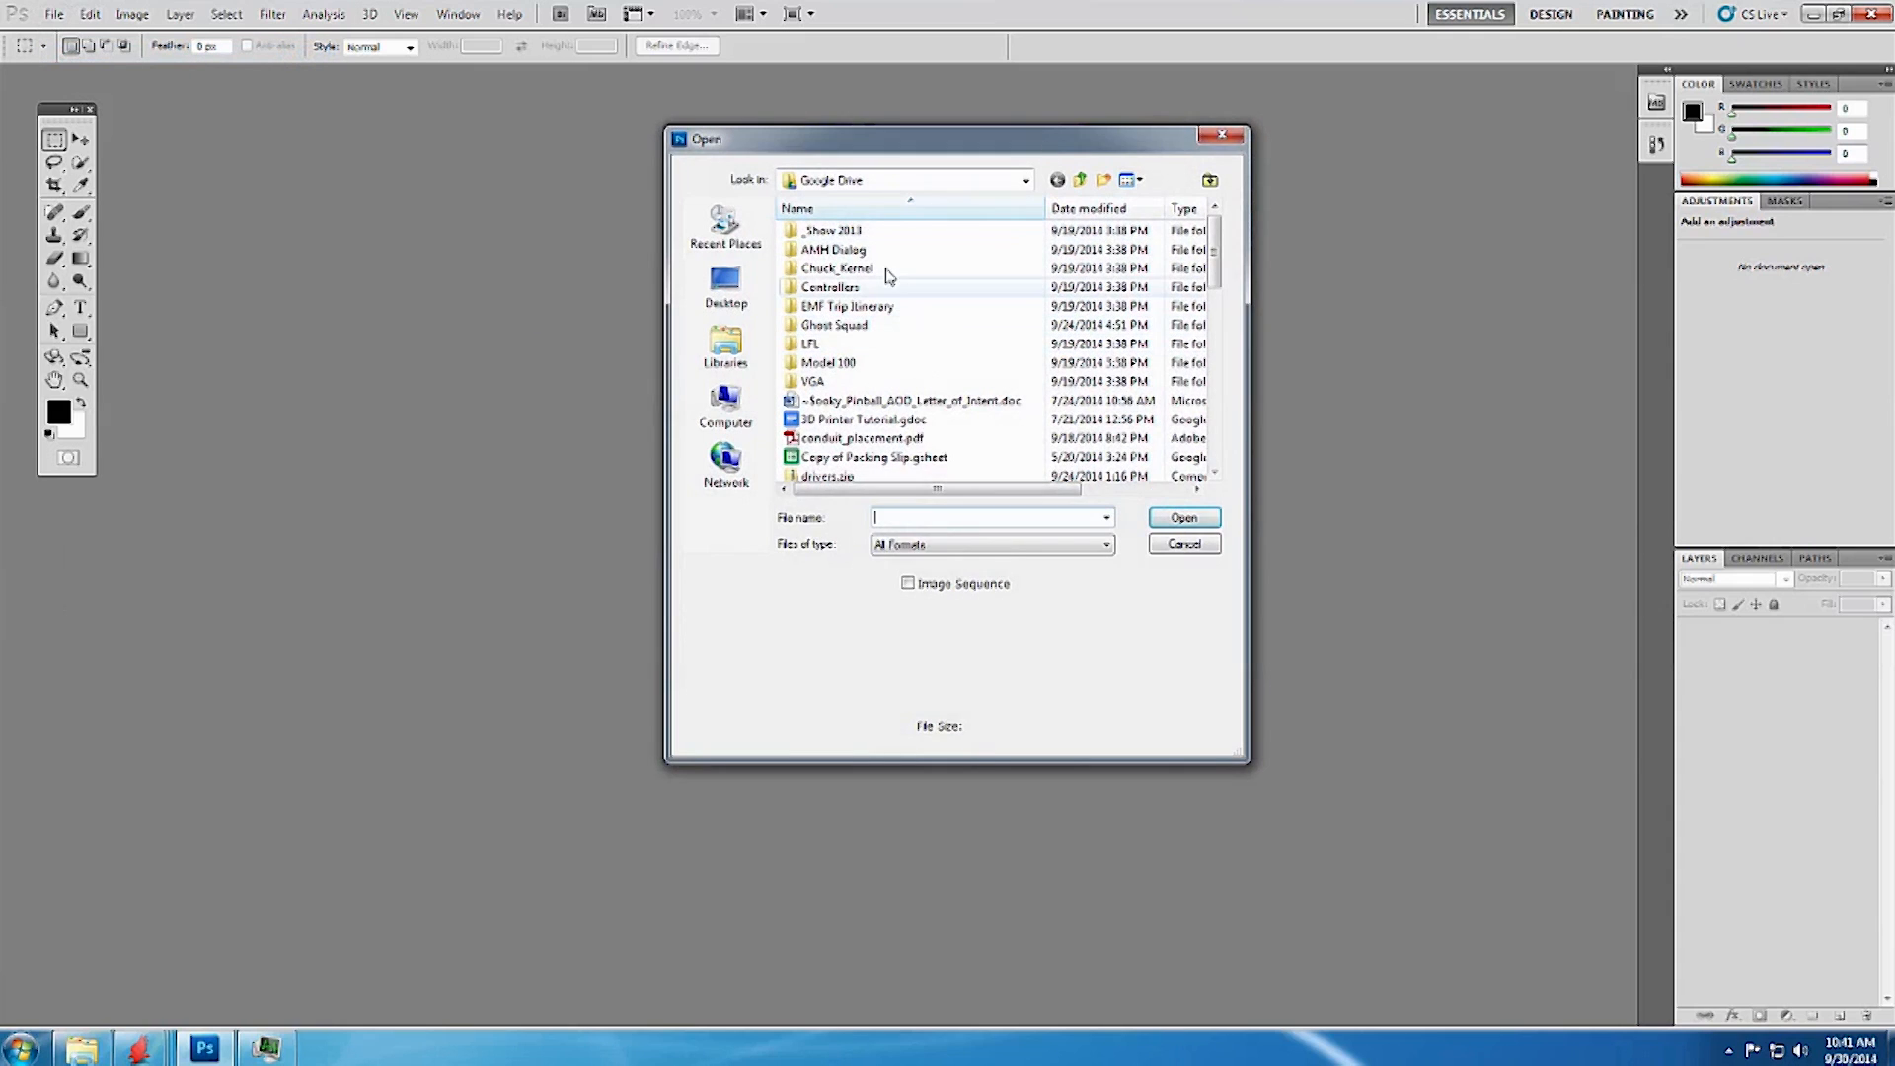
click(725, 409)
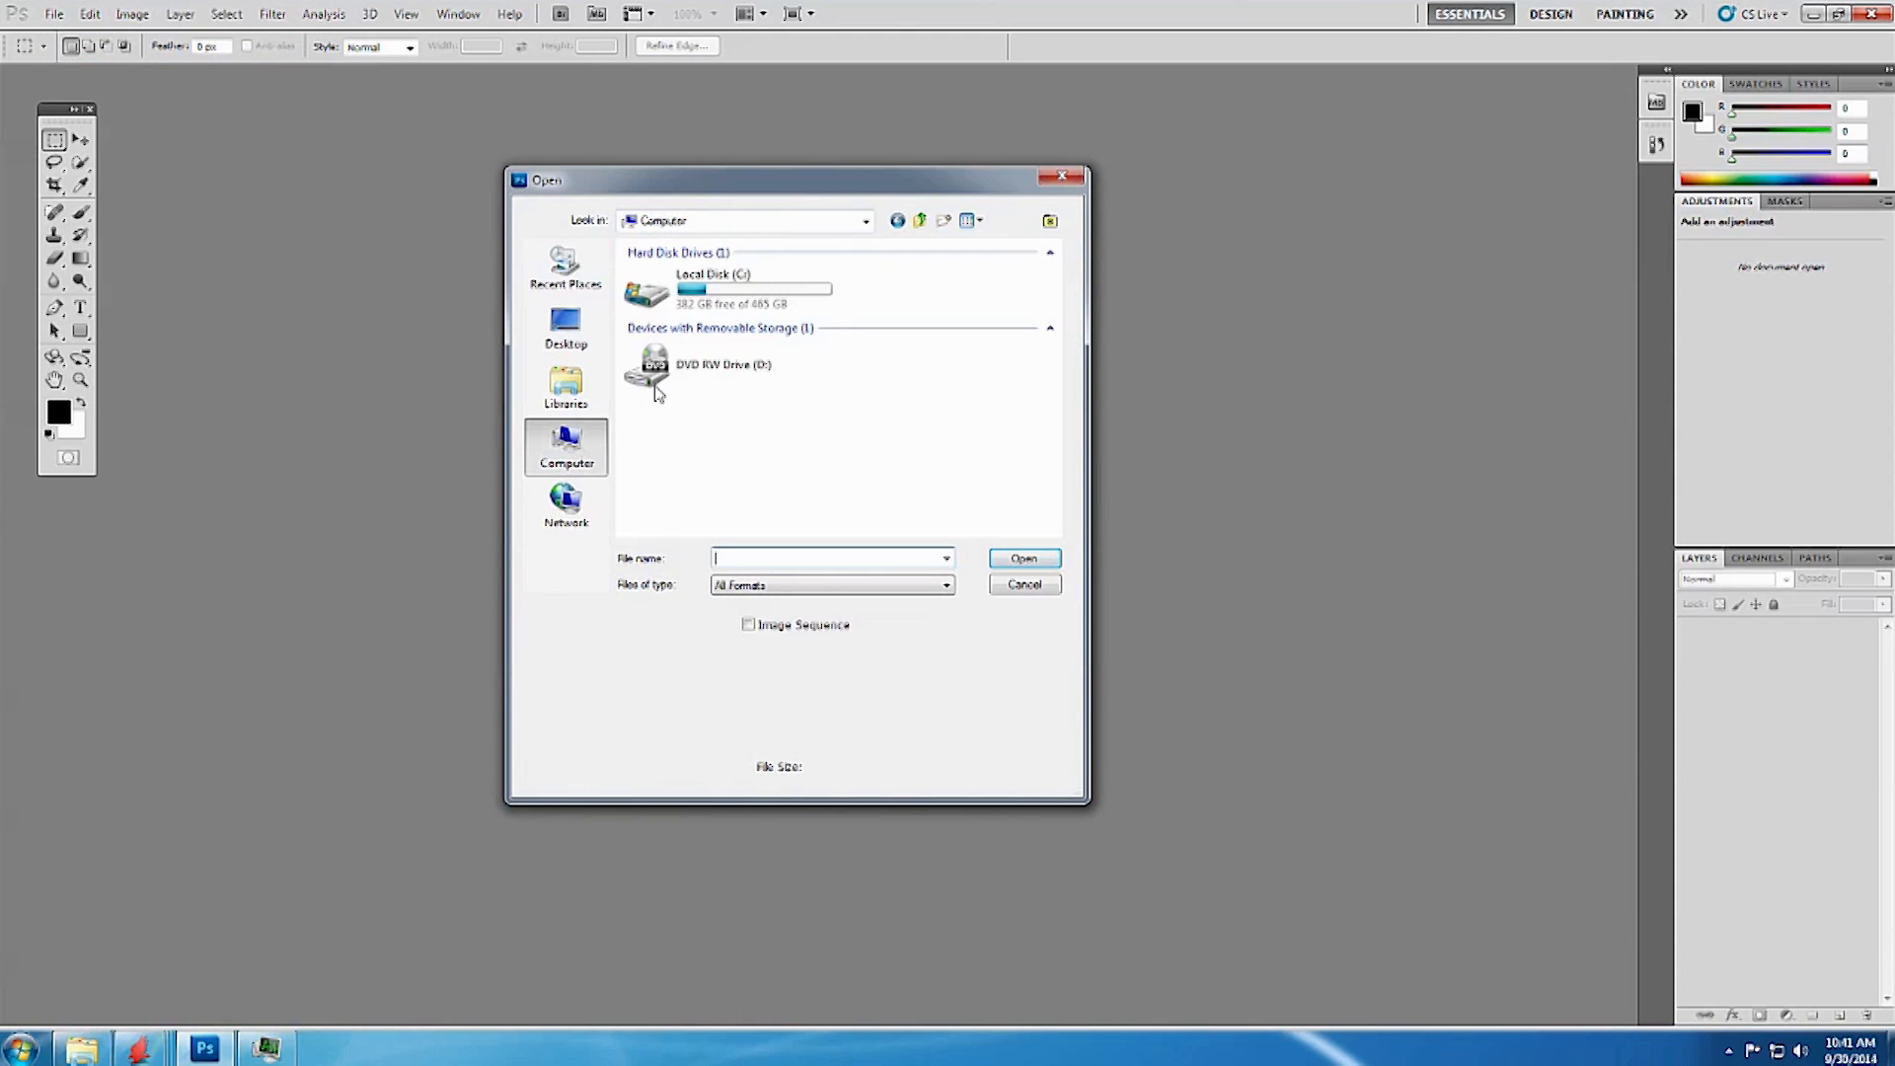
click(566, 327)
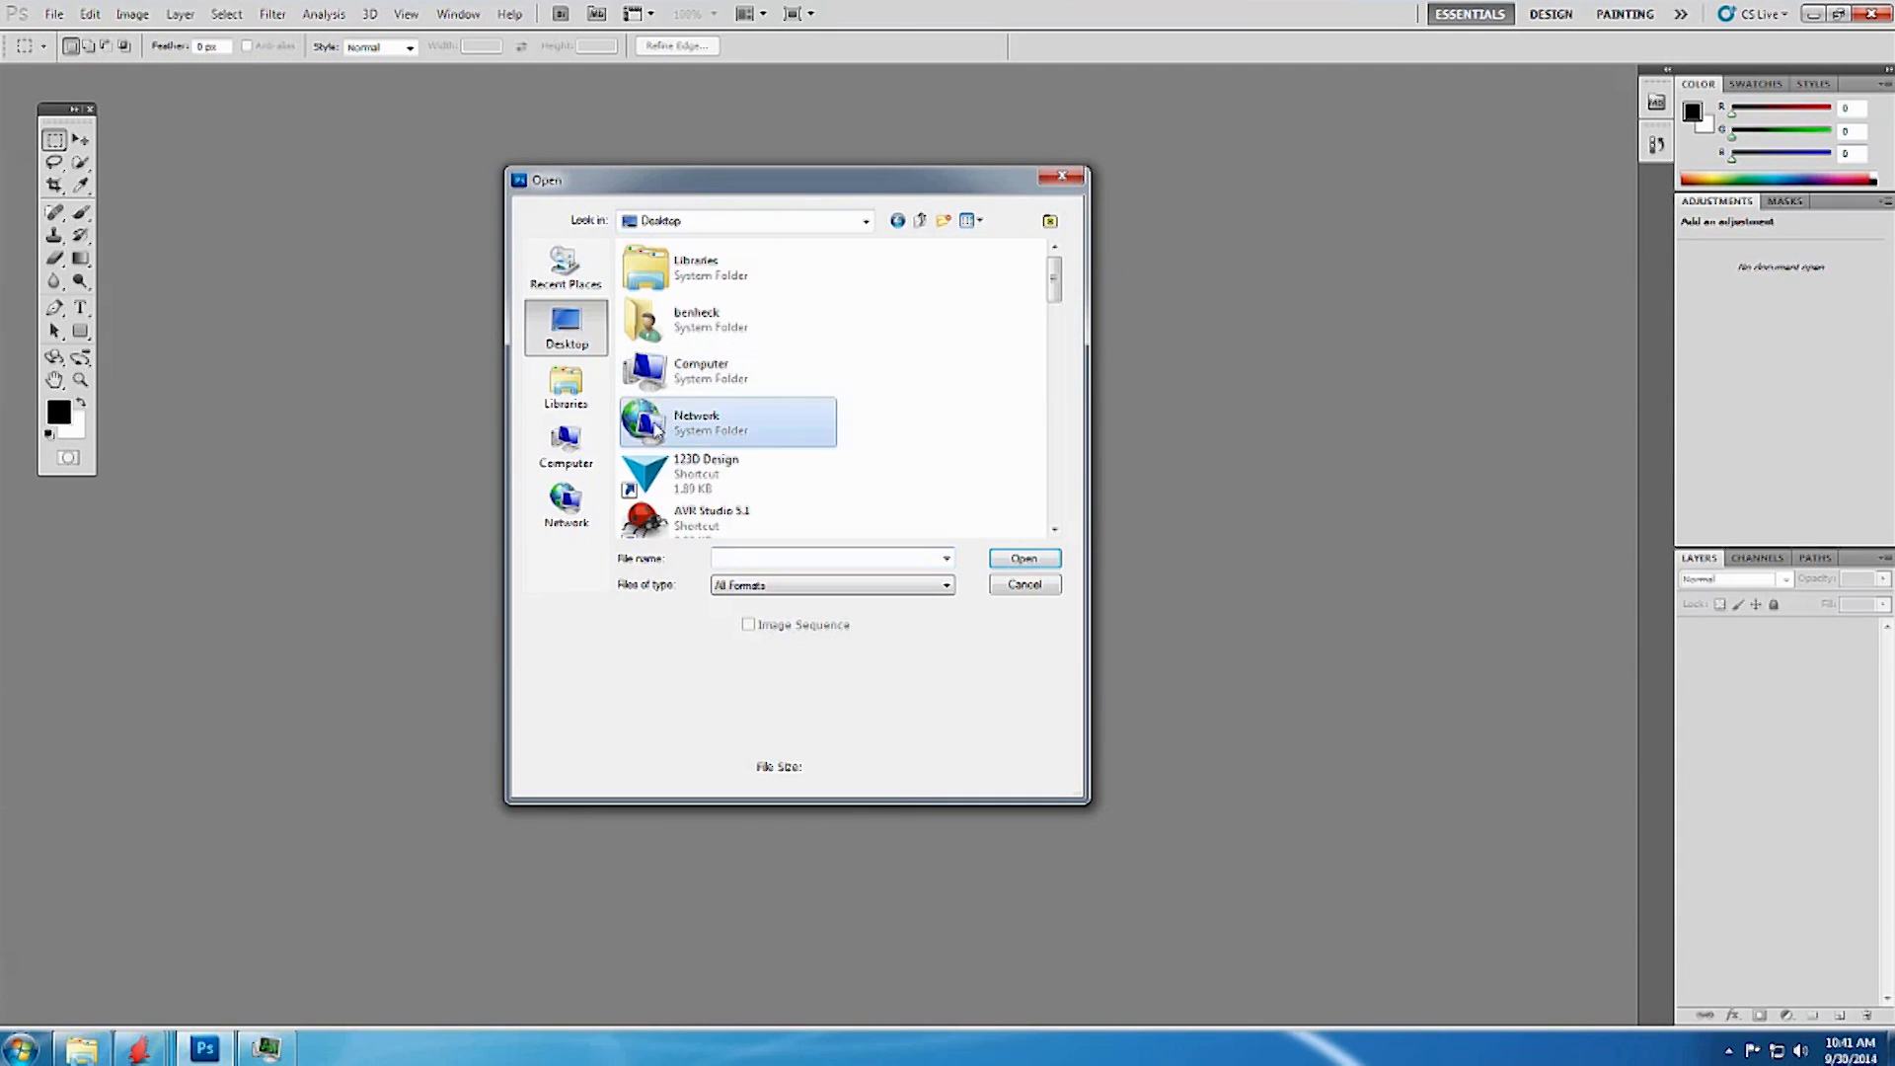
click(1023, 556)
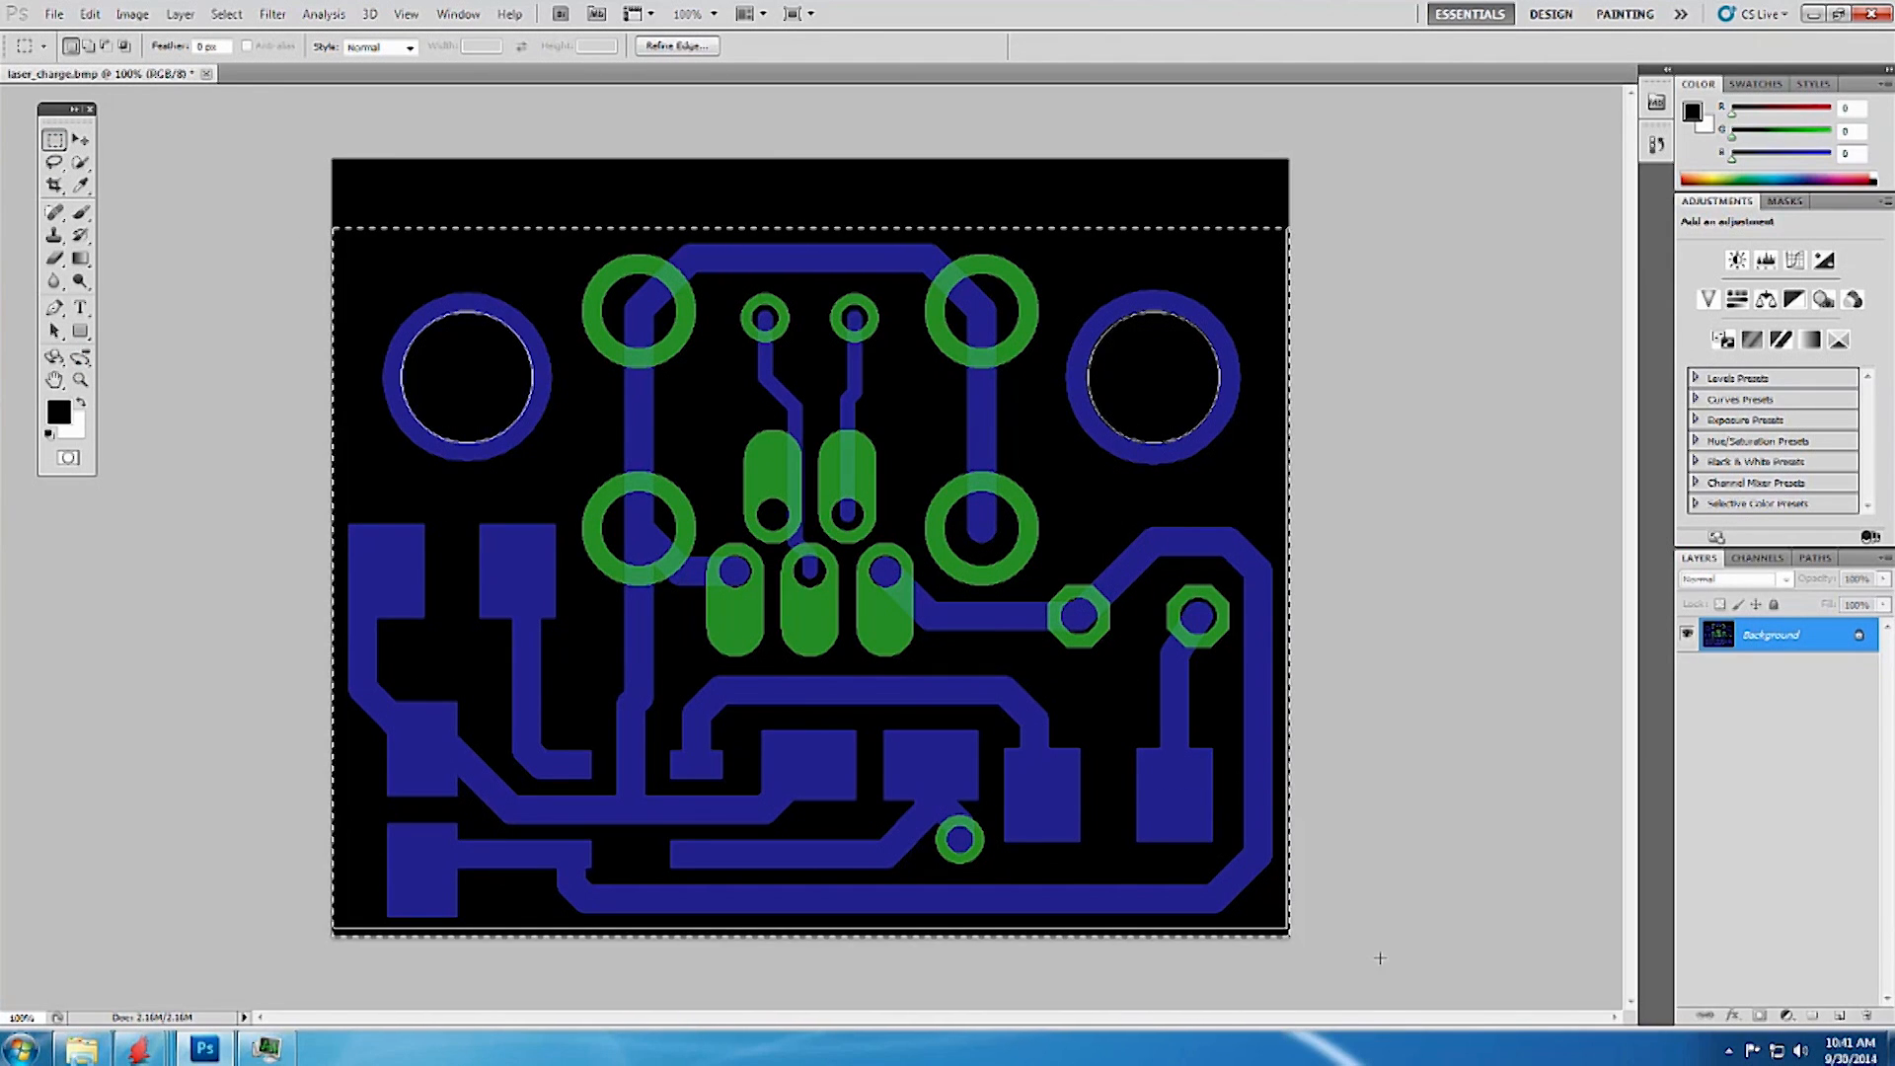
click(131, 13)
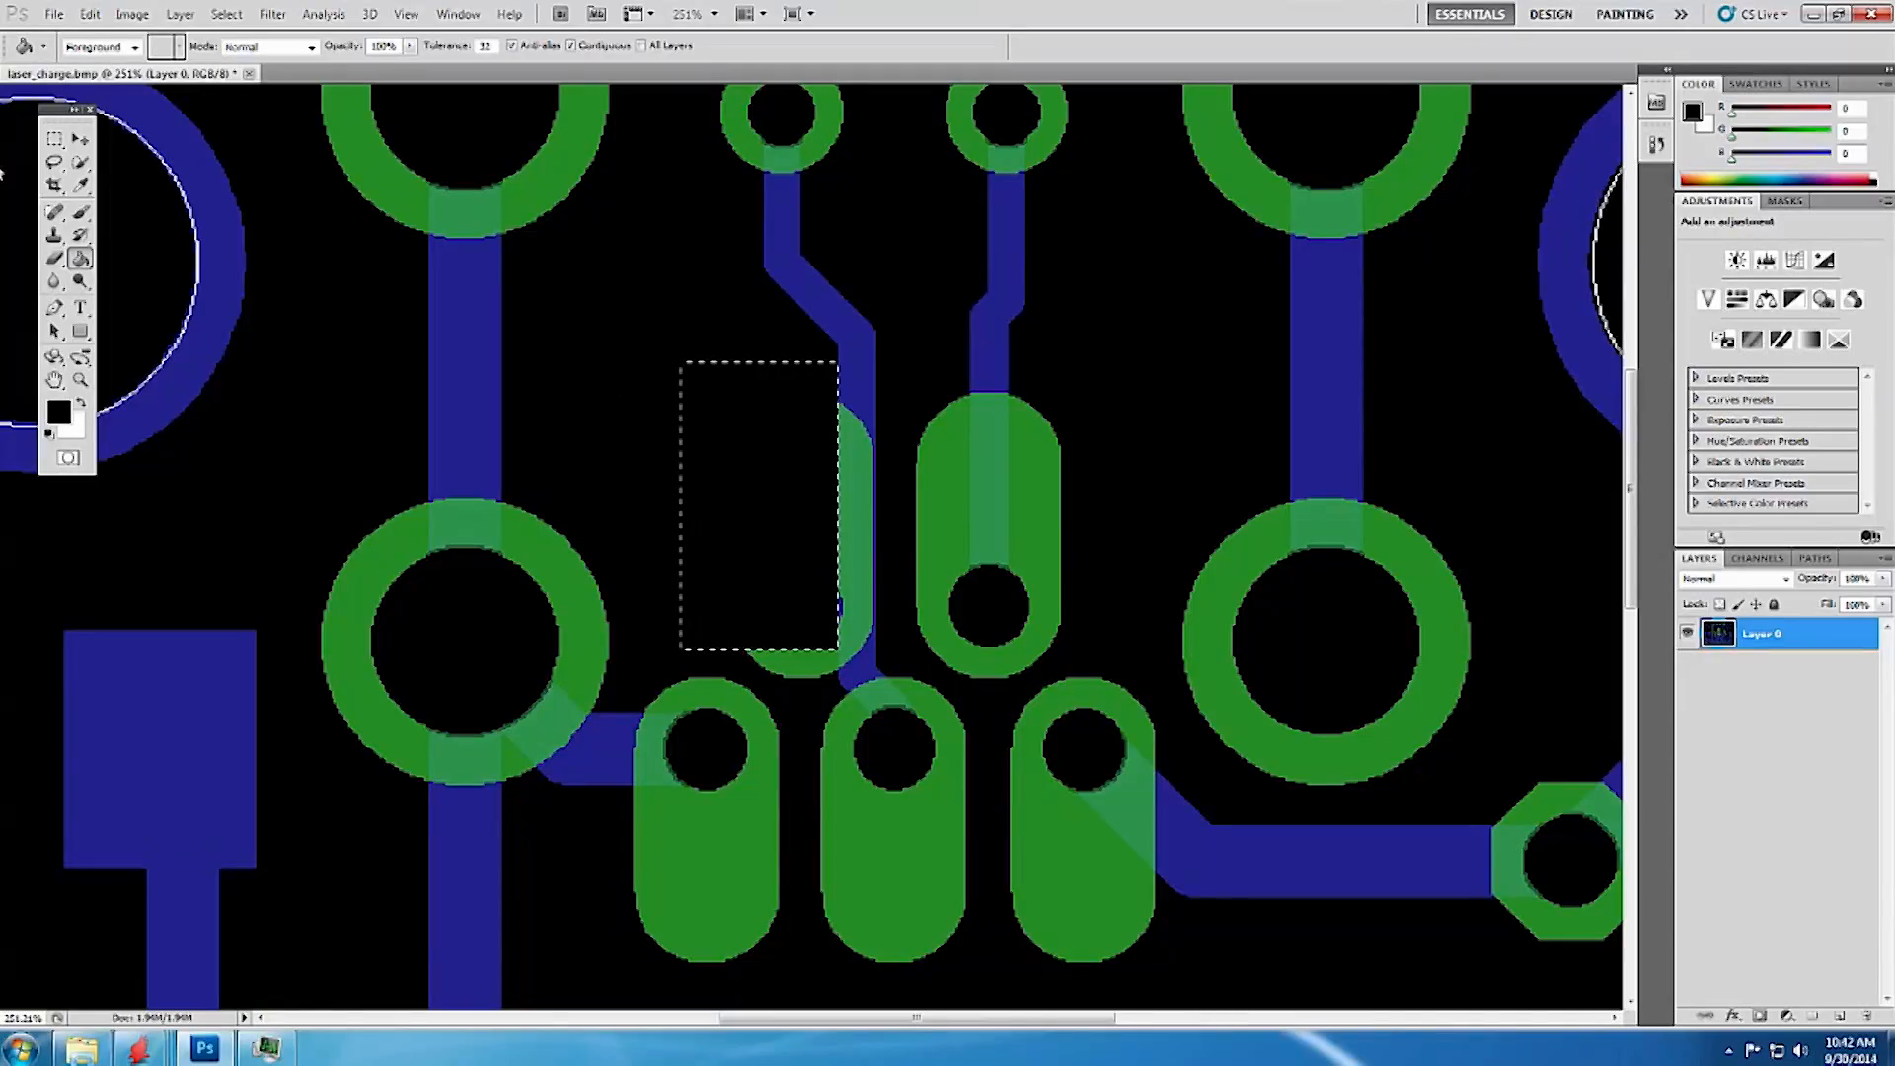
Fill the stray green fragment and the leftover pad arc with black.
click(55, 139)
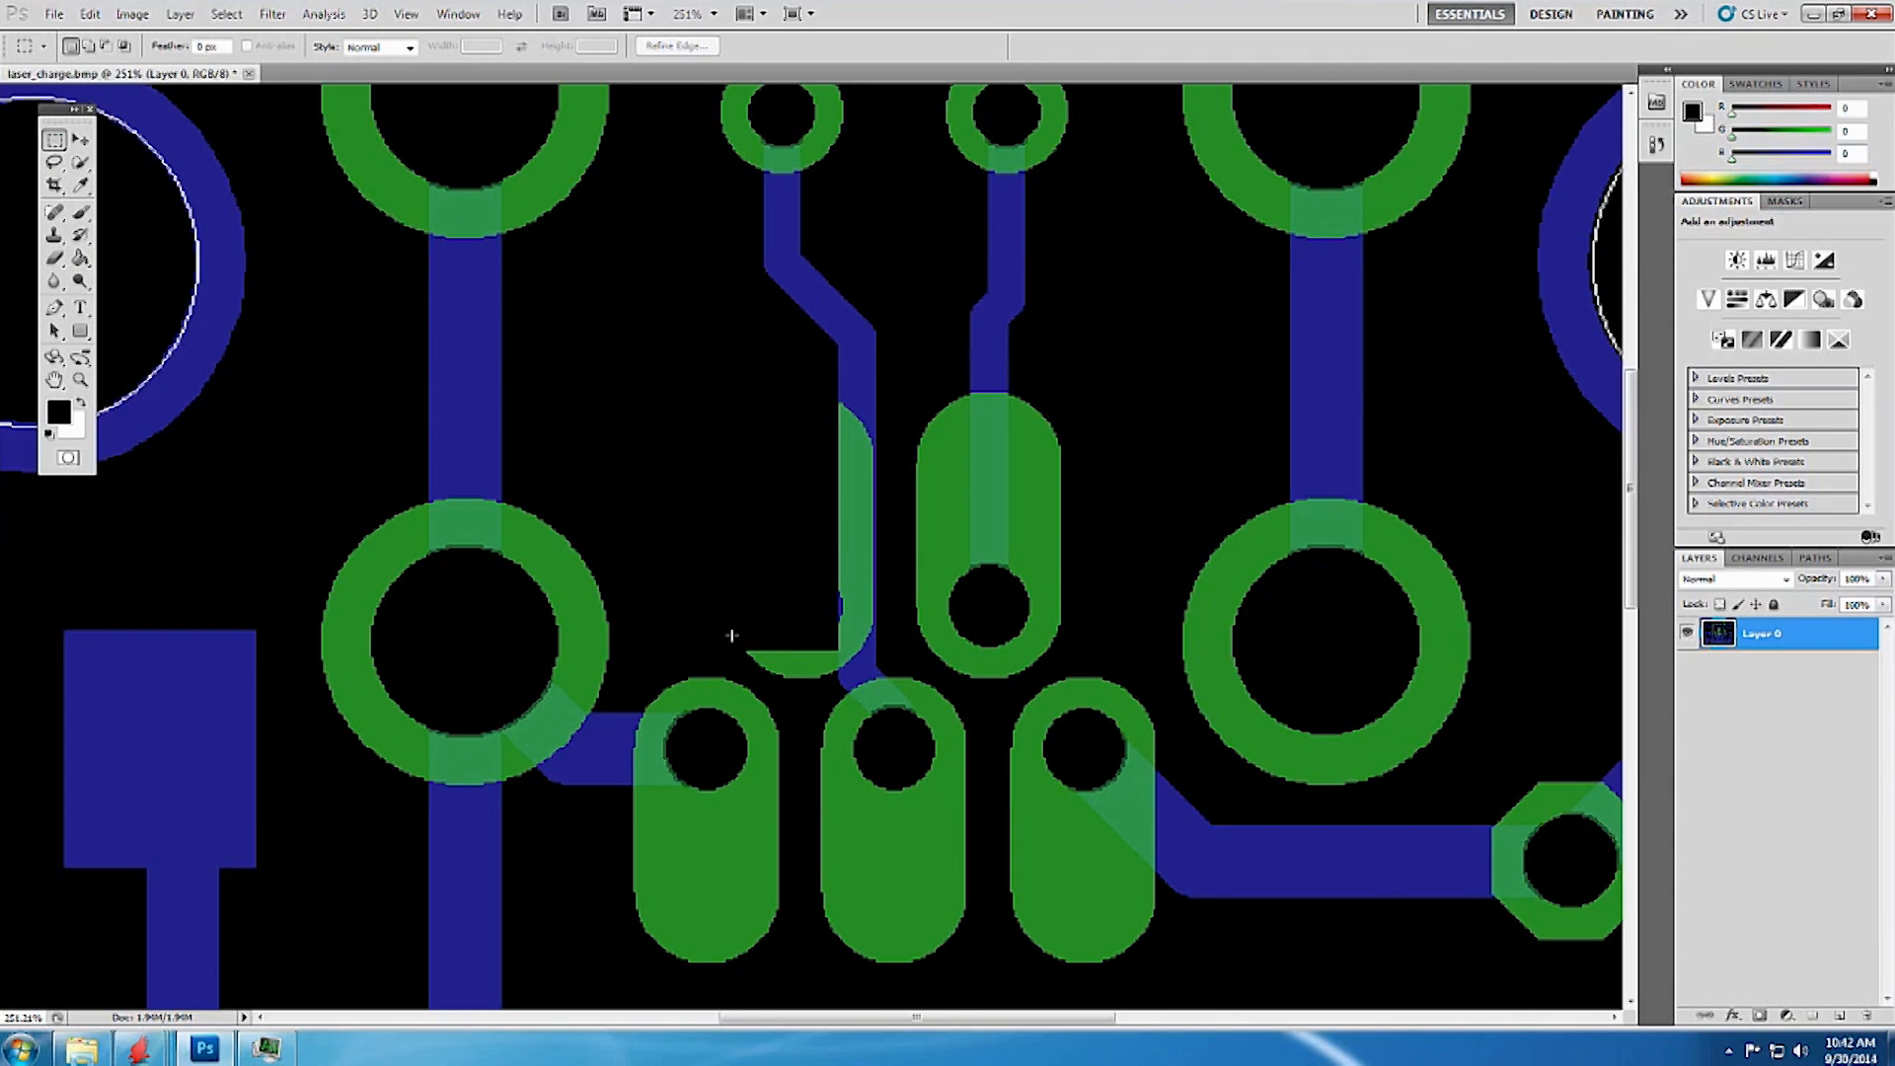
drag(731, 635, 834, 689)
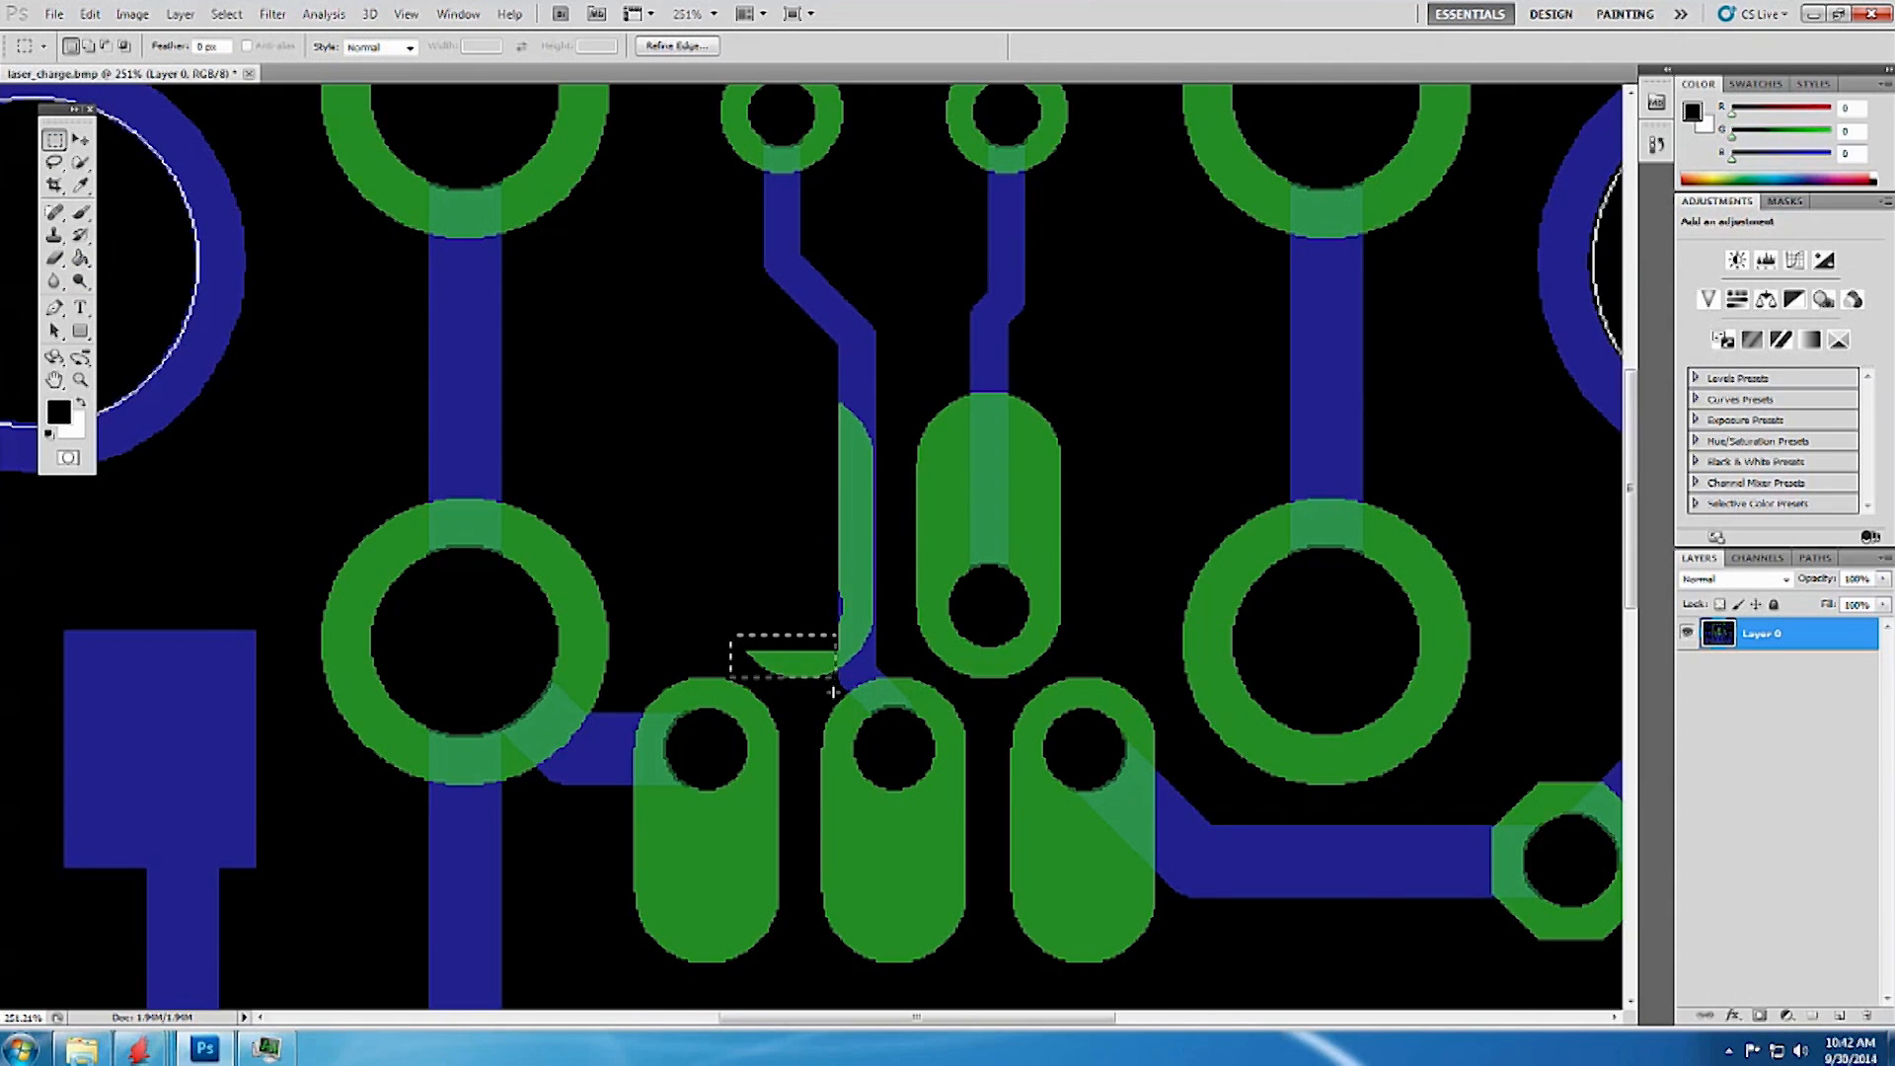
click(55, 257)
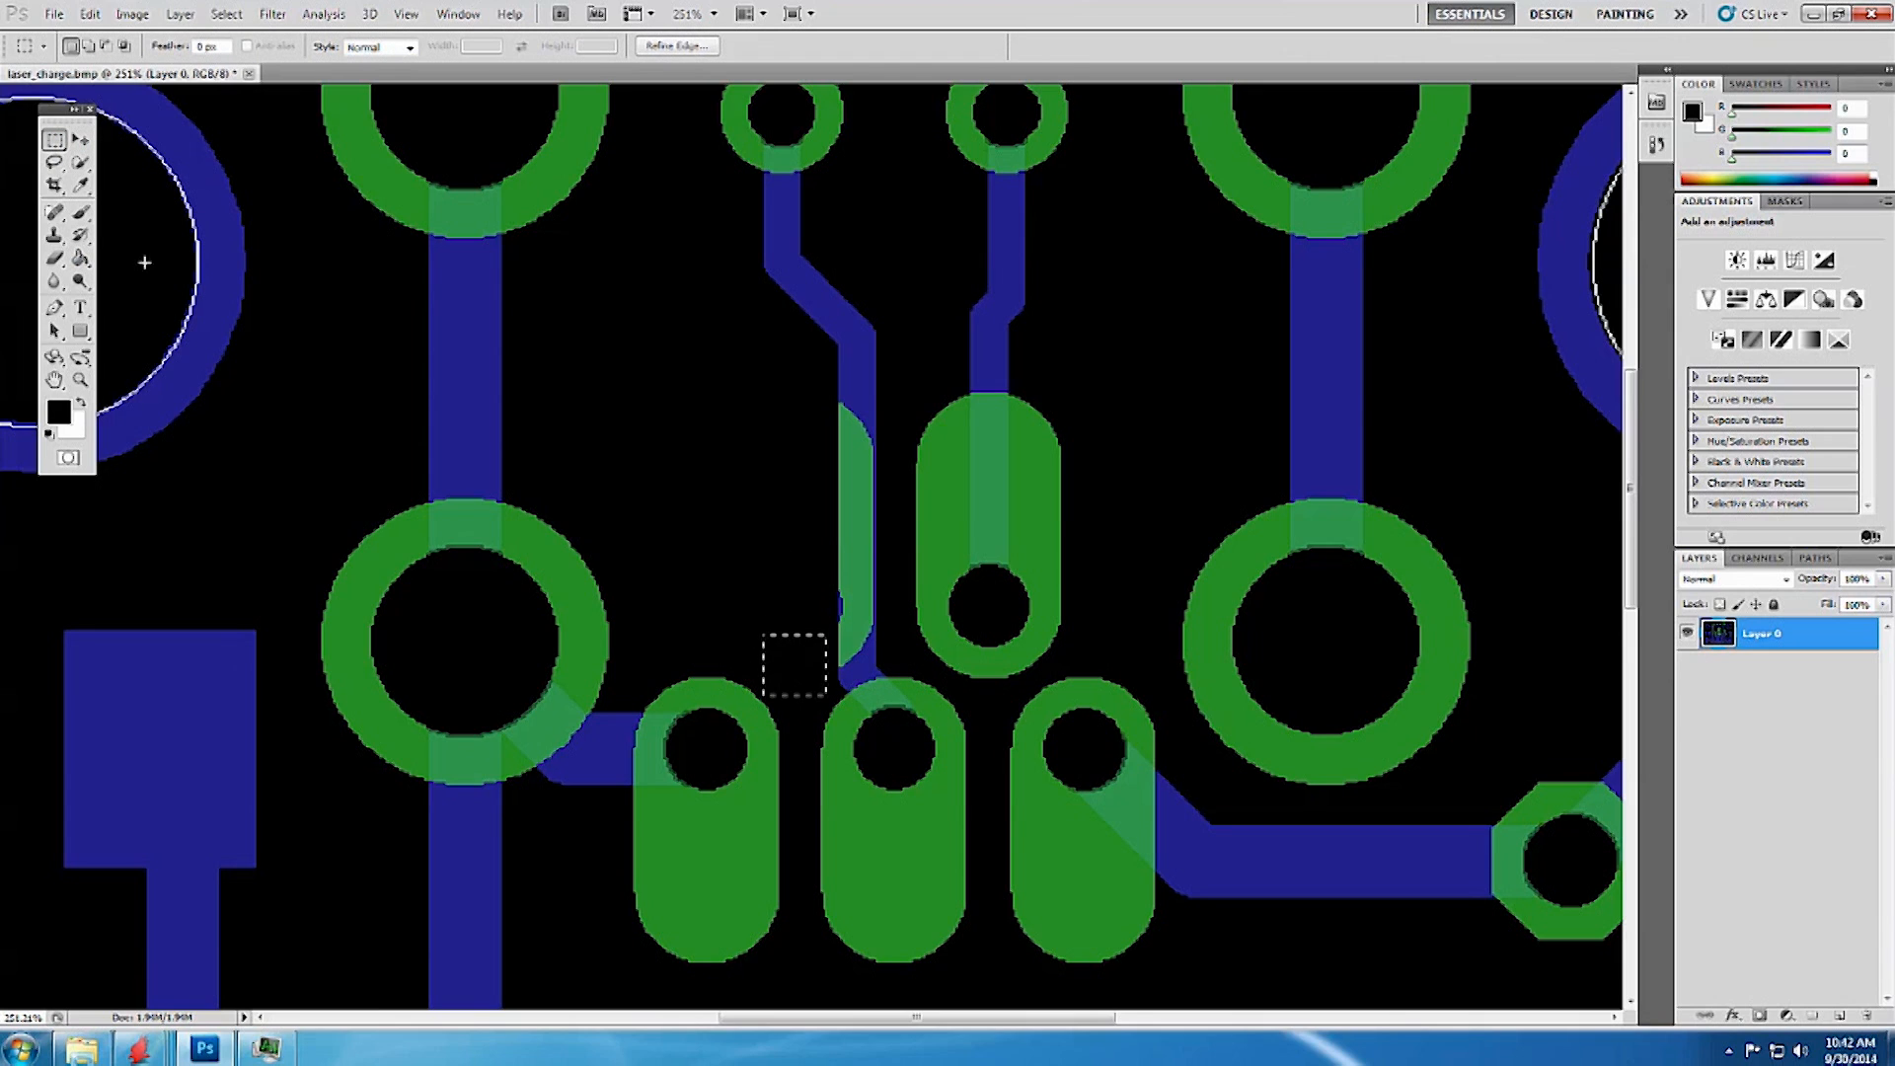
click(54, 257)
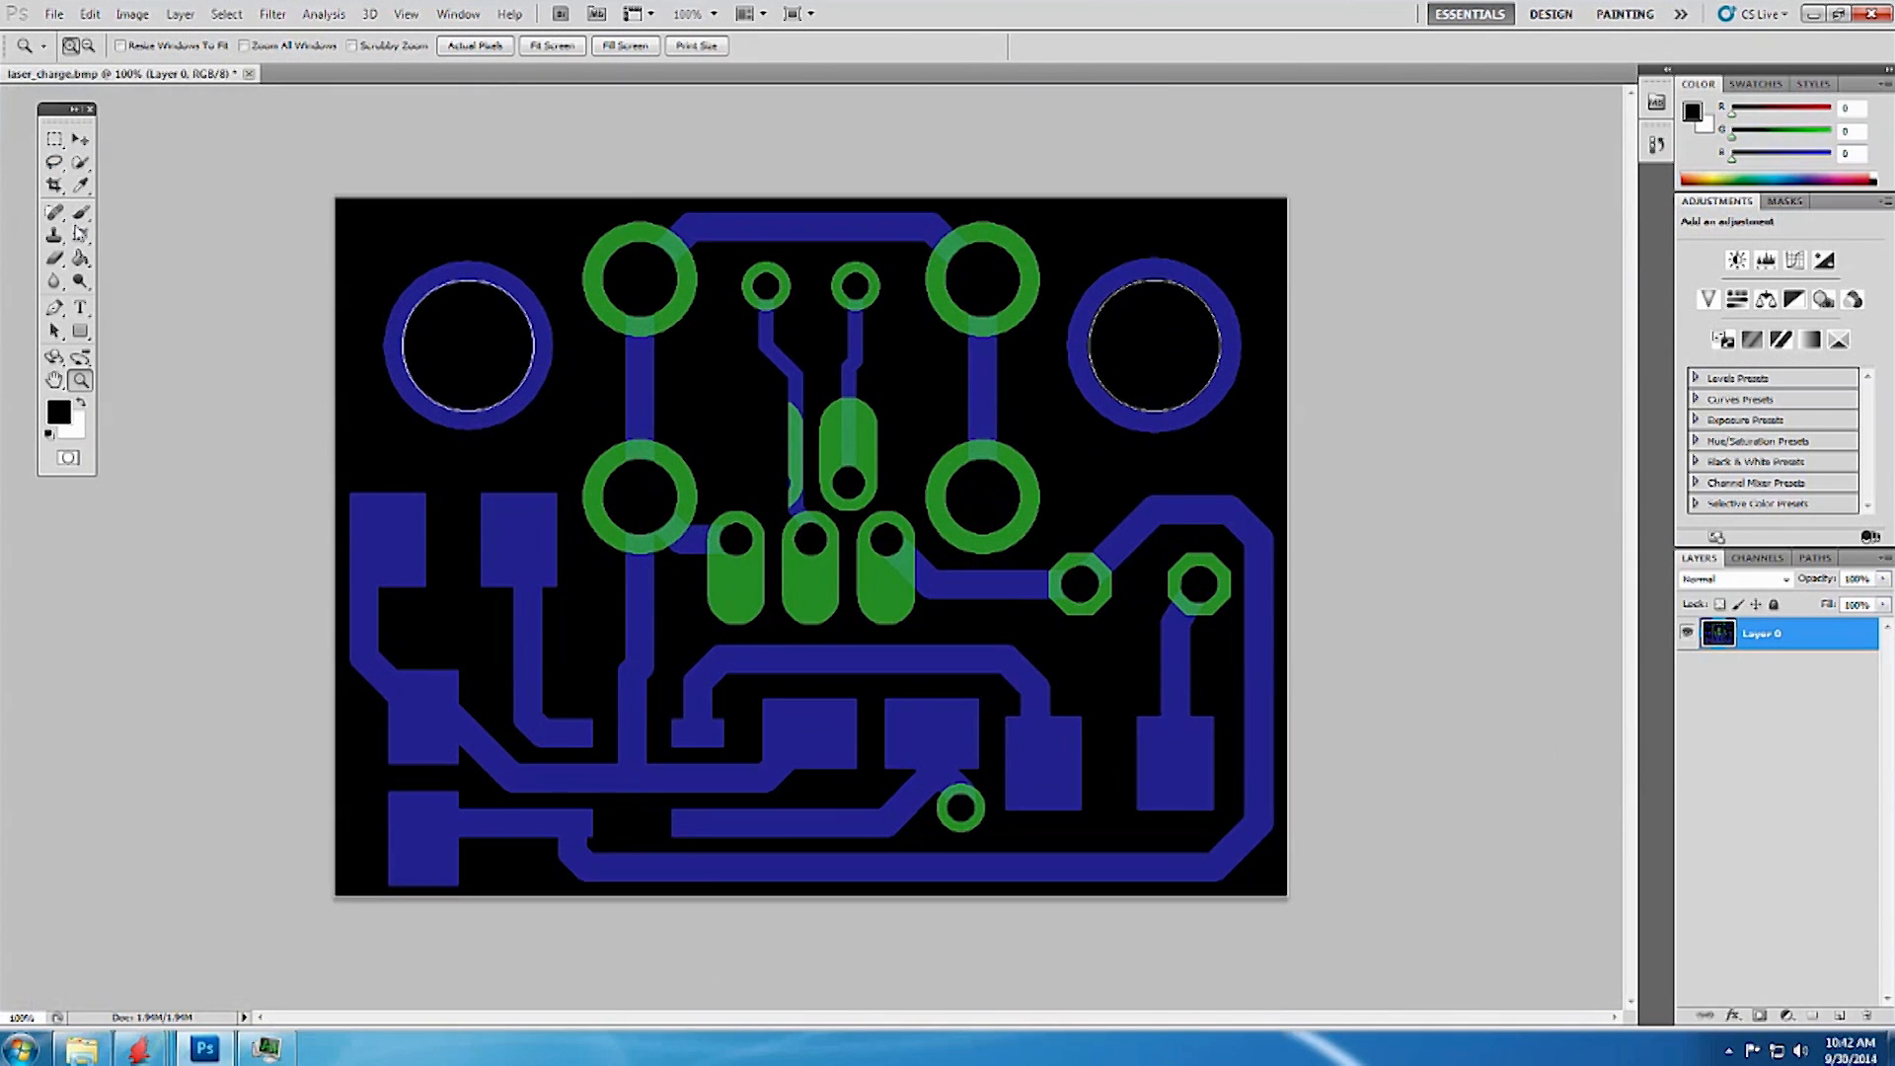
Magic-wand the black areas, add Layer 1, invert to select traces, and pick Paint Bucket.
click(54, 163)
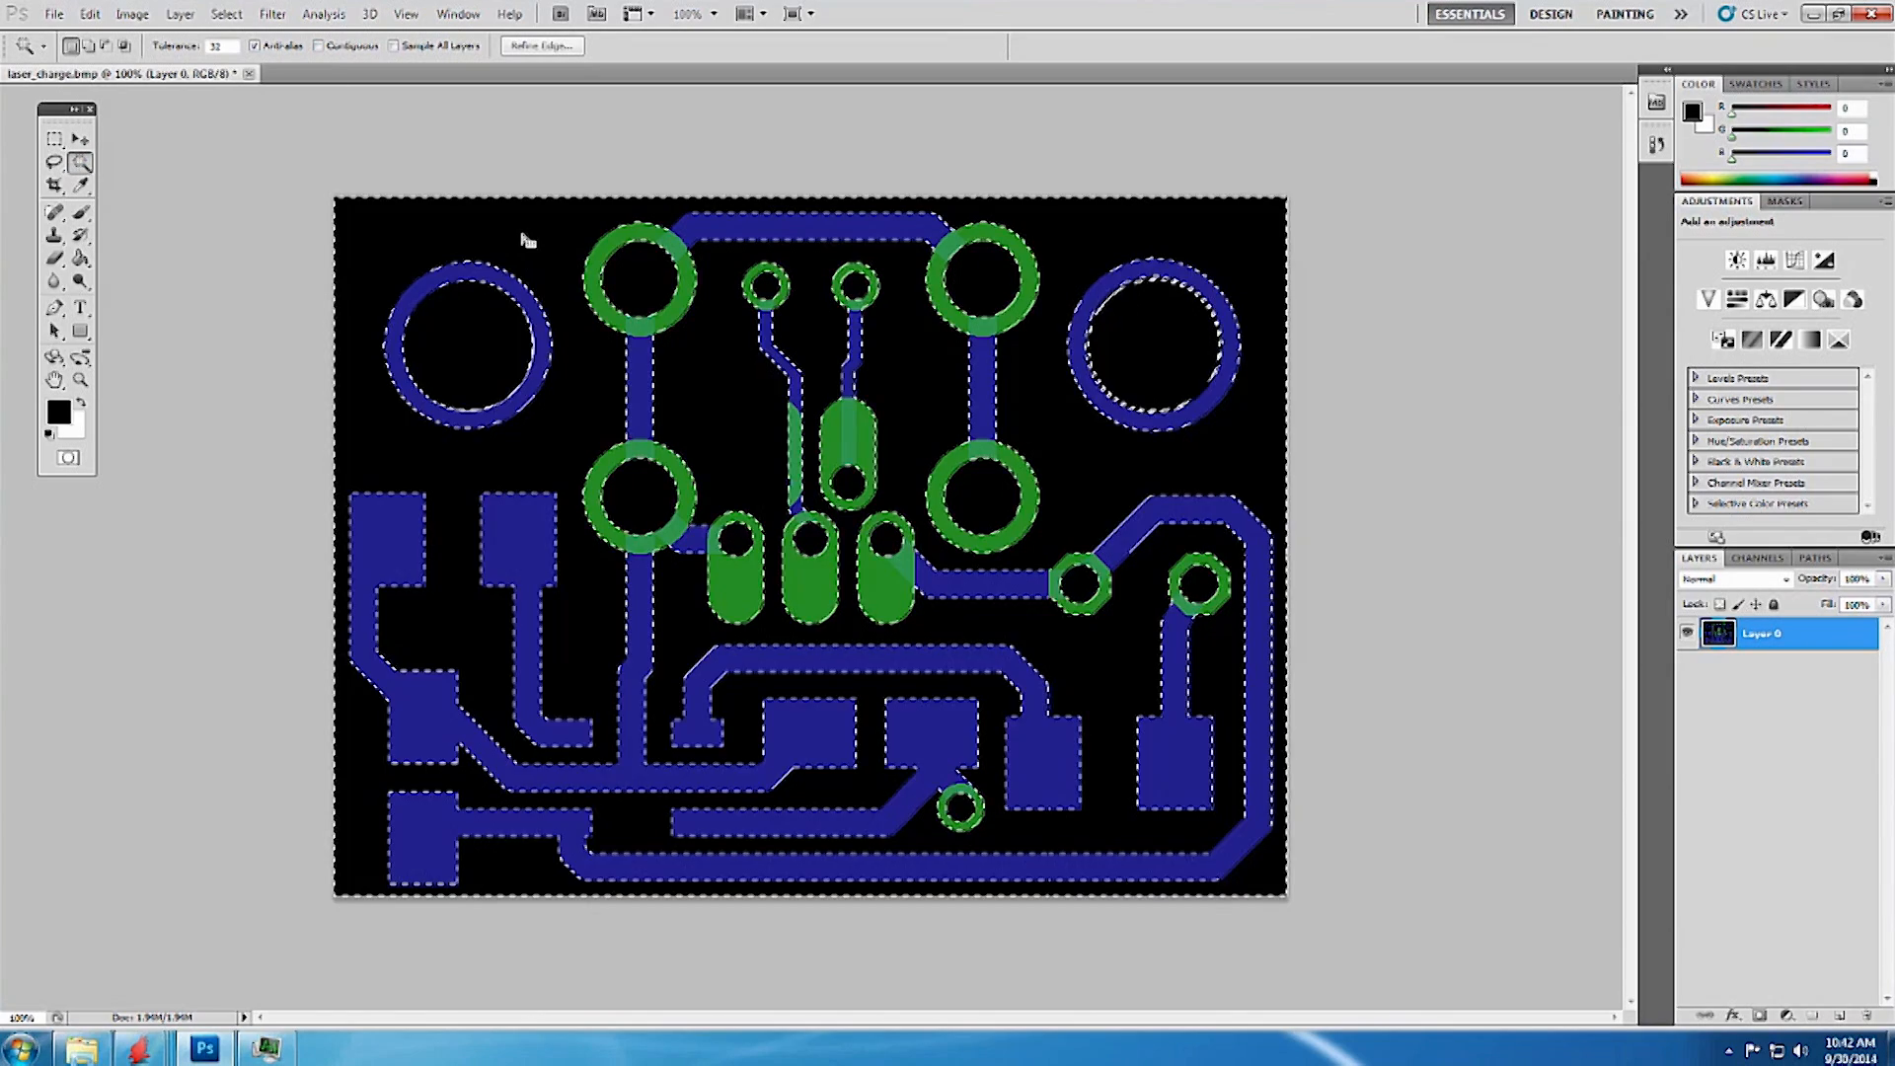
click(1815, 1016)
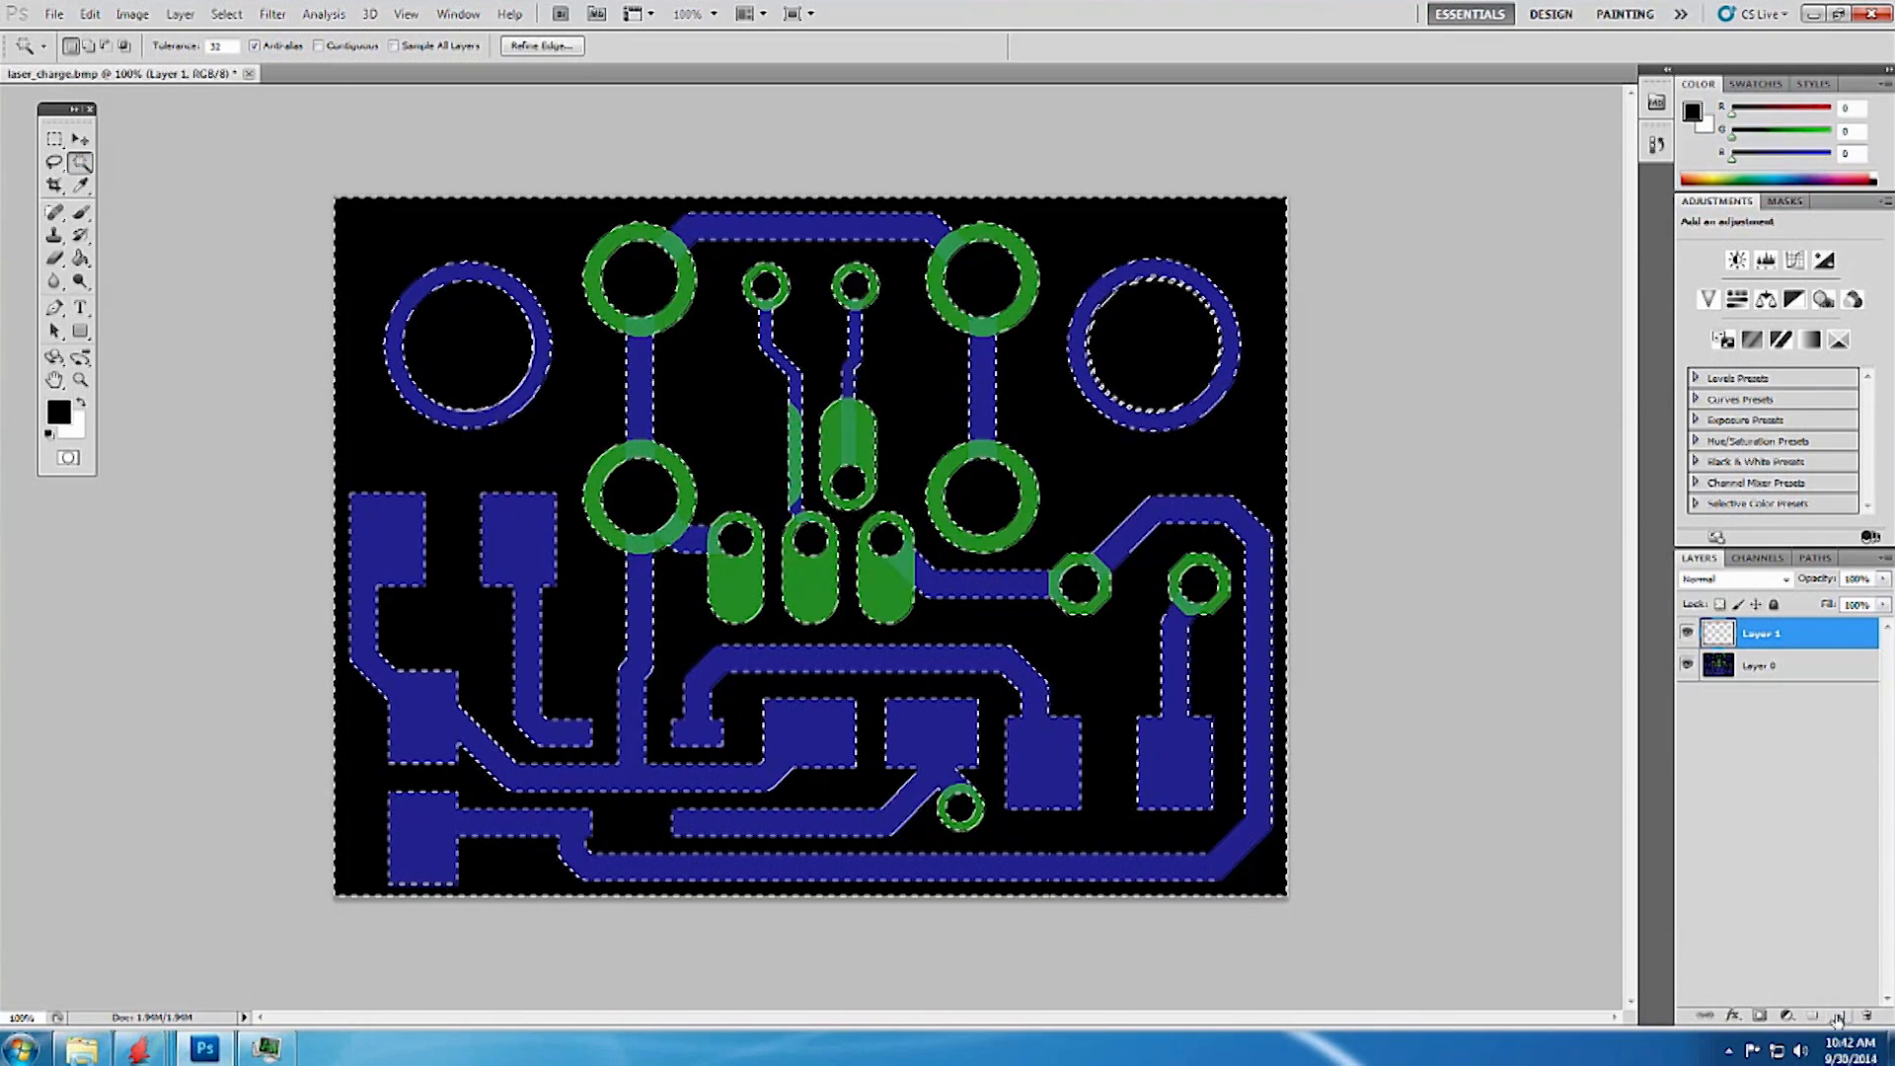
click(179, 13)
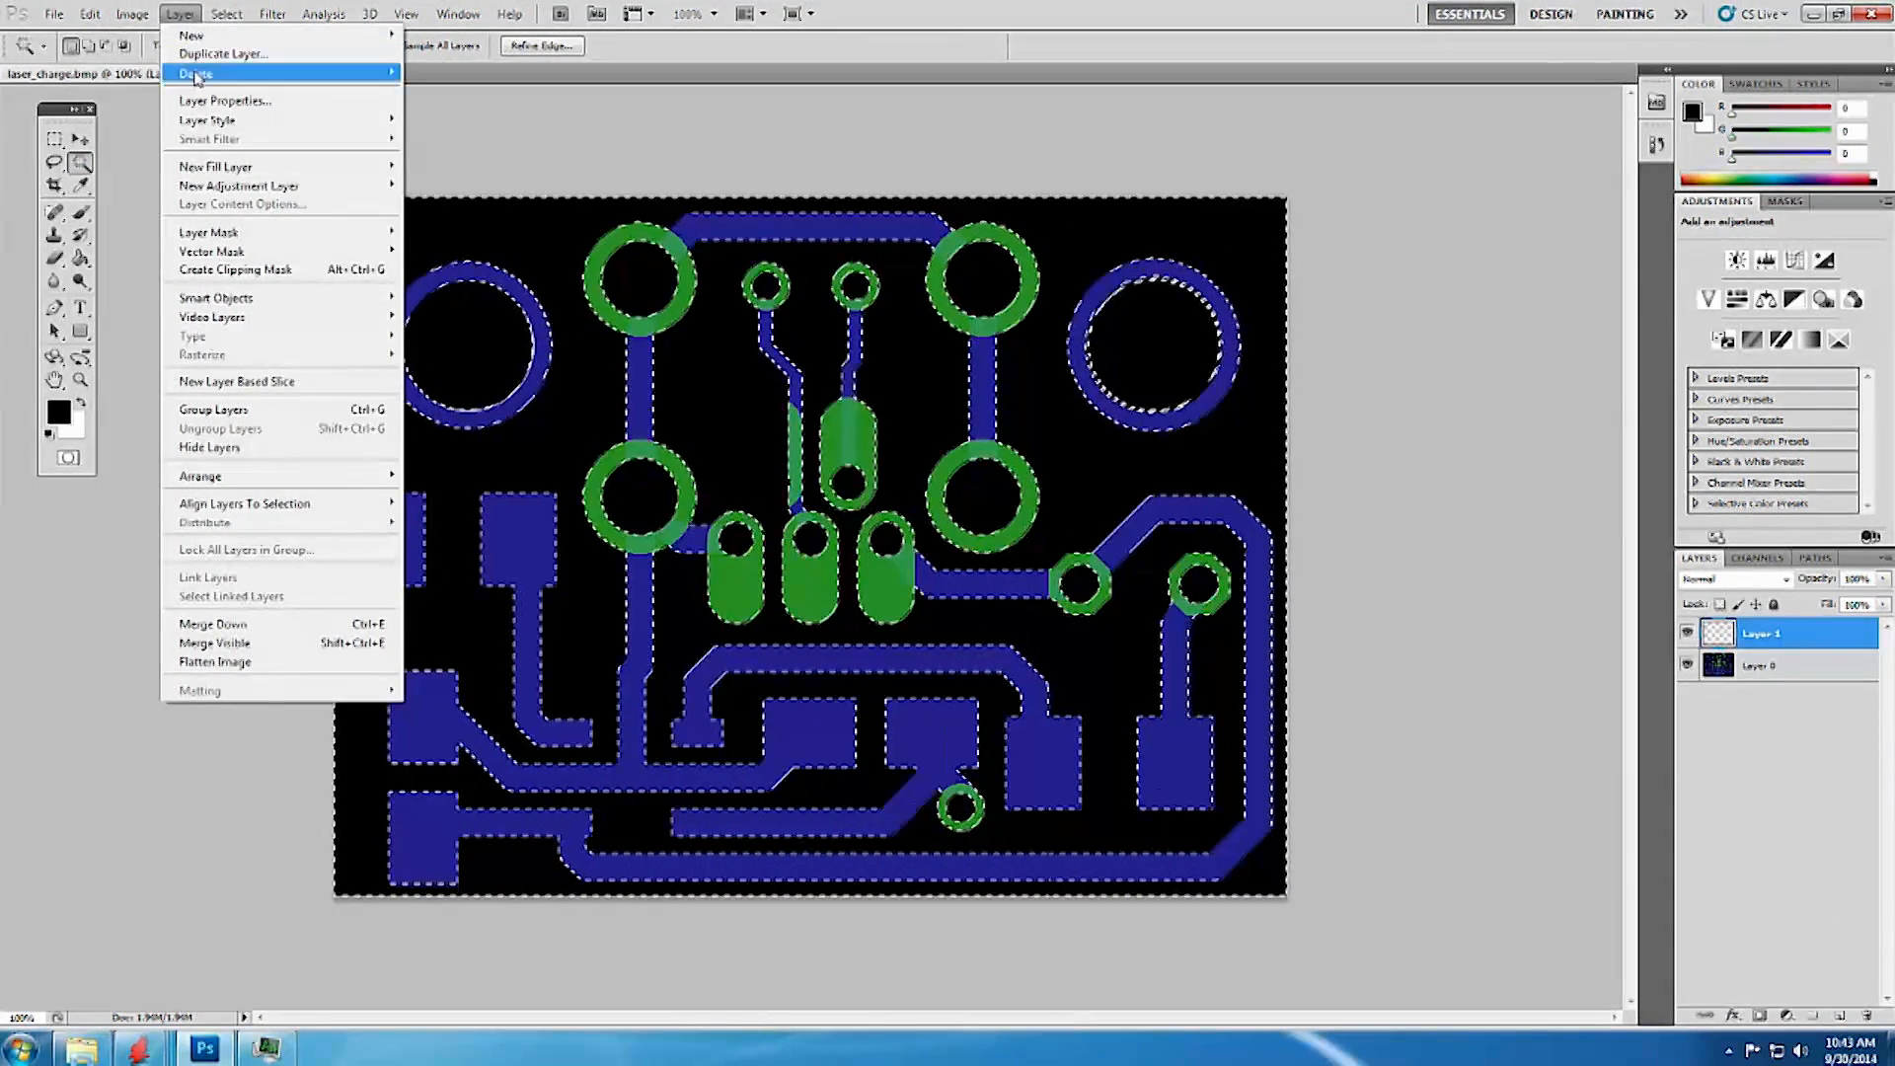
click(226, 13)
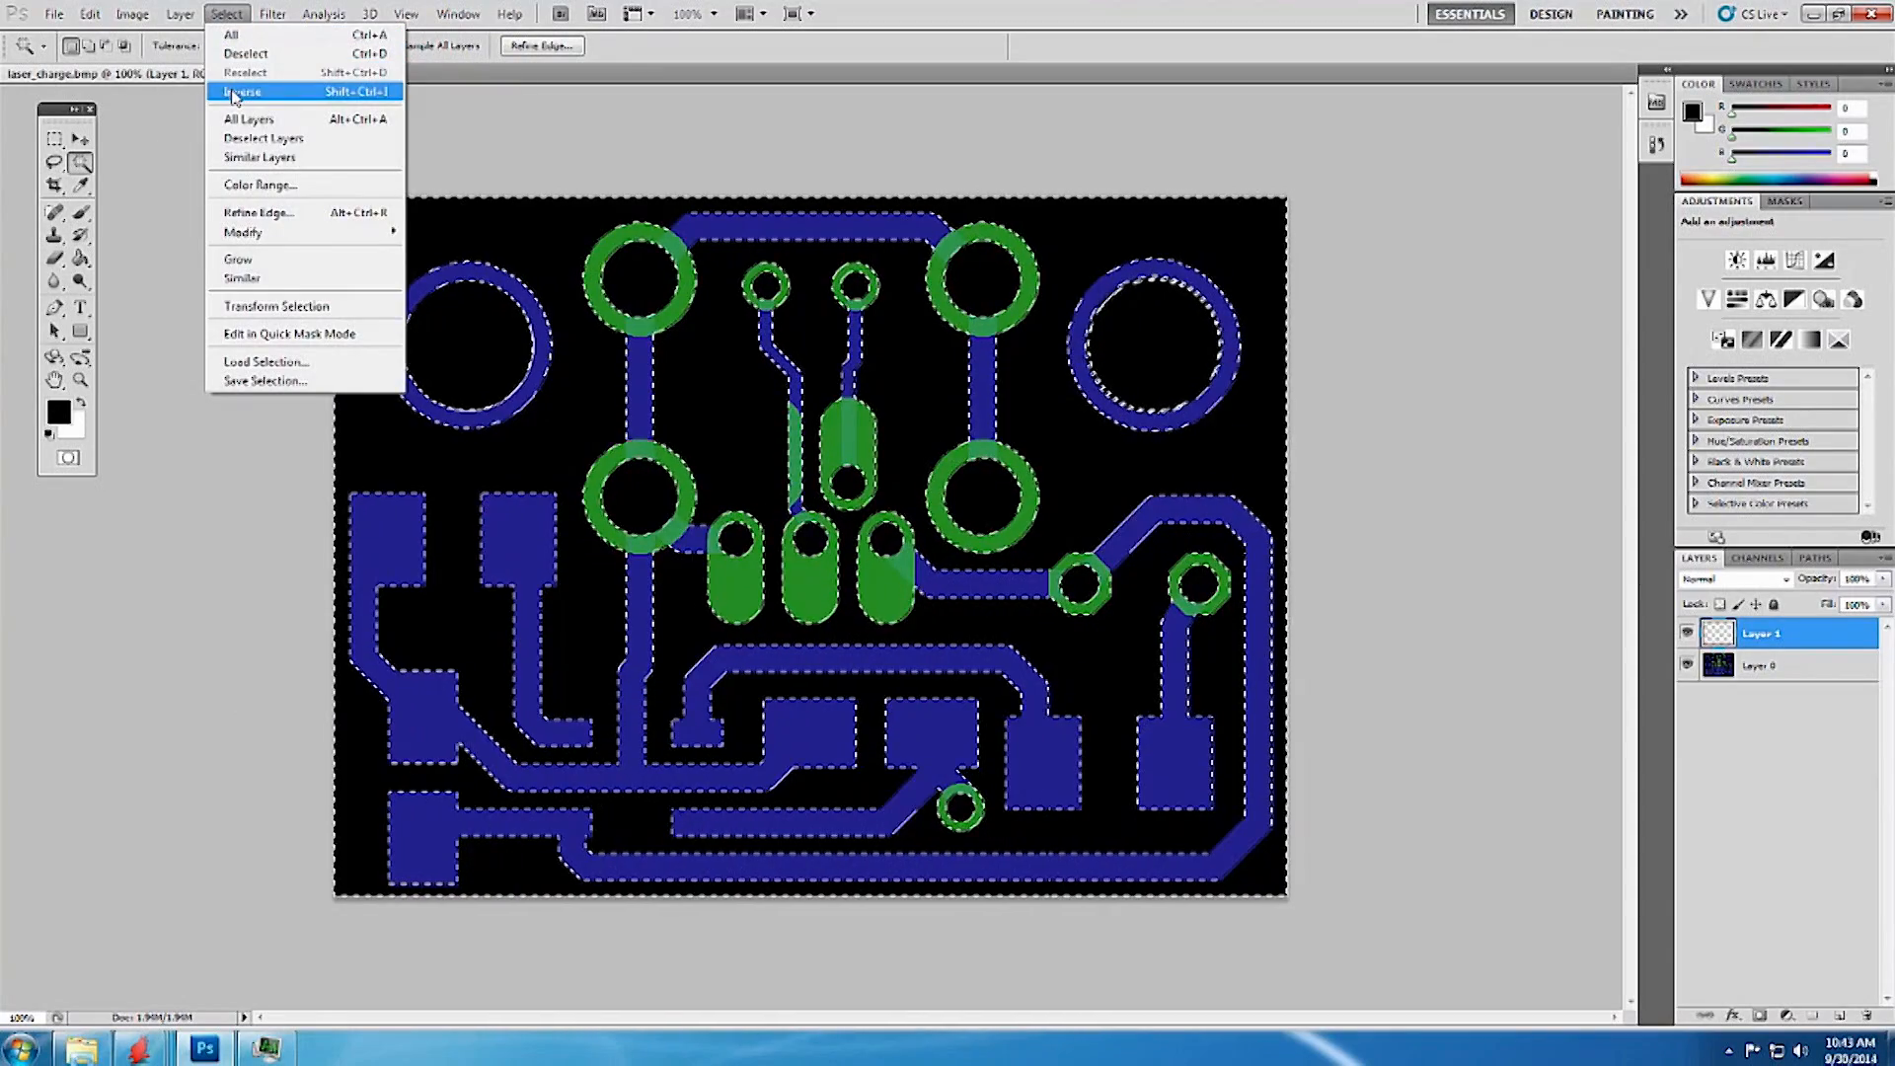
click(242, 92)
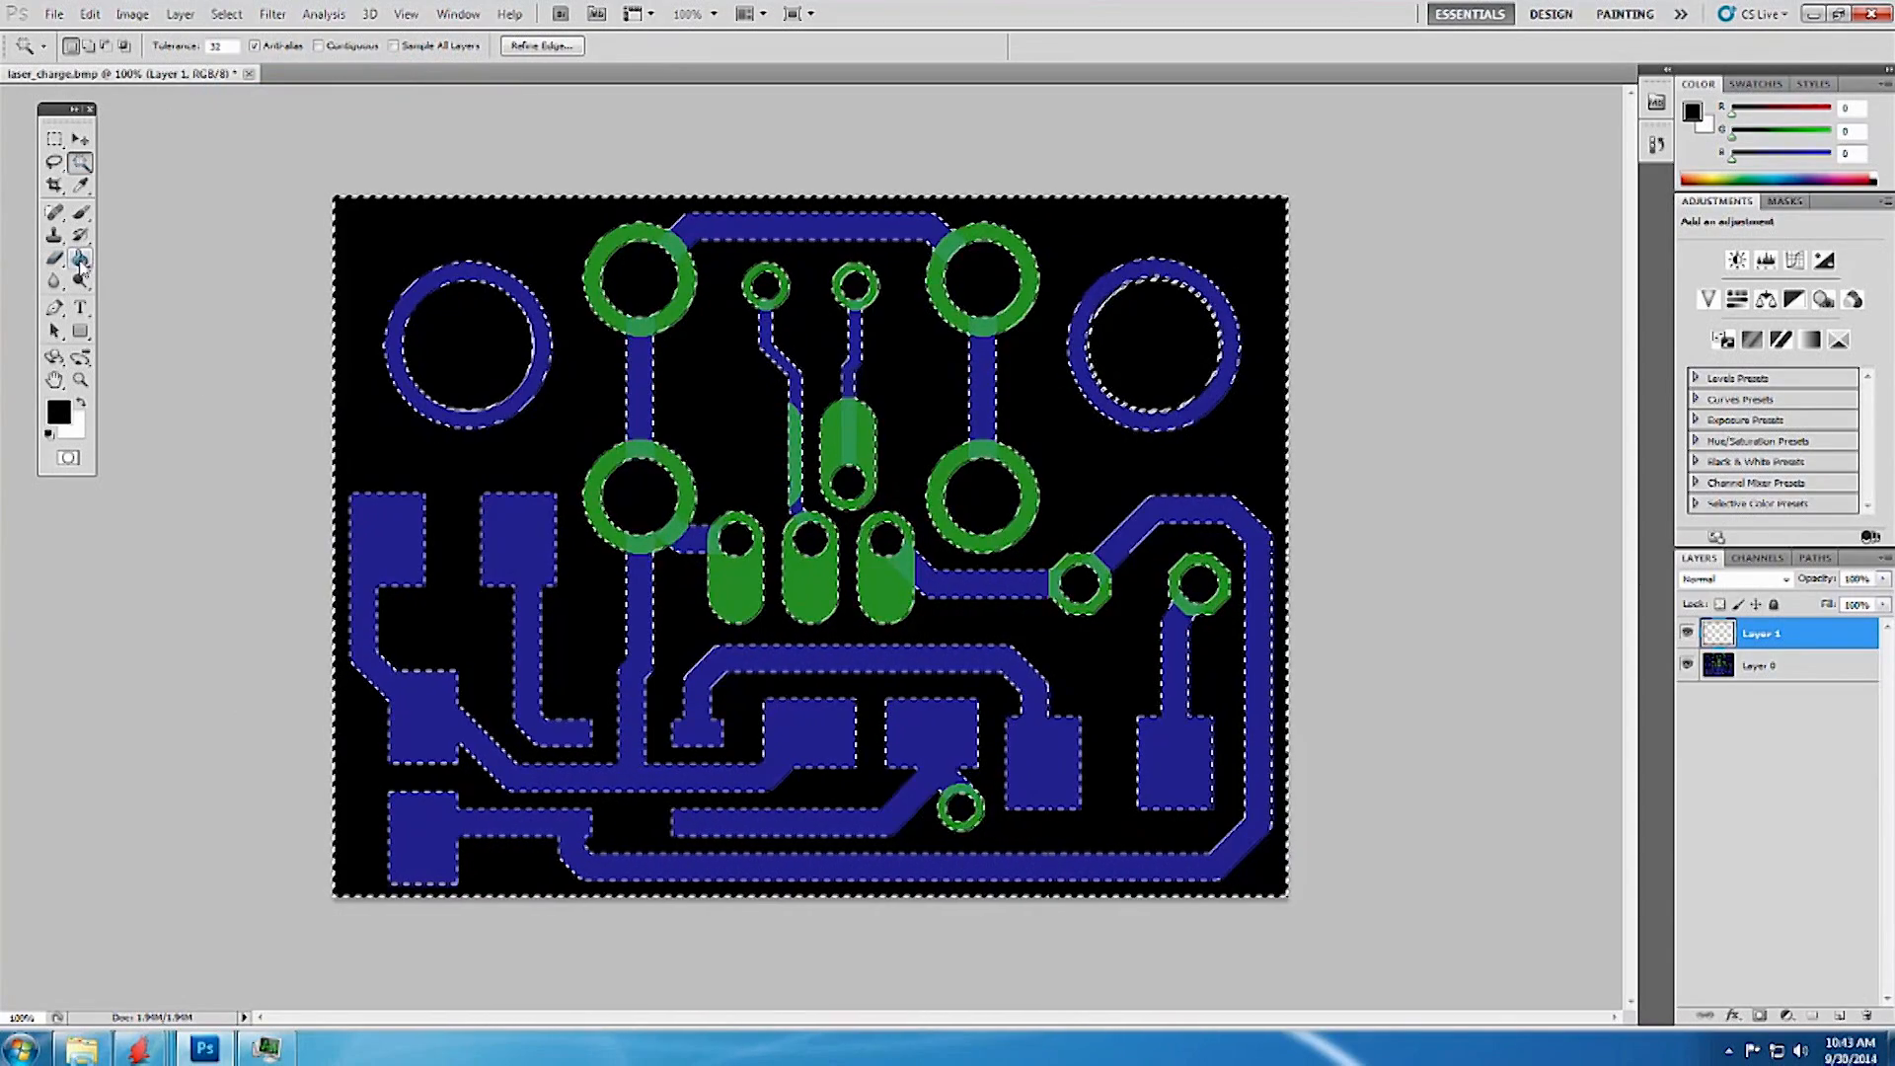
click(55, 258)
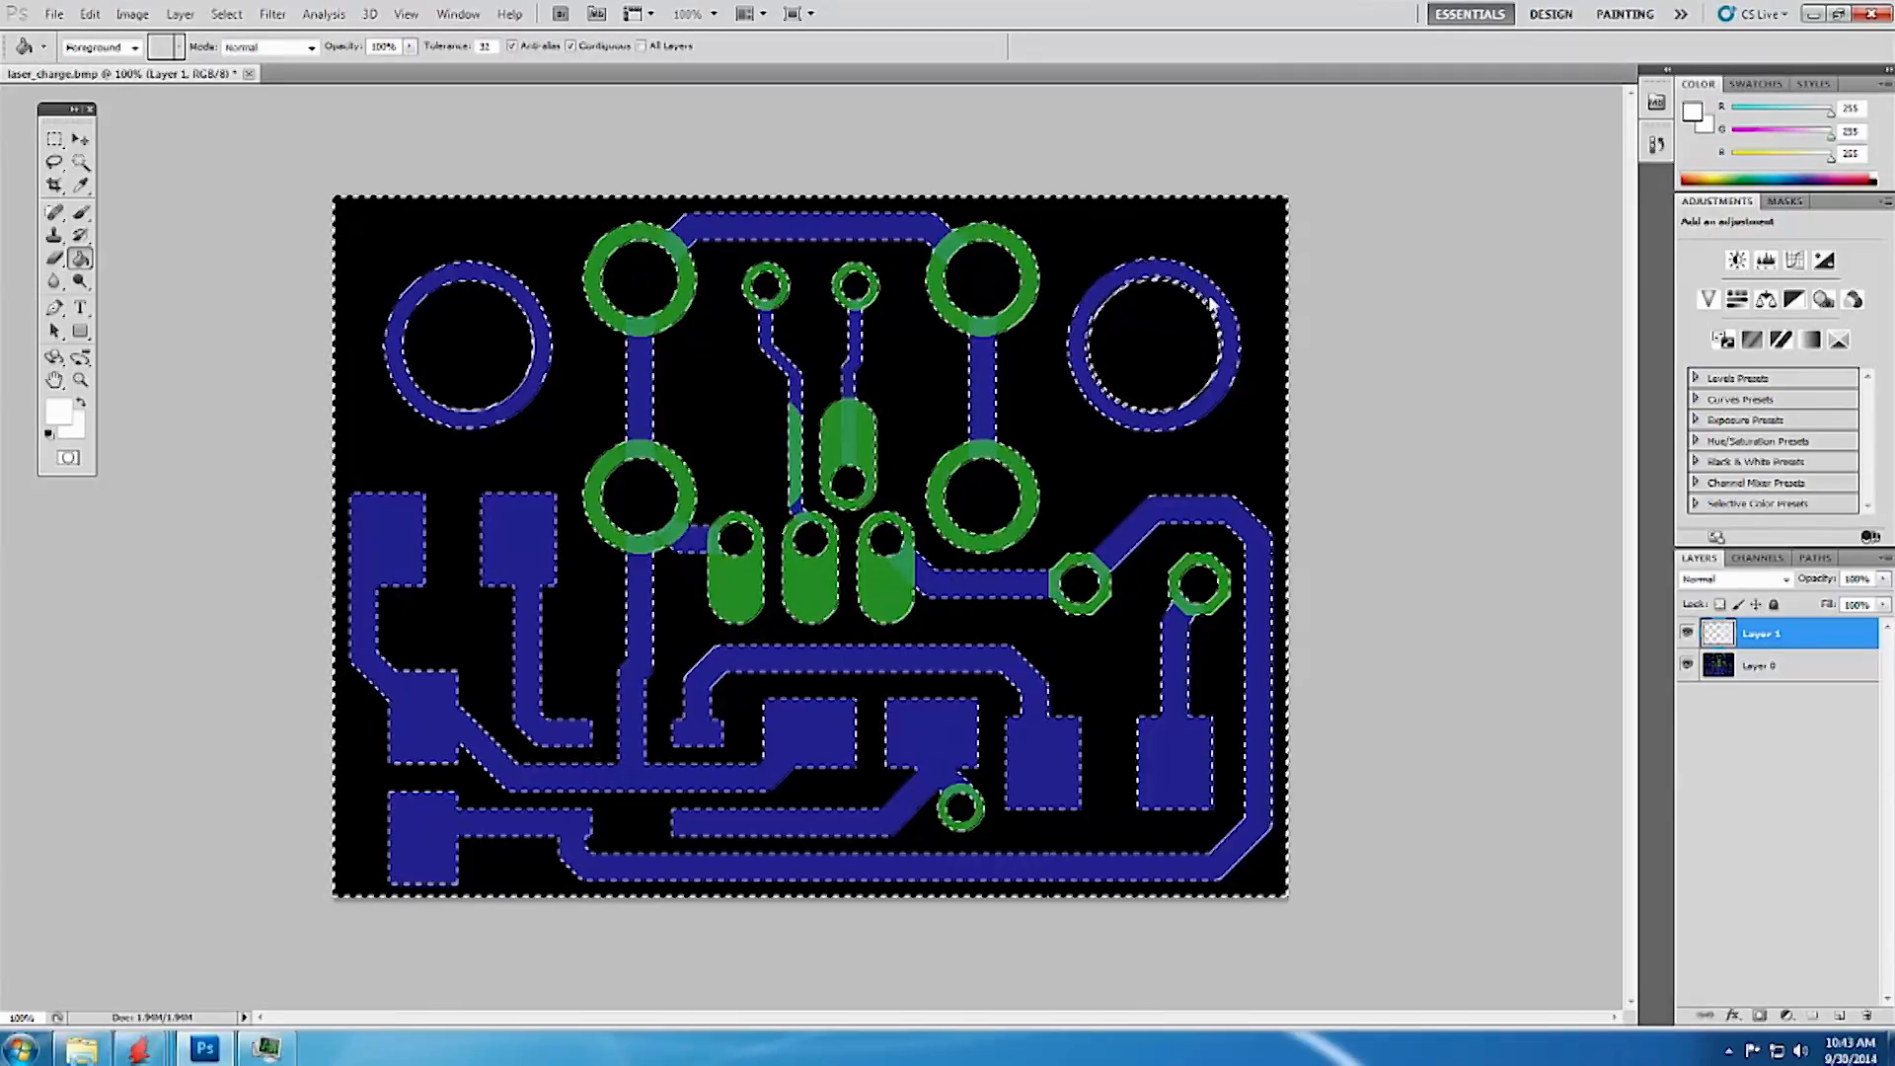